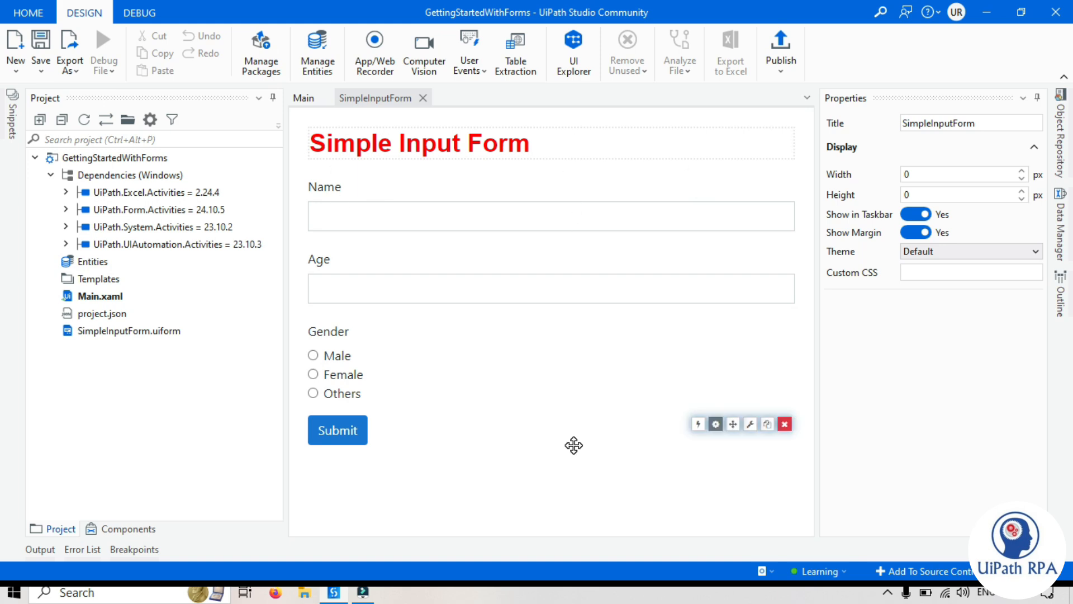
# - Save the form title as a Header - Small label with field key 'header'
pyautogui.click(127, 331)
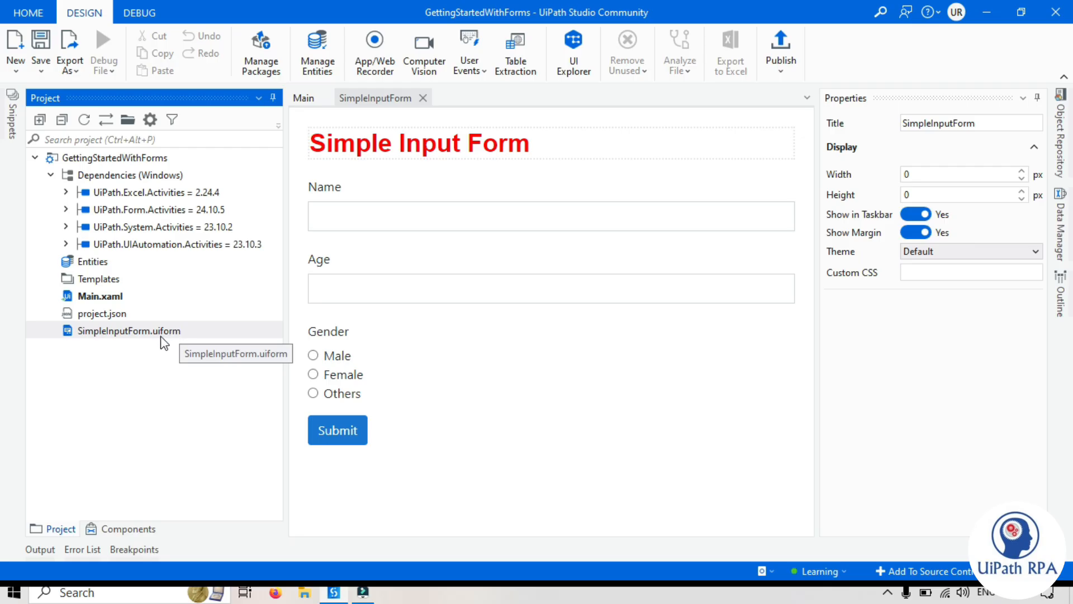
pyautogui.moveTo(158, 345)
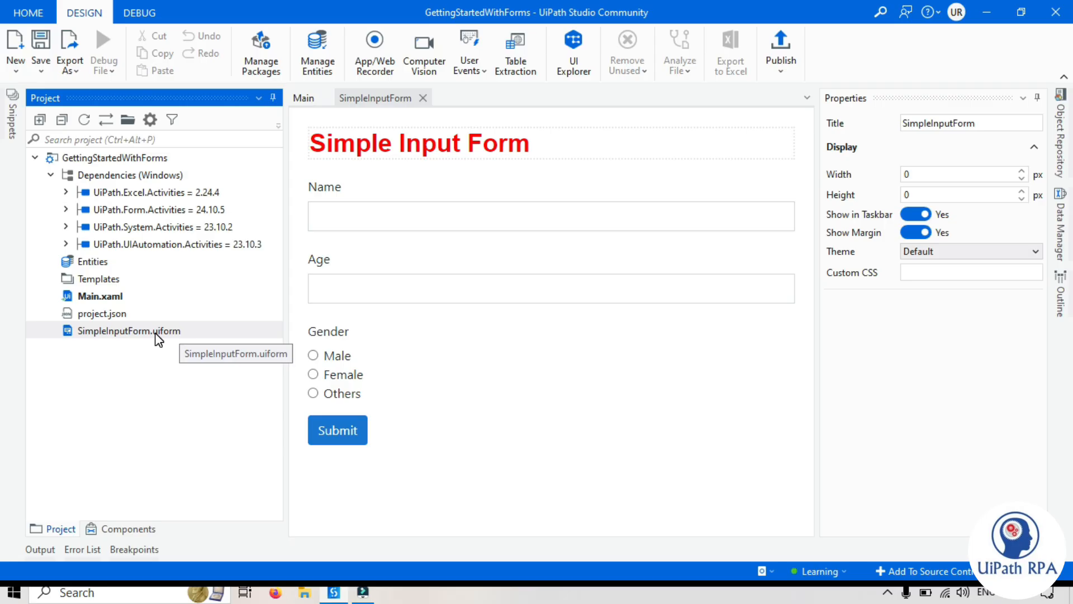
pyautogui.moveTo(120, 314)
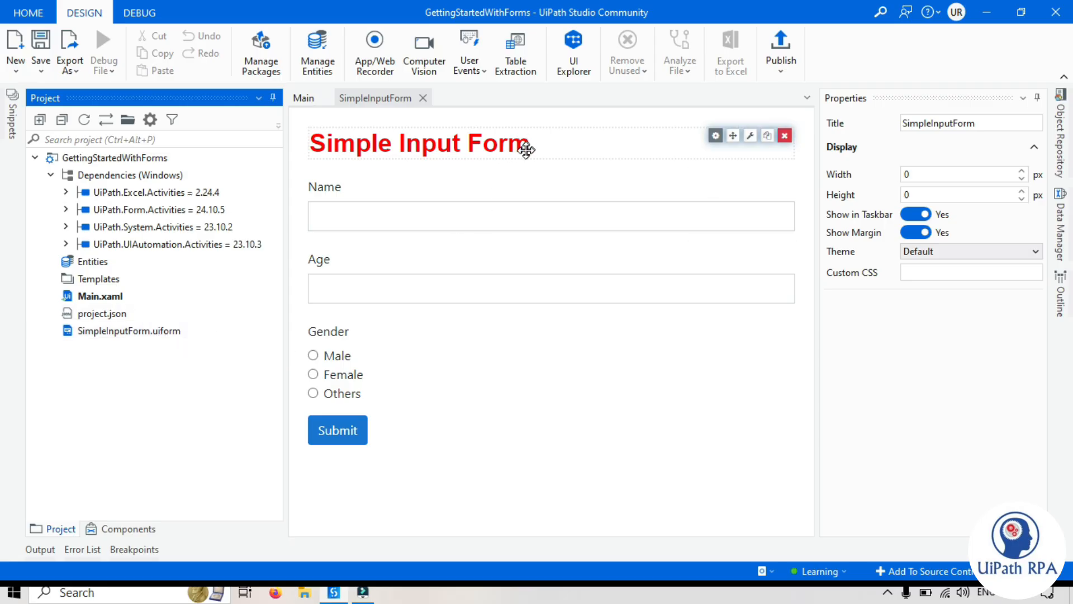
pyautogui.moveTo(425, 157)
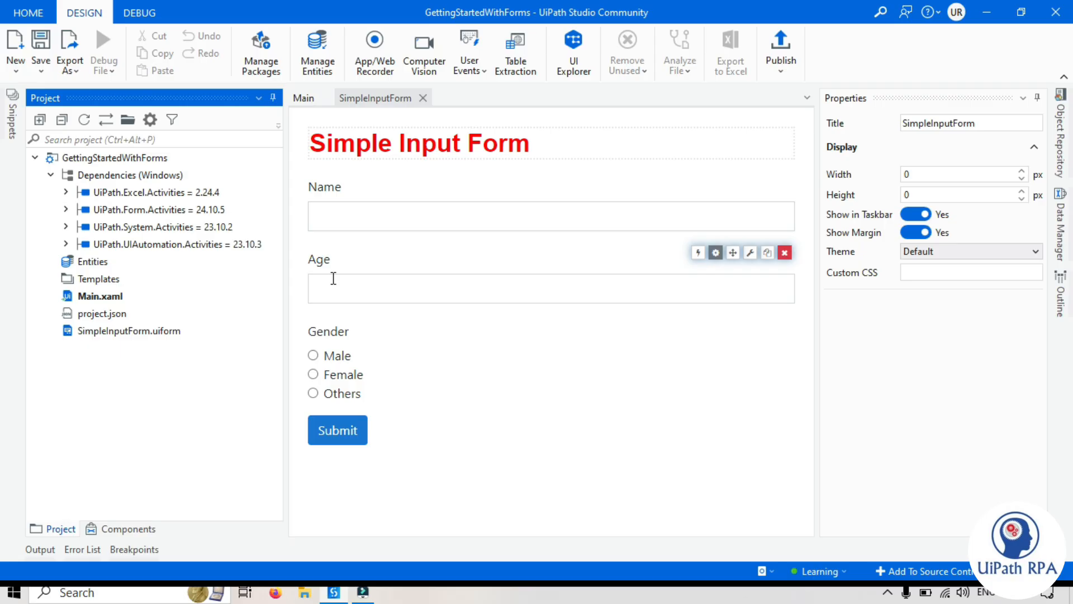
pyautogui.click(337, 430)
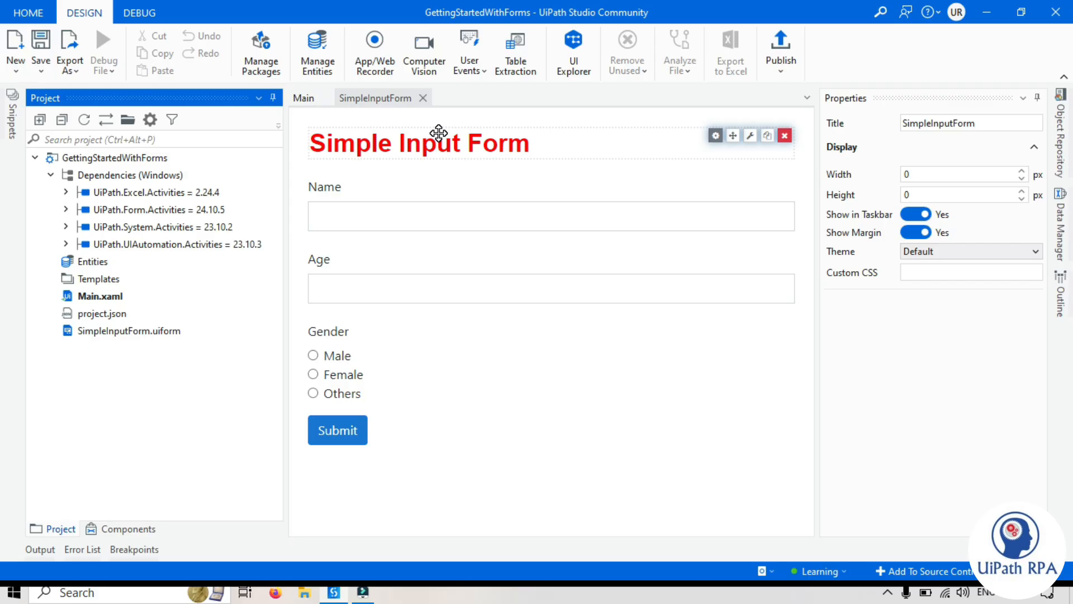
pyautogui.click(435, 143)
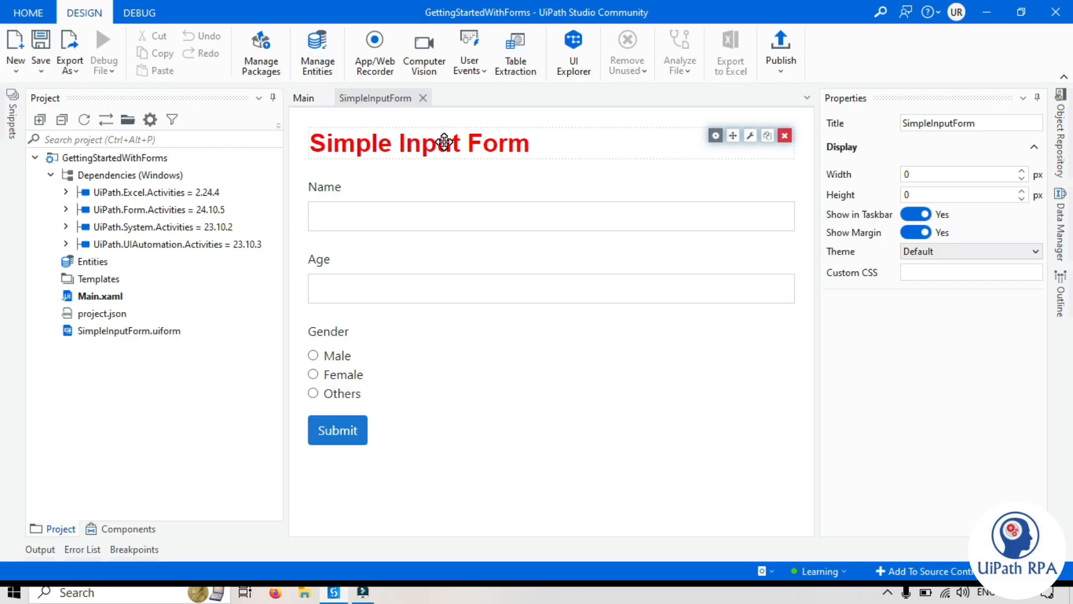
pyautogui.moveTo(715, 135)
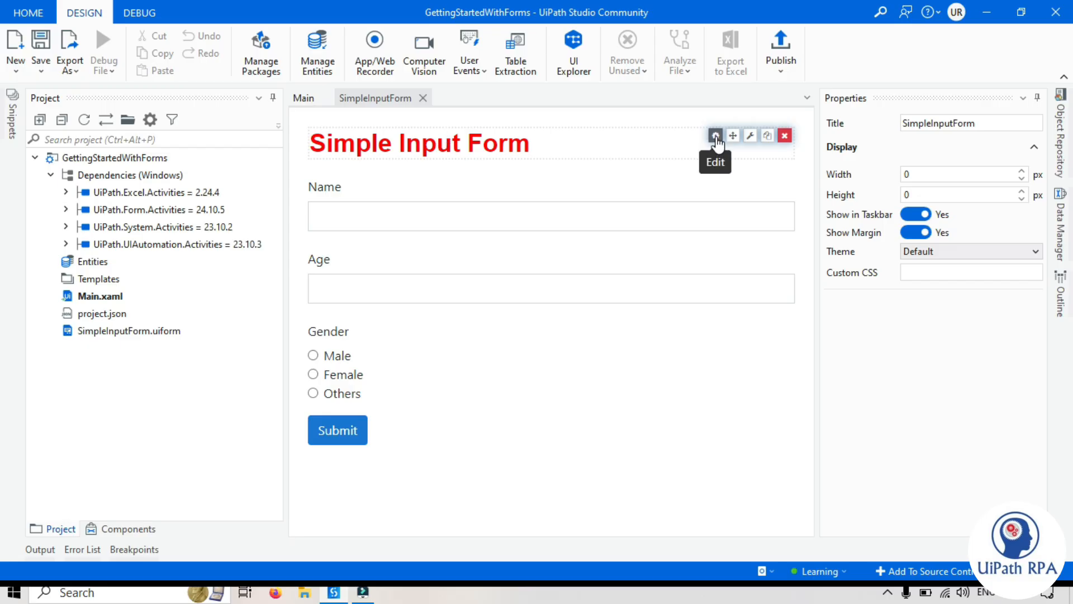
pyautogui.moveTo(735, 143)
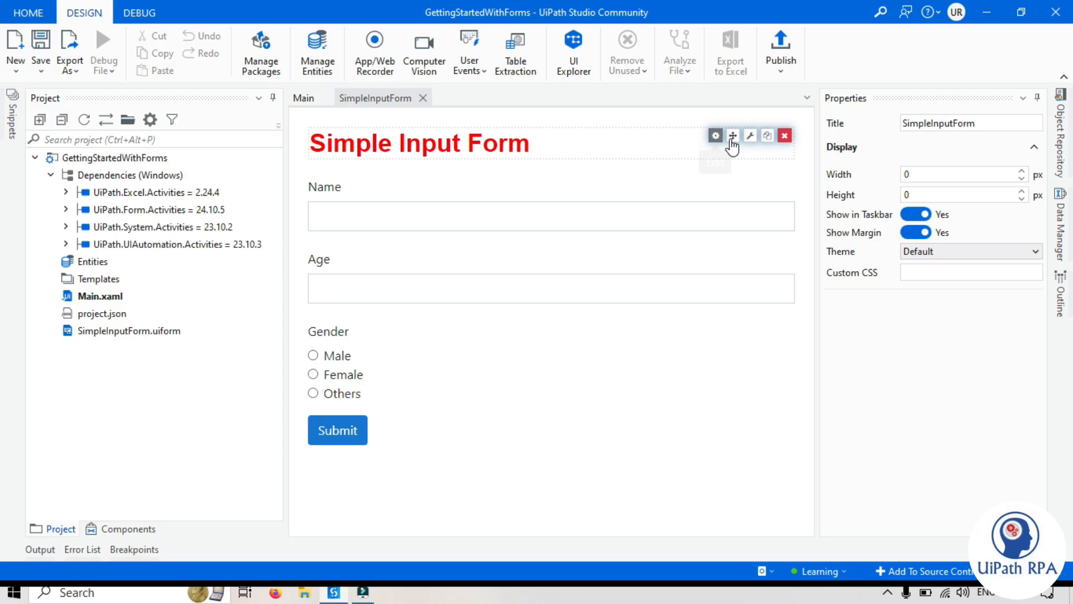
pyautogui.moveTo(750, 136)
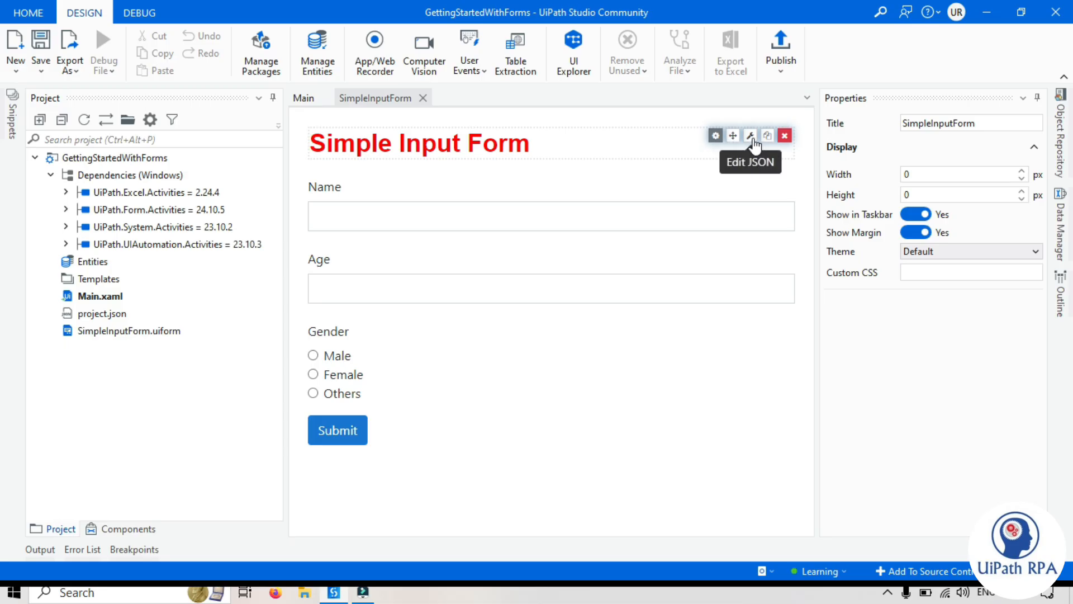
pyautogui.moveTo(767, 137)
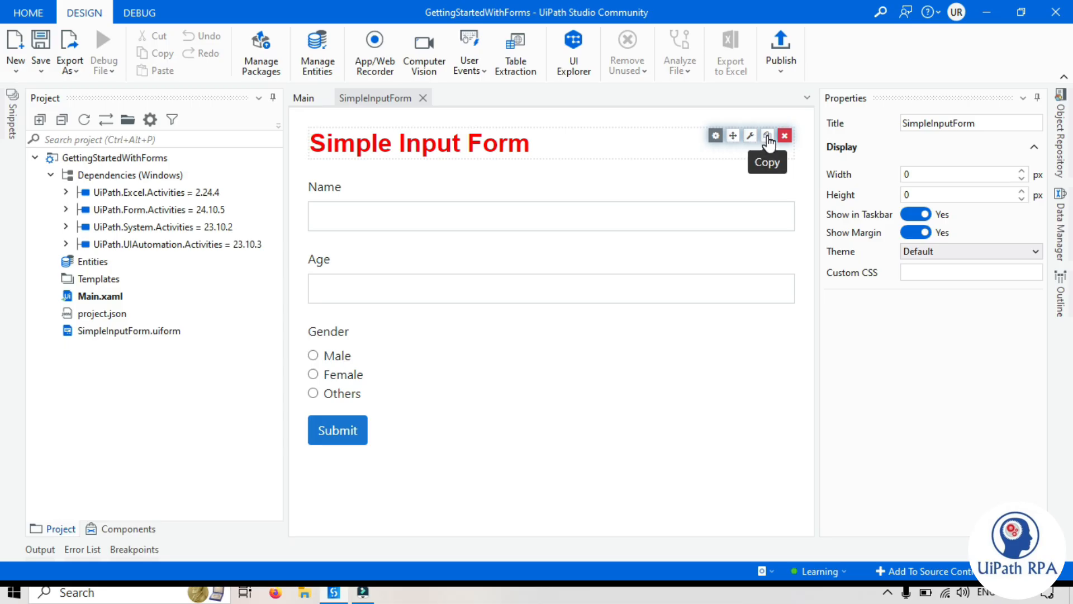
pyautogui.moveTo(786, 135)
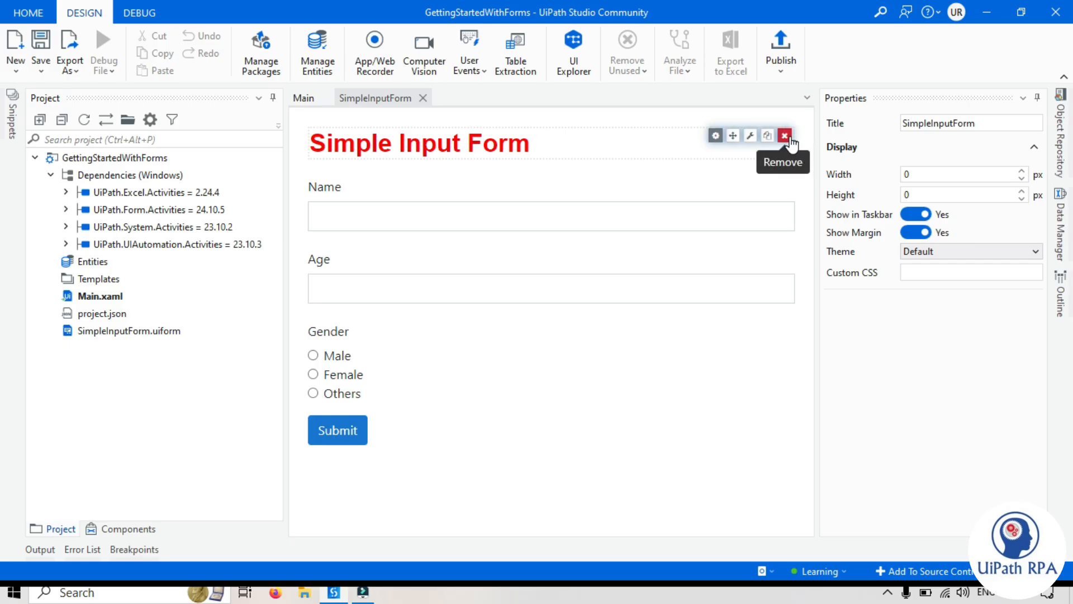
pyautogui.moveTo(355, 144)
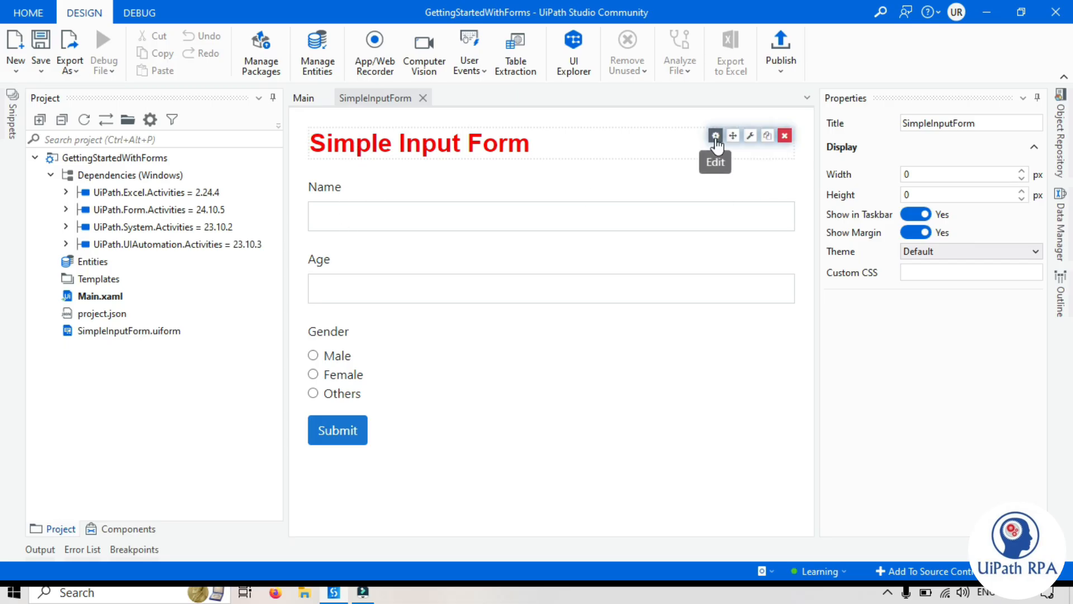
pyautogui.click(715, 136)
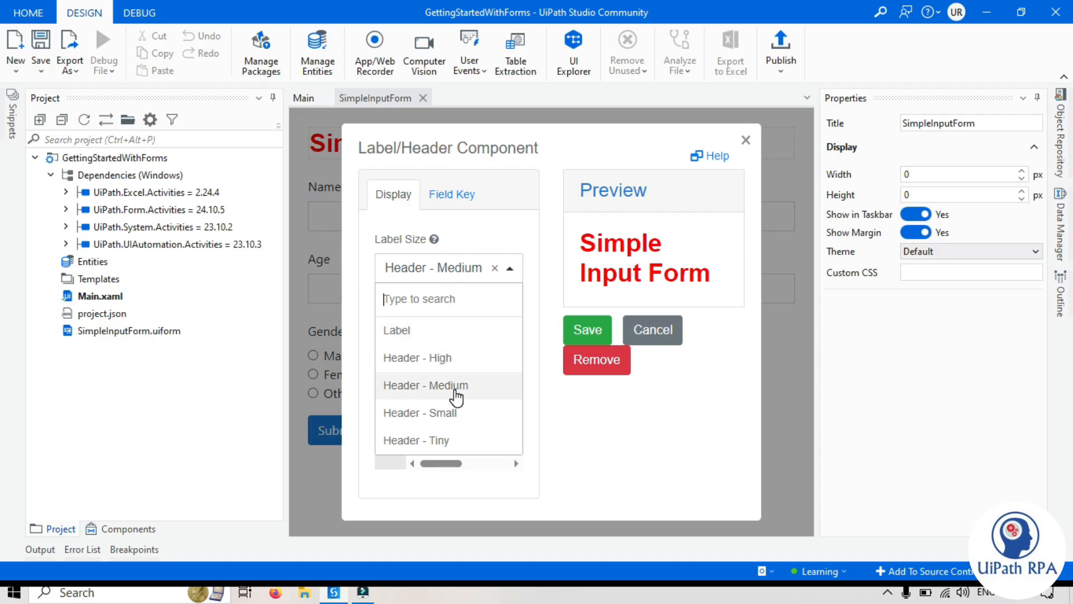
pyautogui.click(420, 412)
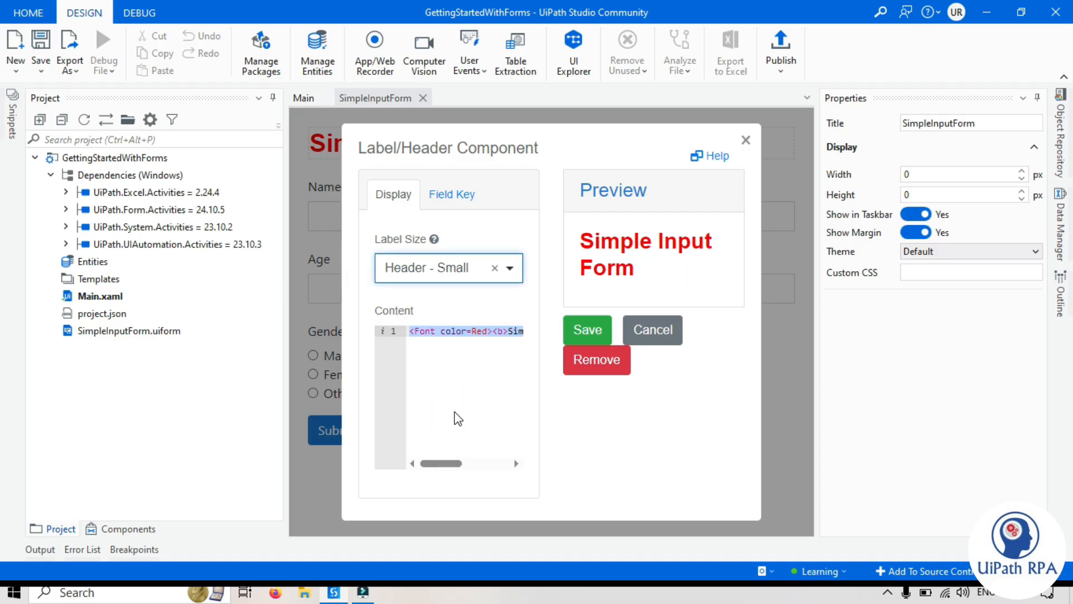
pyautogui.moveTo(484, 332)
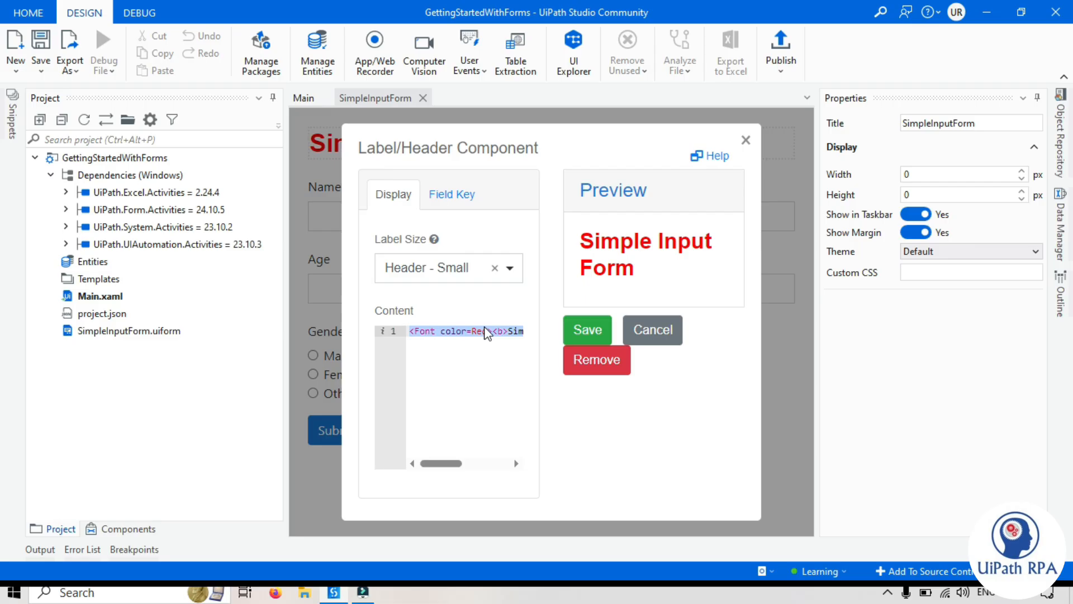
pyautogui.click(451, 194)
pyautogui.write('header')
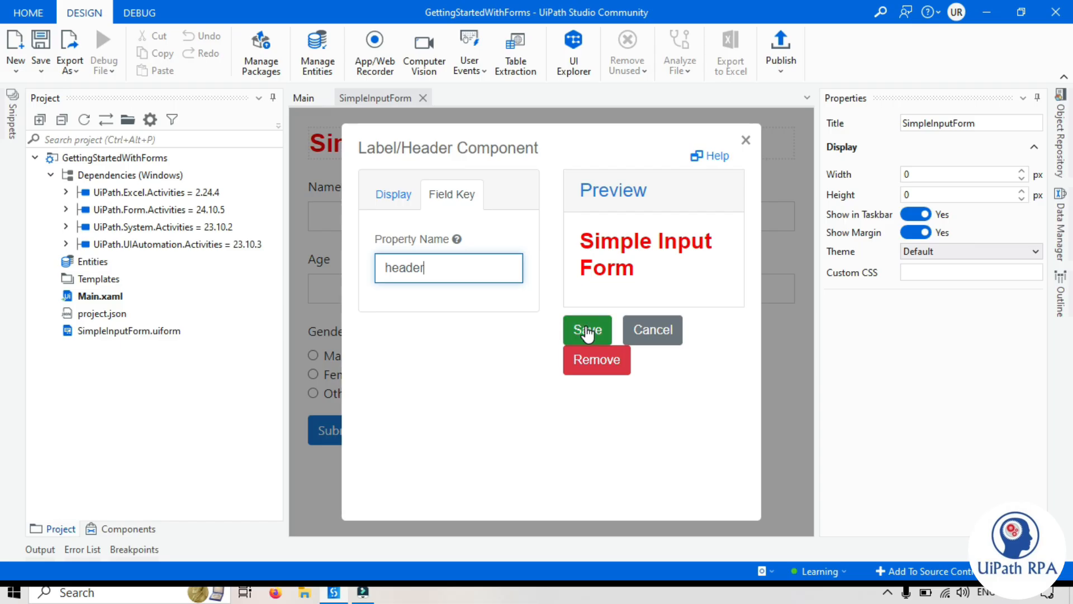
pyautogui.click(587, 330)
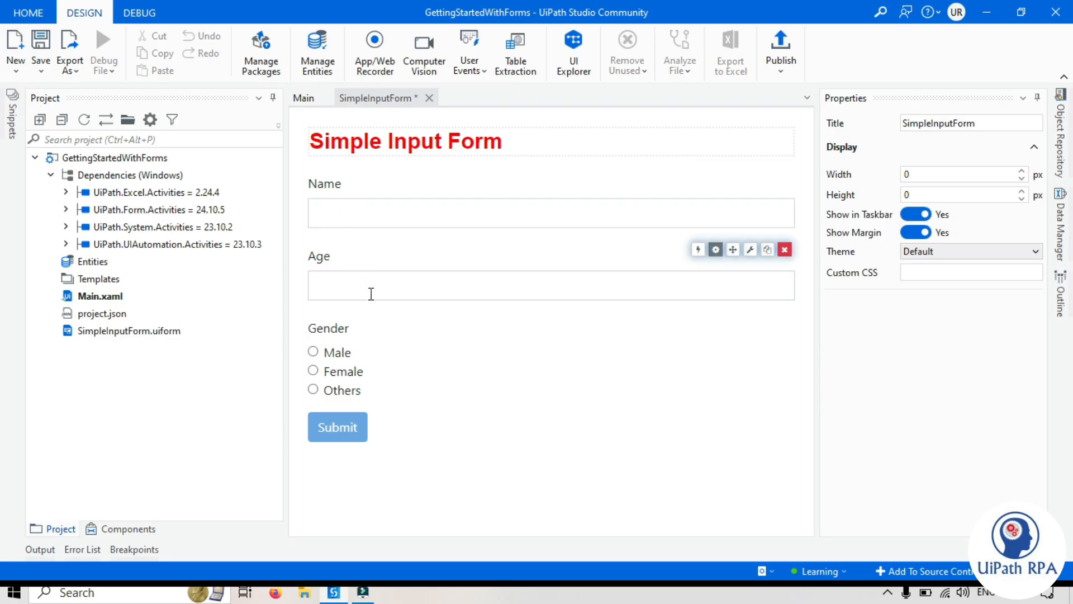
pyautogui.click(337, 426)
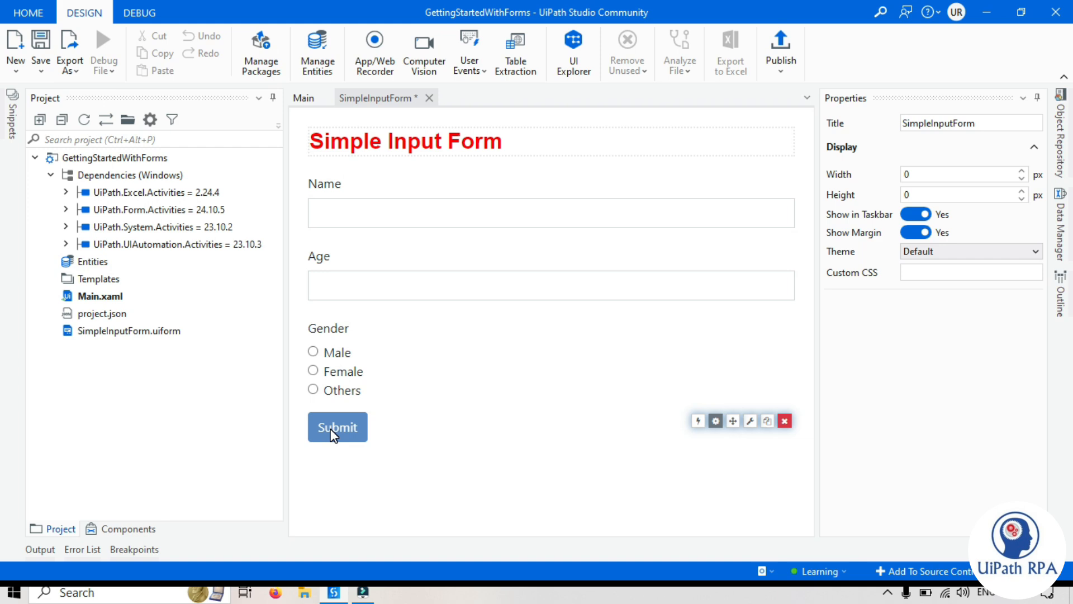
pyautogui.moveTo(344, 454)
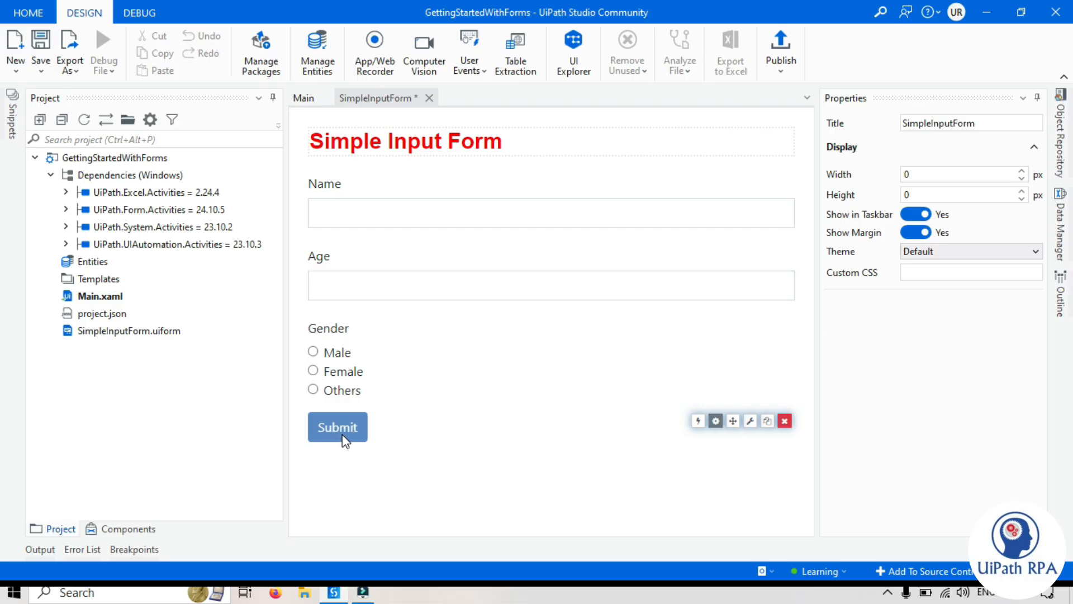
pyautogui.moveTo(360, 427)
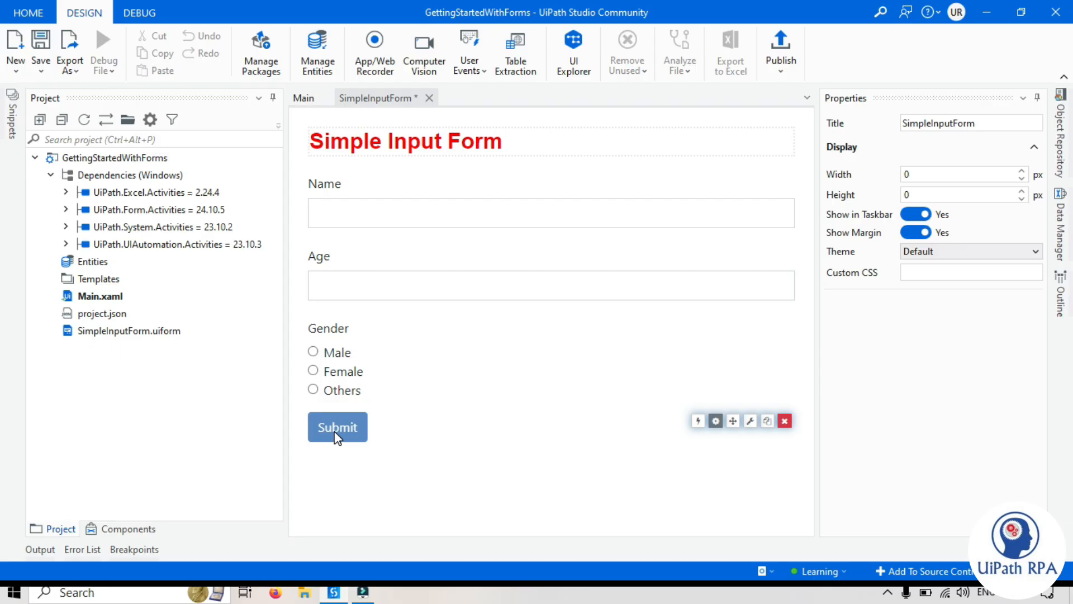
pyautogui.moveTo(698, 420)
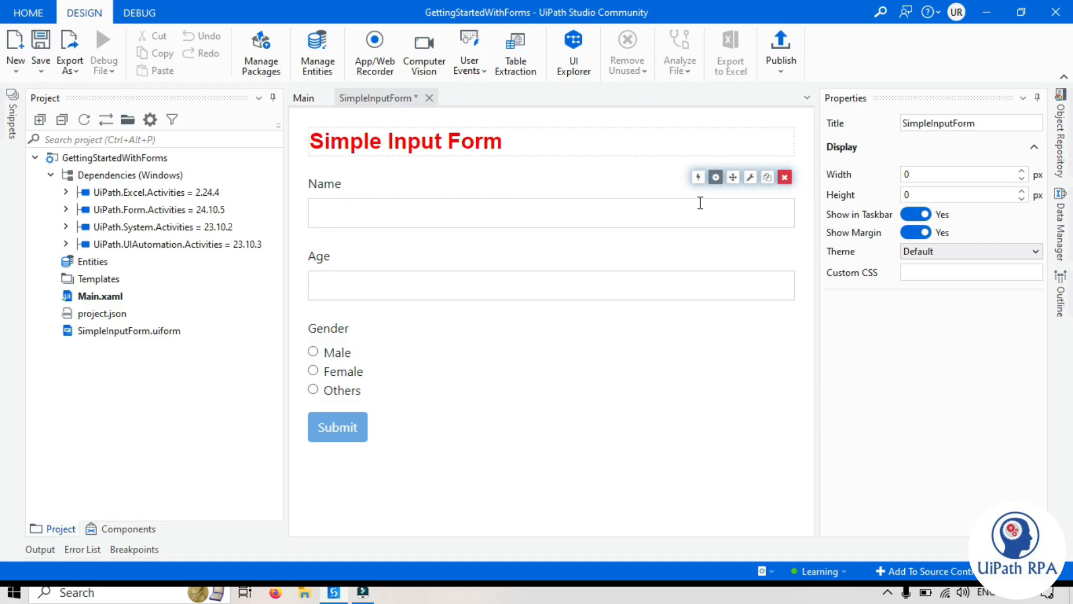
pyautogui.moveTo(698, 177)
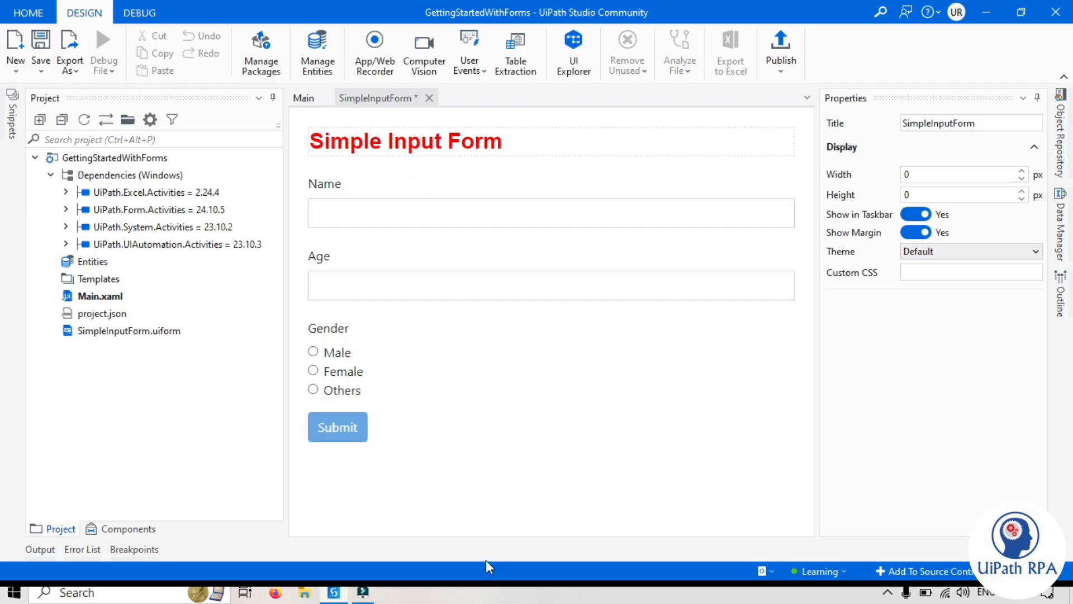
pyautogui.moveTo(346, 477)
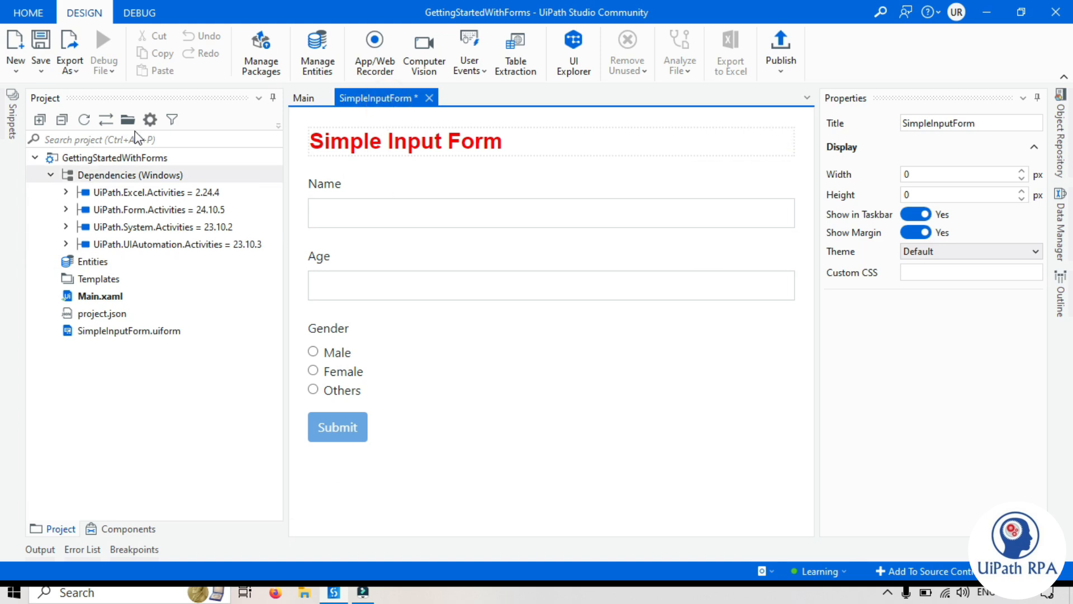
pyautogui.click(104, 50)
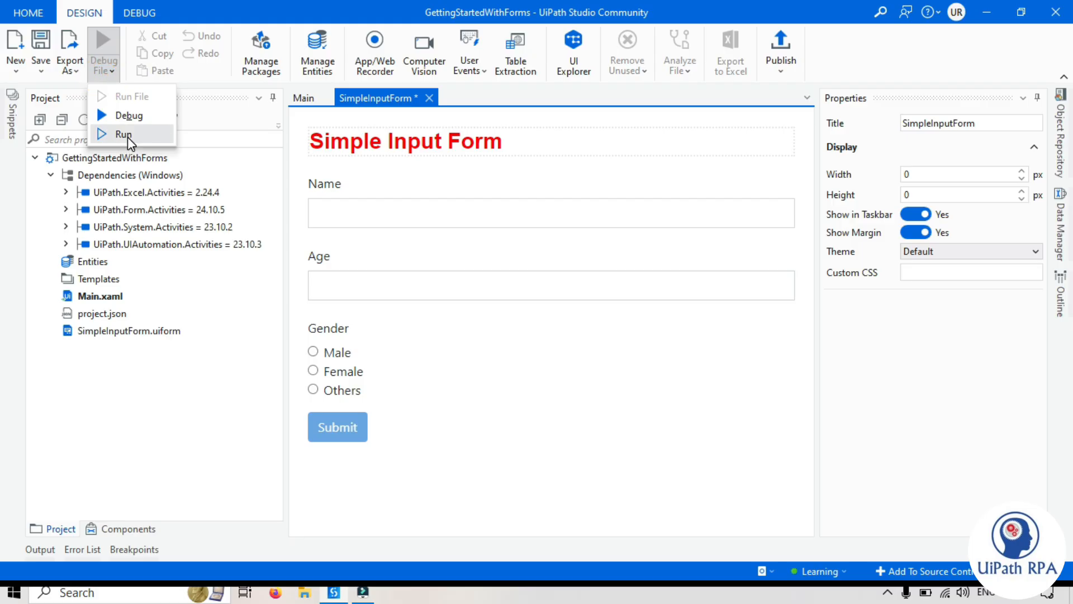
pyautogui.moveTo(418, 178)
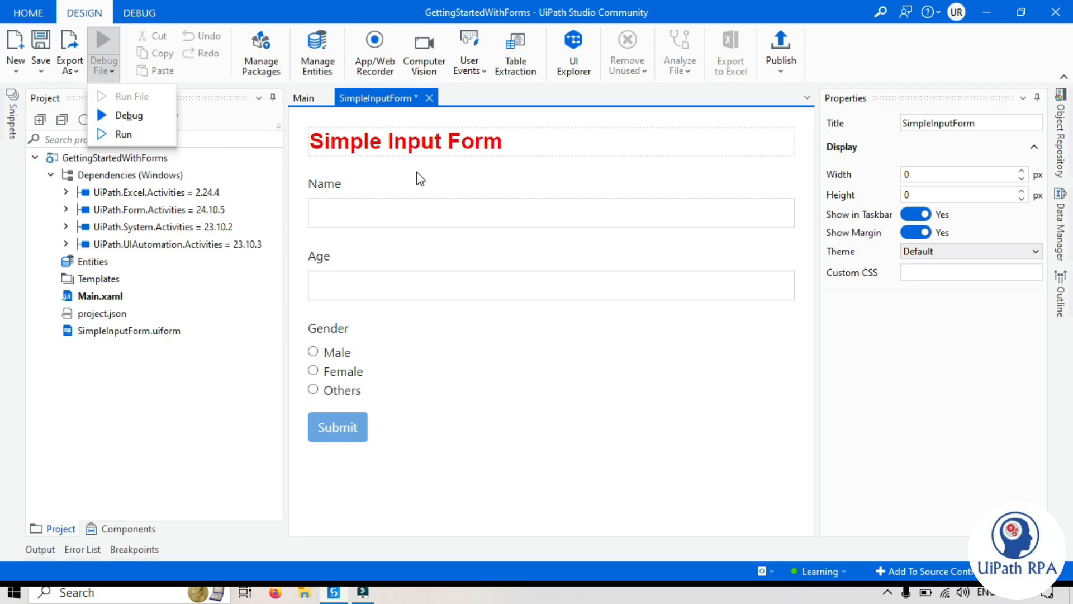
pyautogui.moveTo(130, 101)
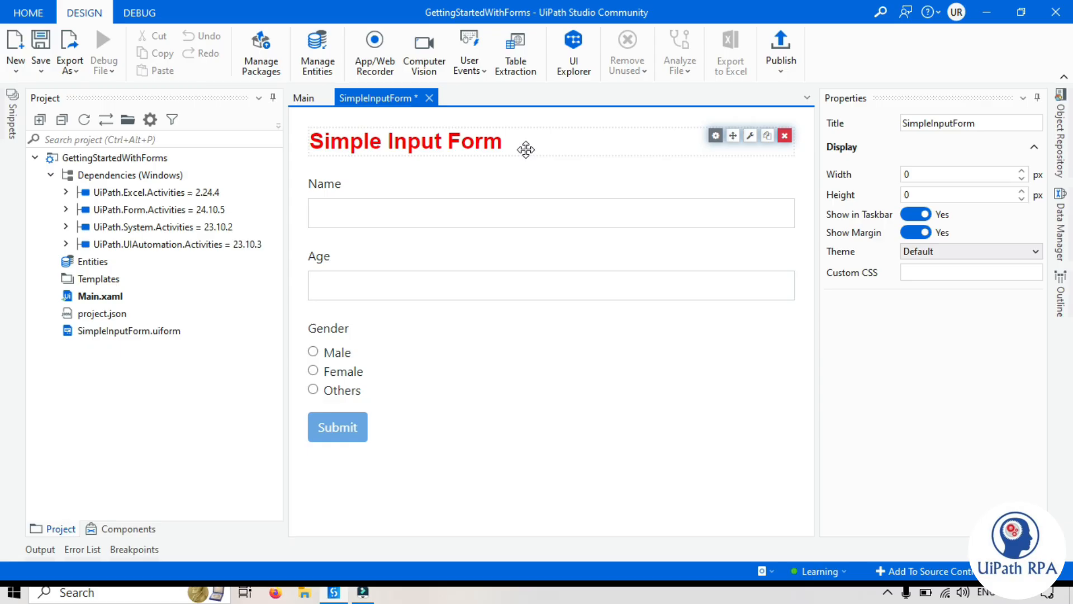
# - Switch to Main.xaml, which contains an empty Main Sequence
pyautogui.click(304, 98)
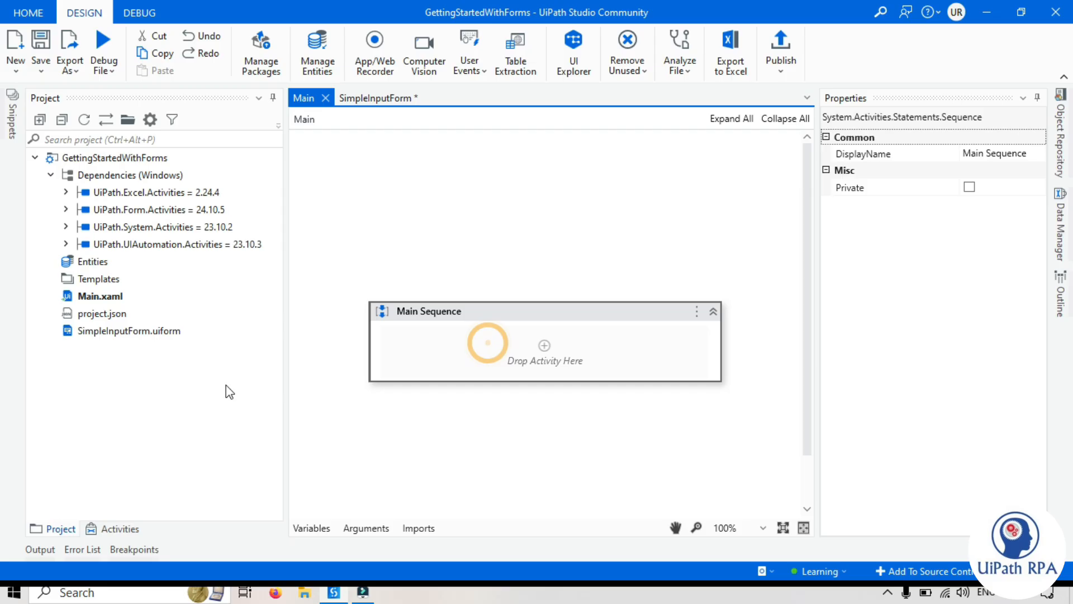
pyautogui.moveTo(122, 218)
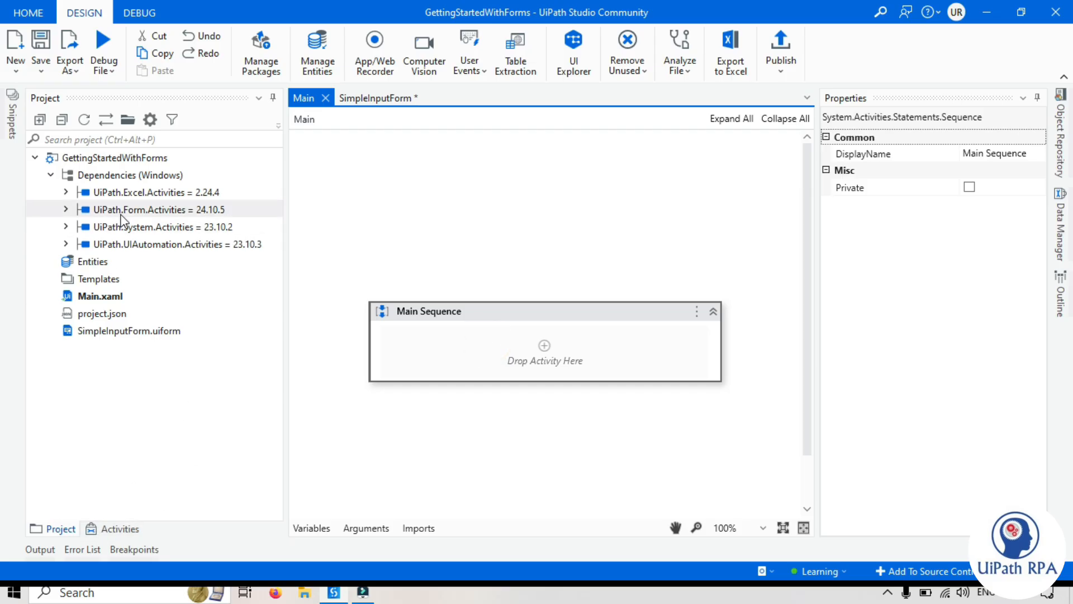
pyautogui.moveTo(179, 217)
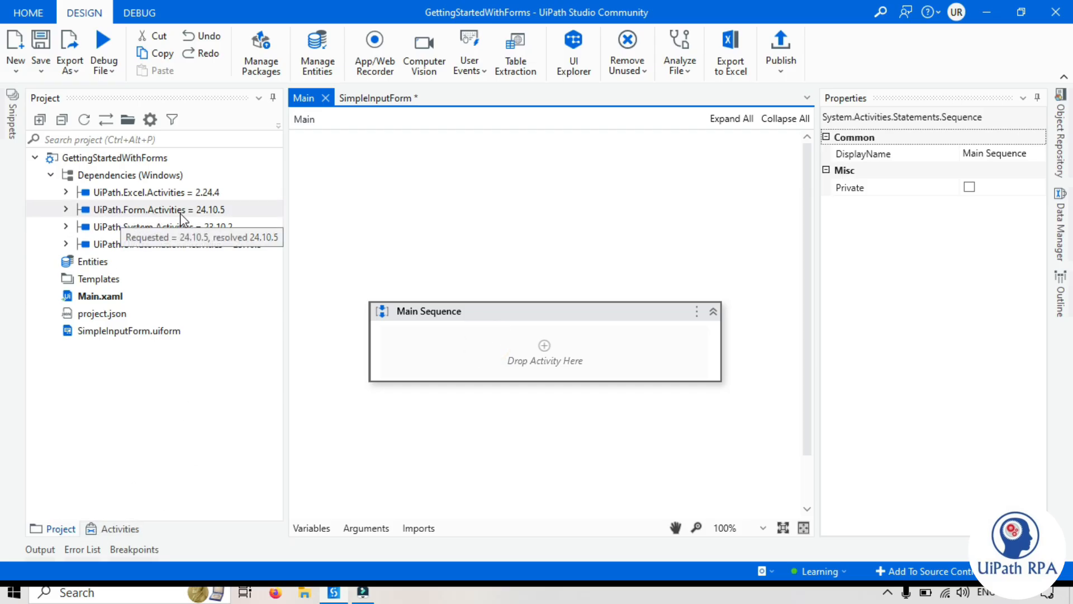
pyautogui.moveTo(139, 513)
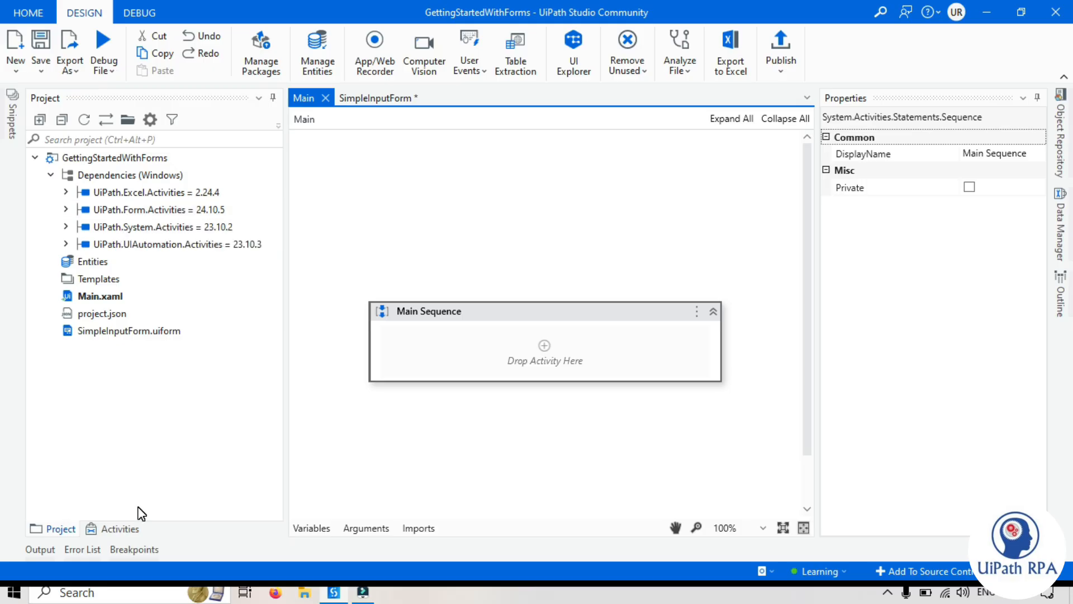
# - Find the Show Form activity and drop it into Main Sequence
pyautogui.click(118, 529)
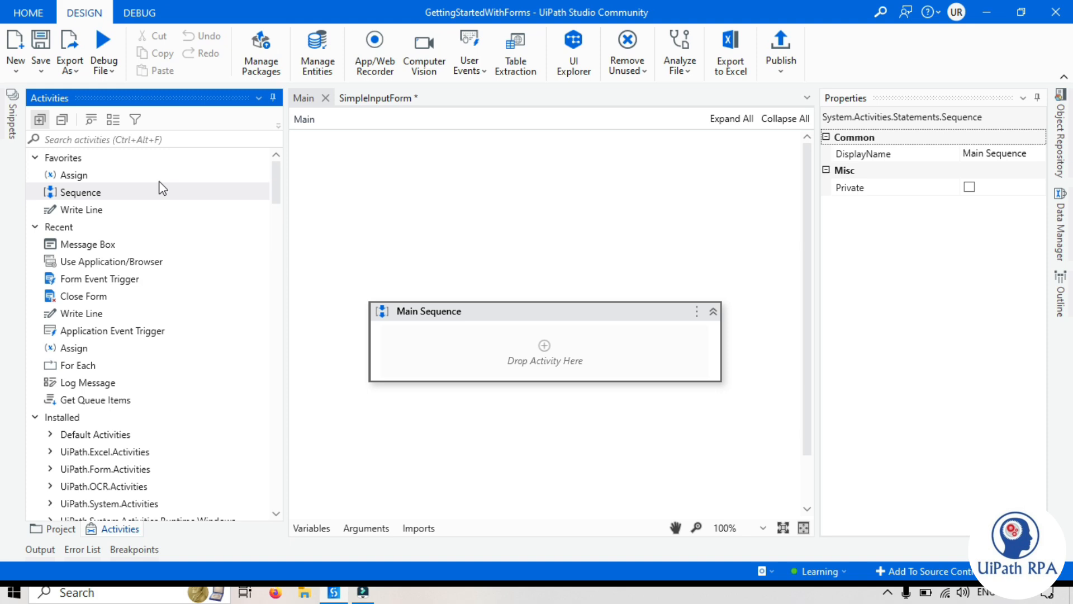
pyautogui.write('s')
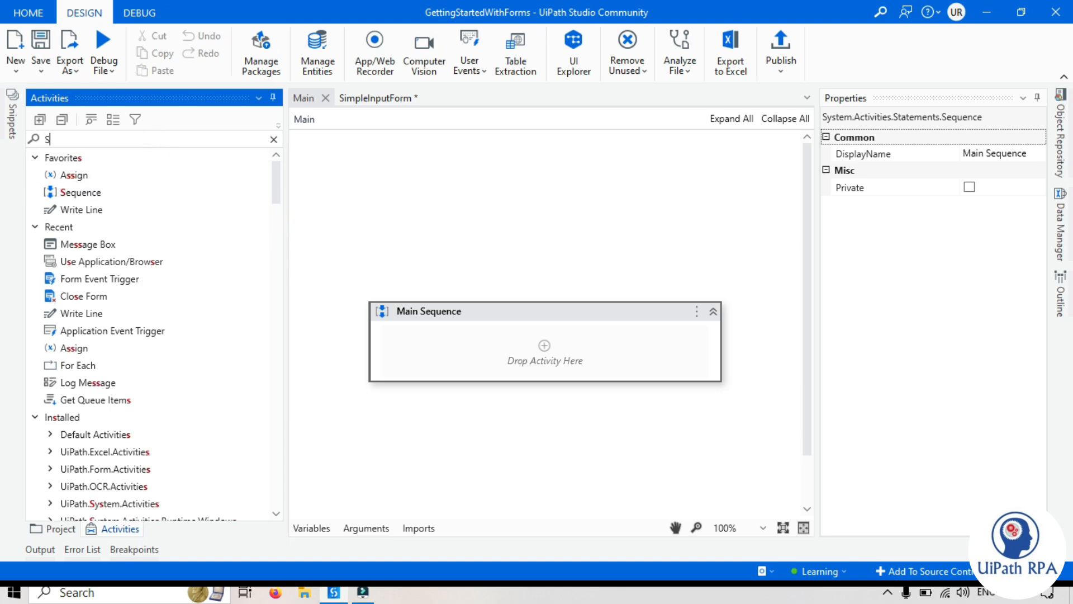
pyautogui.write('how FOrm')
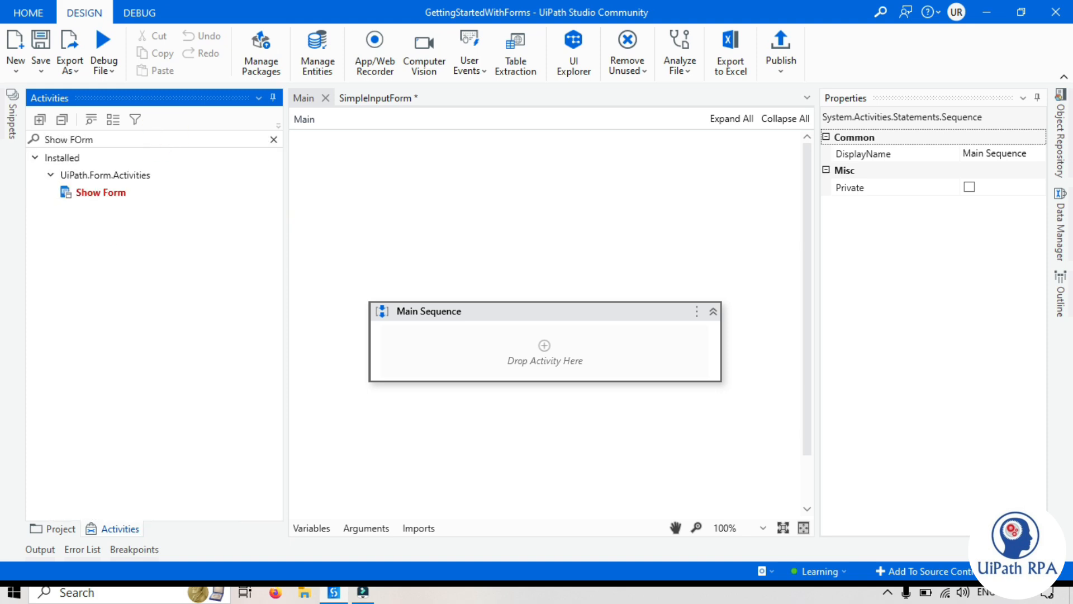
pyautogui.moveTo(105, 195)
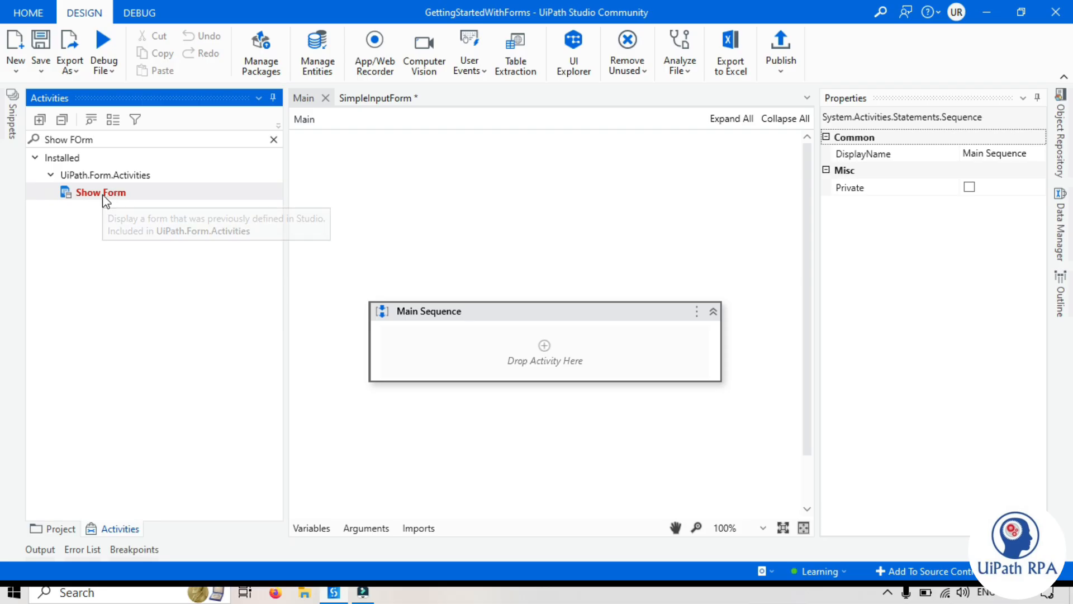
pyautogui.moveTo(100, 192); pyautogui.dragTo(544, 360)
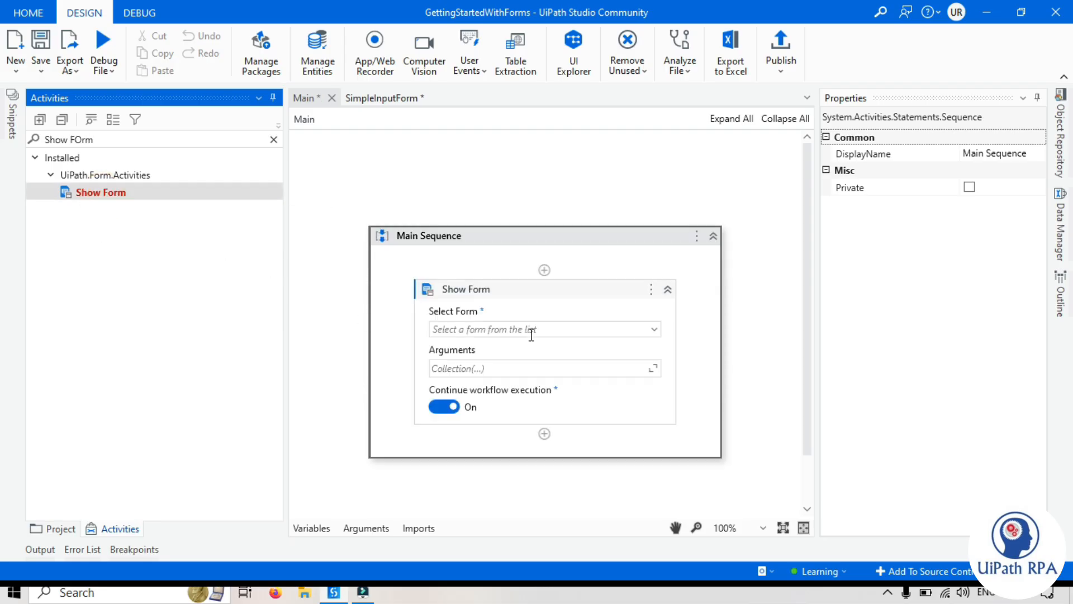
# - Choose SimpleInputForm as the form the Show Form activity displays
pyautogui.click(466, 290)
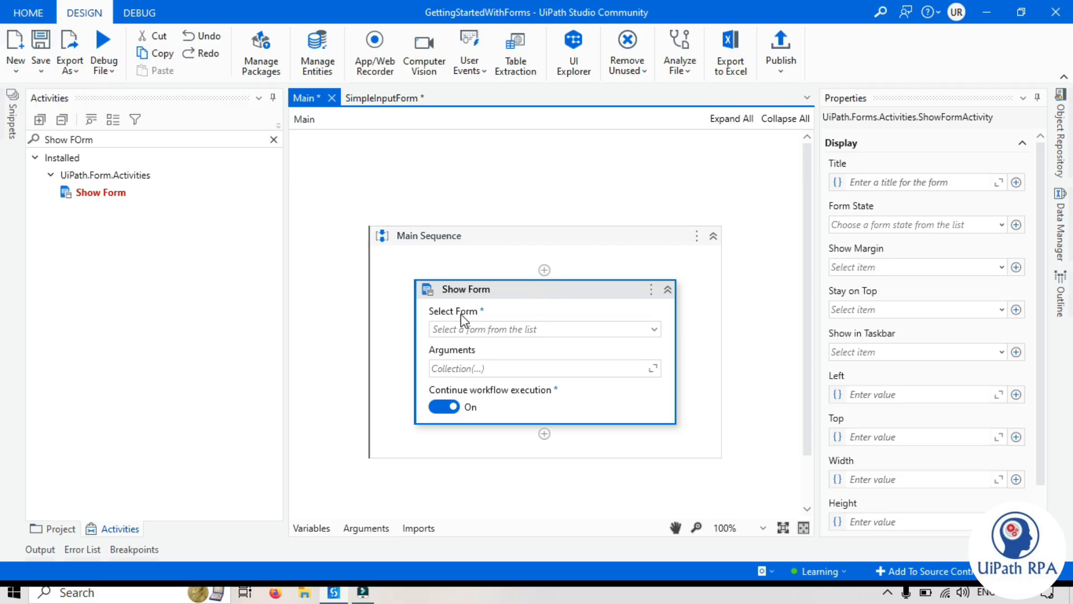
pyautogui.moveTo(456, 412)
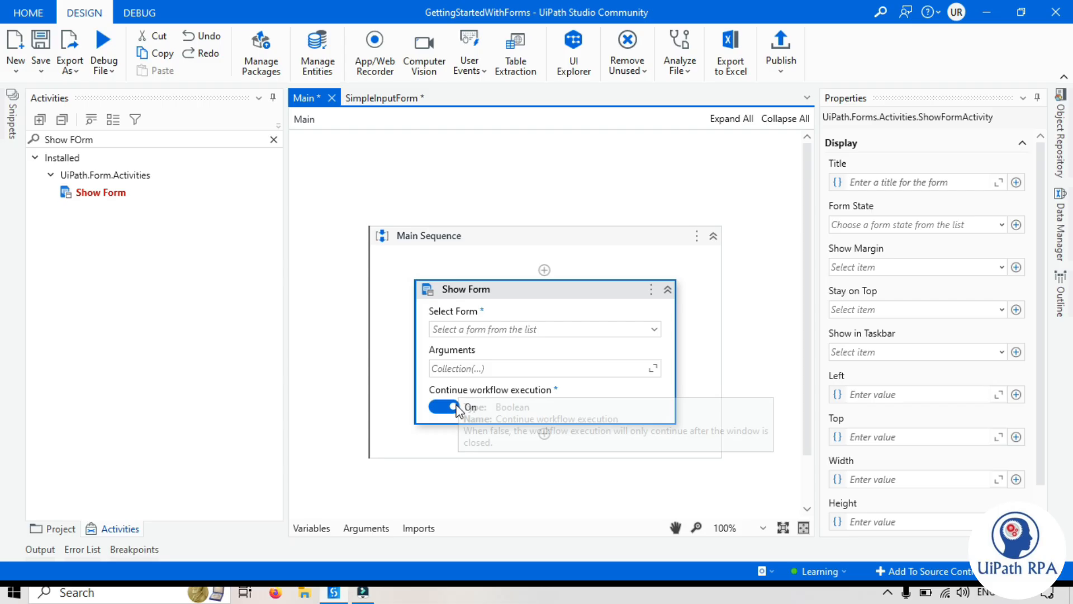
pyautogui.moveTo(463, 301)
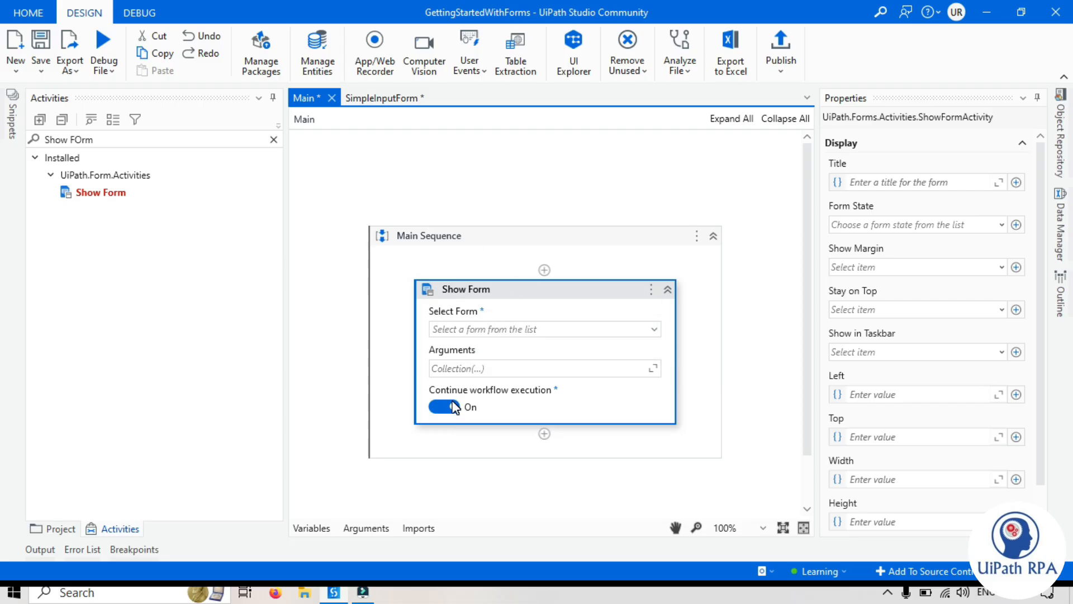
pyautogui.moveTo(546, 397)
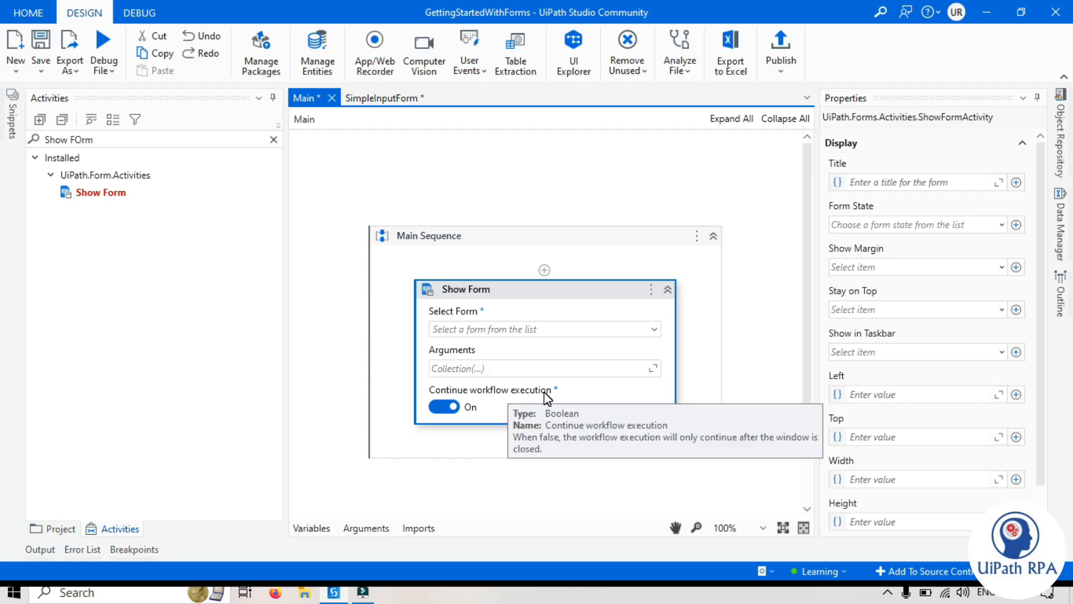
pyautogui.moveTo(674, 338)
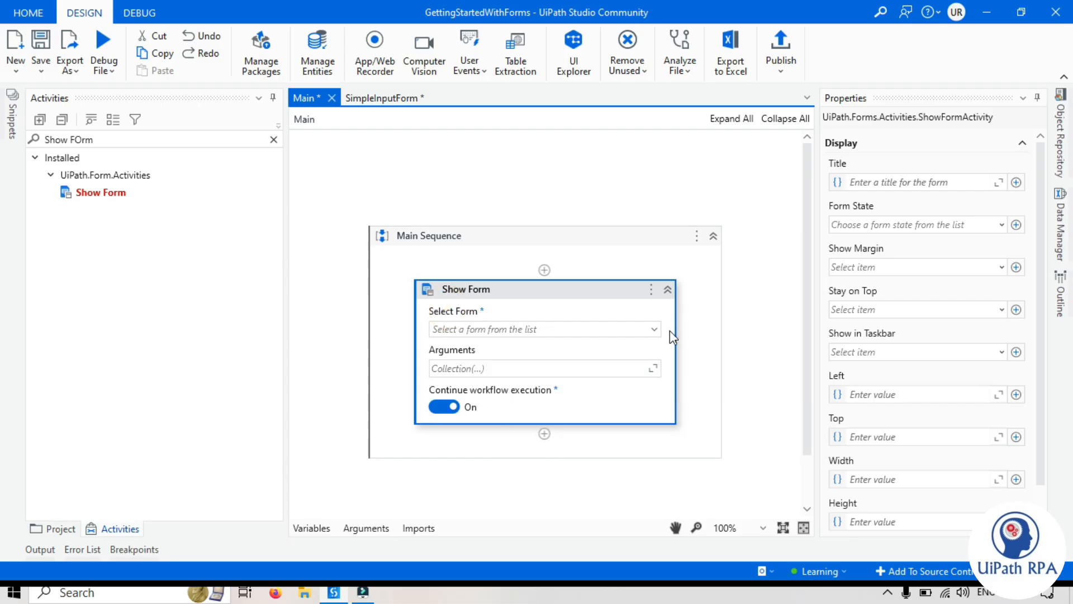
pyautogui.click(653, 329)
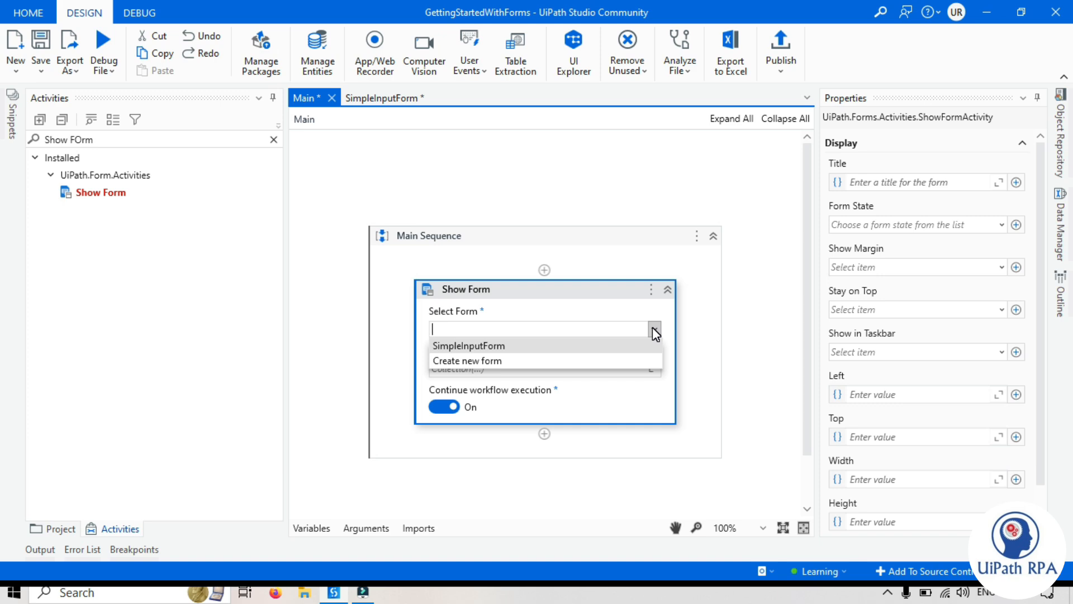
pyautogui.moveTo(385, 111)
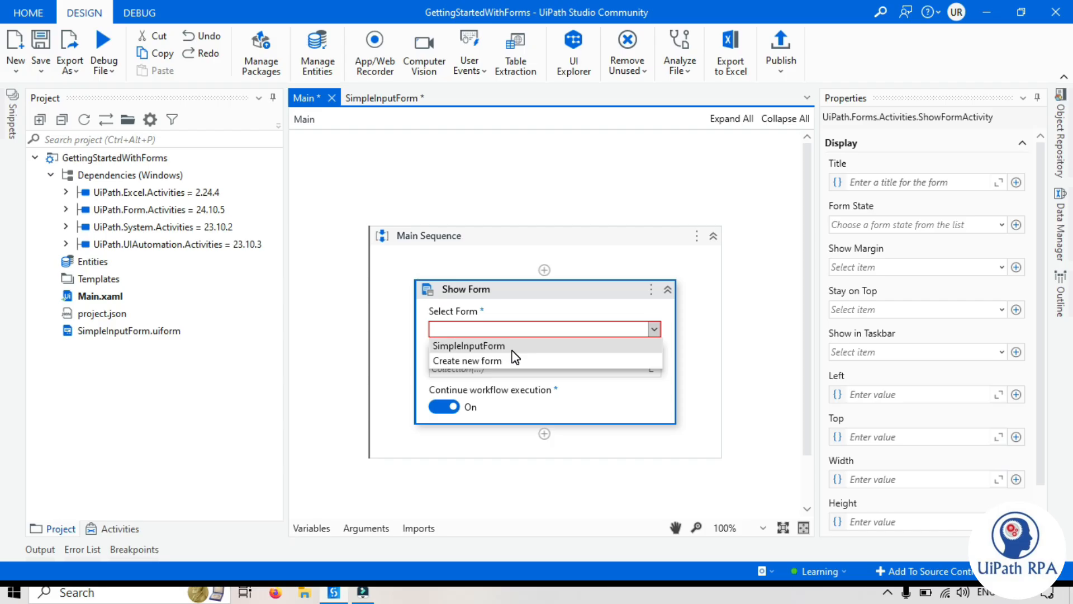
pyautogui.moveTo(507, 351)
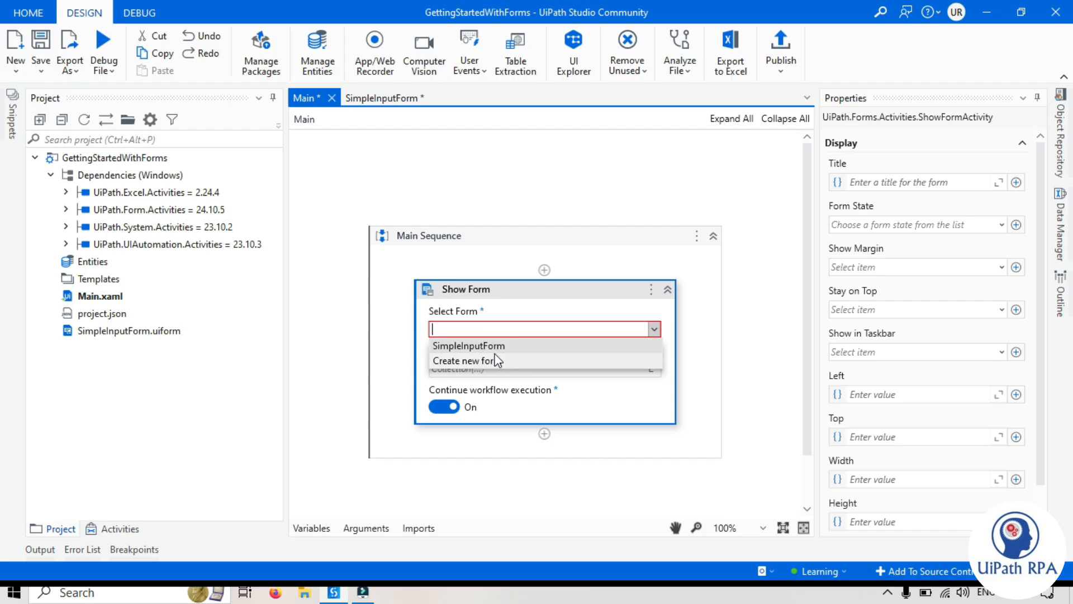
pyautogui.moveTo(469, 349)
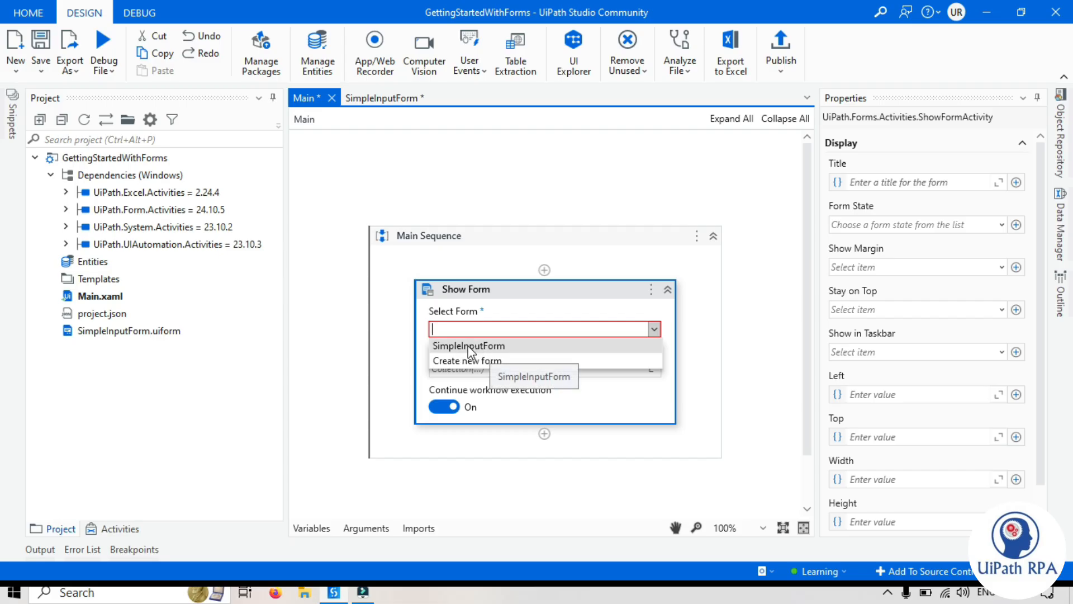
pyautogui.click(469, 345)
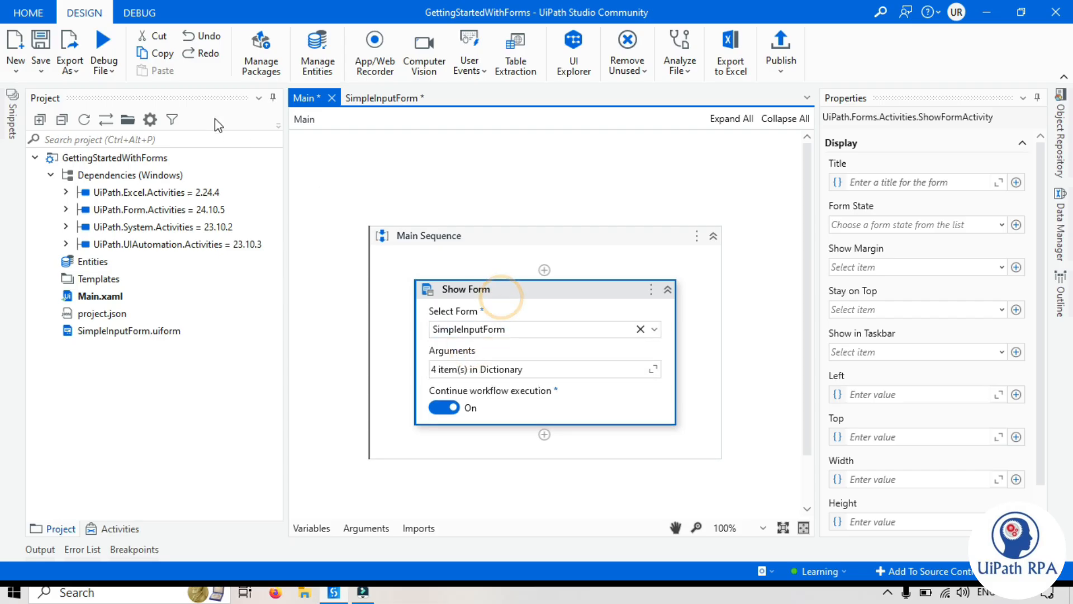
pyautogui.moveTo(465, 244)
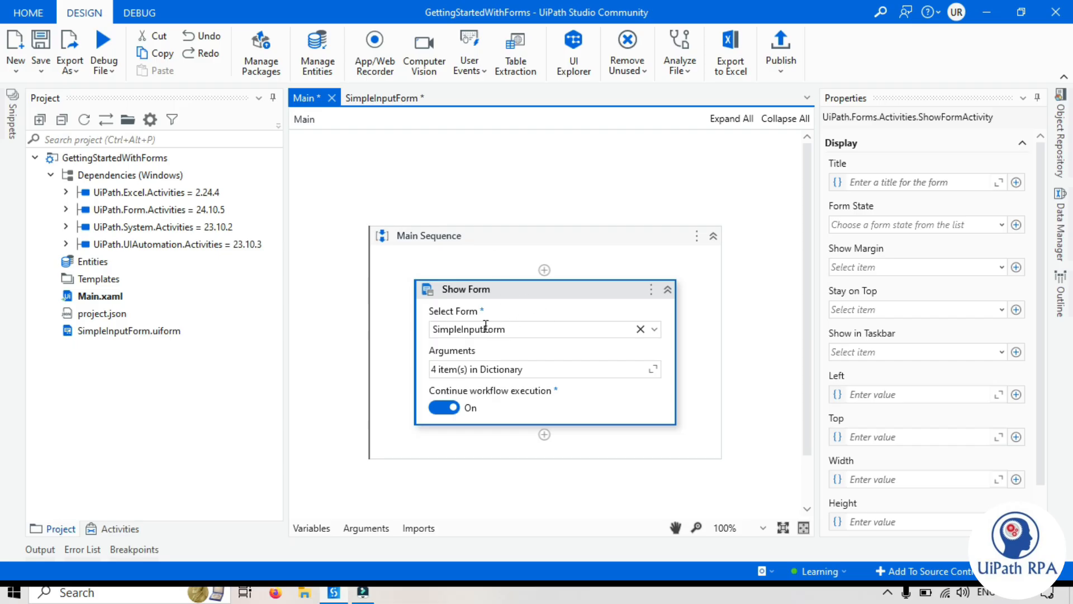
pyautogui.click(531, 303)
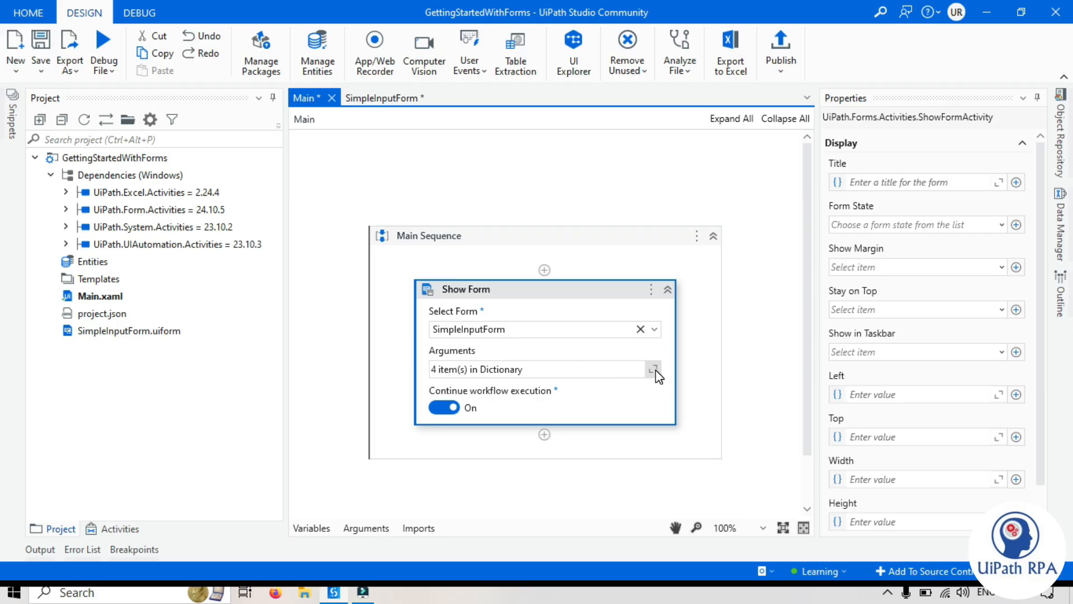
# - Delete the 'header' argument row and save, leaving name, age and gender
pyautogui.click(653, 369)
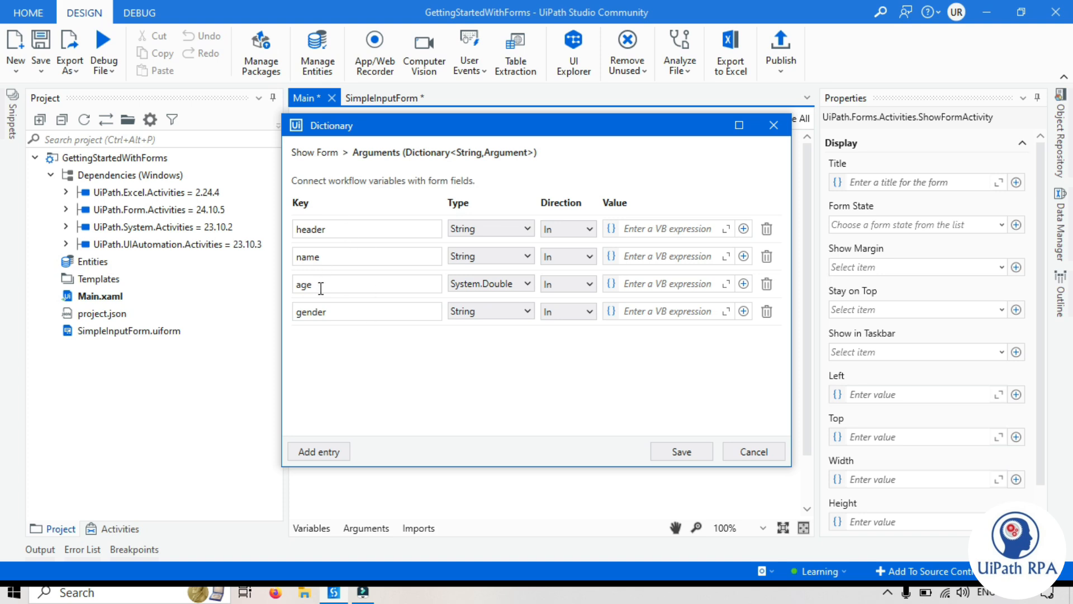
pyautogui.click(766, 228)
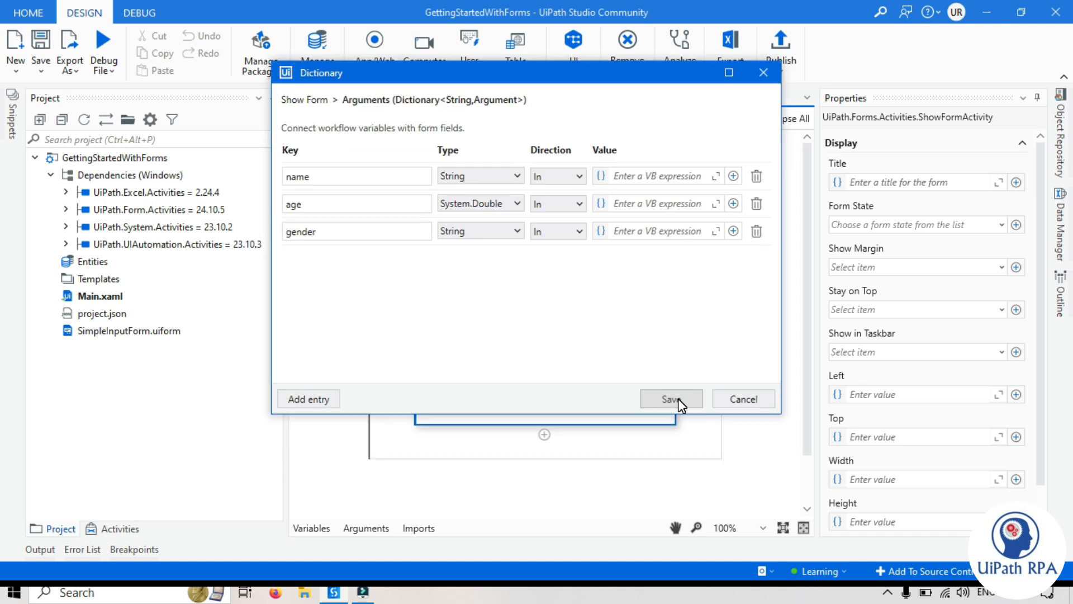
pyautogui.click(671, 398)
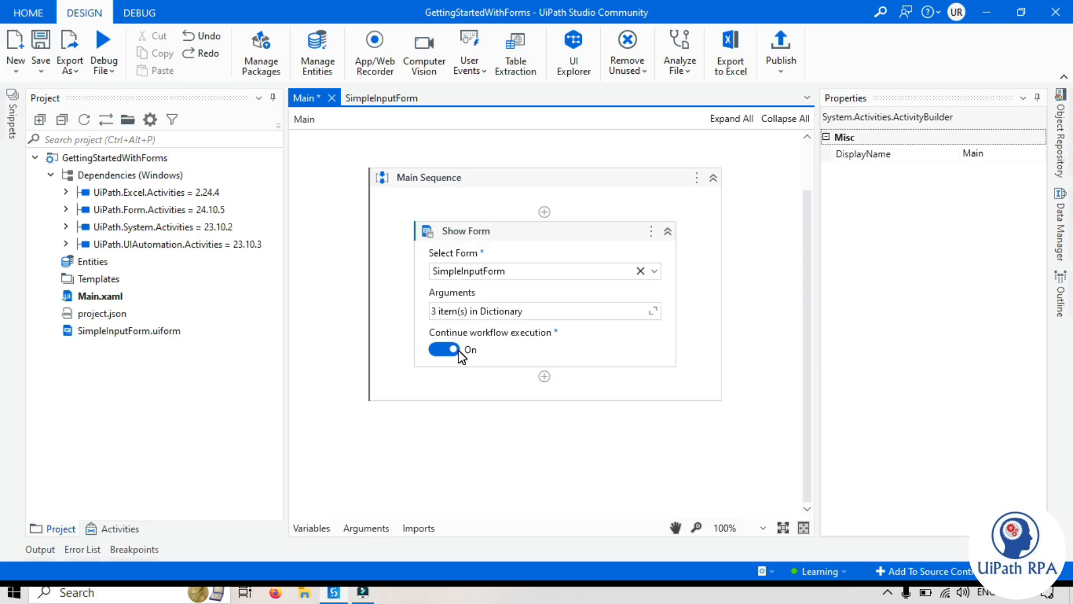
pyautogui.moveTo(465, 360)
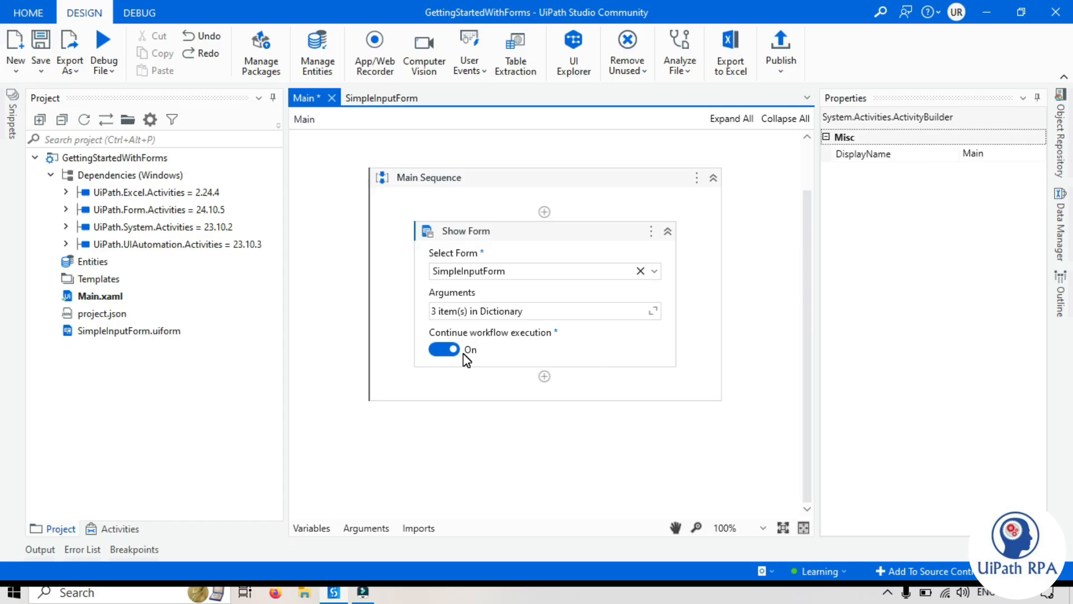
pyautogui.click(128, 331)
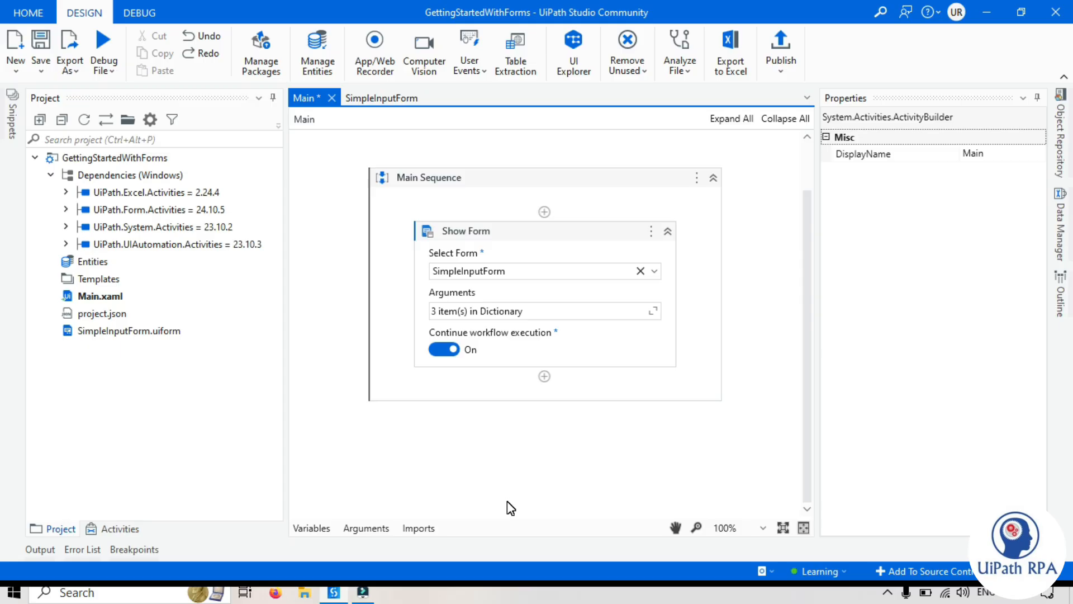
pyautogui.moveTo(560, 538)
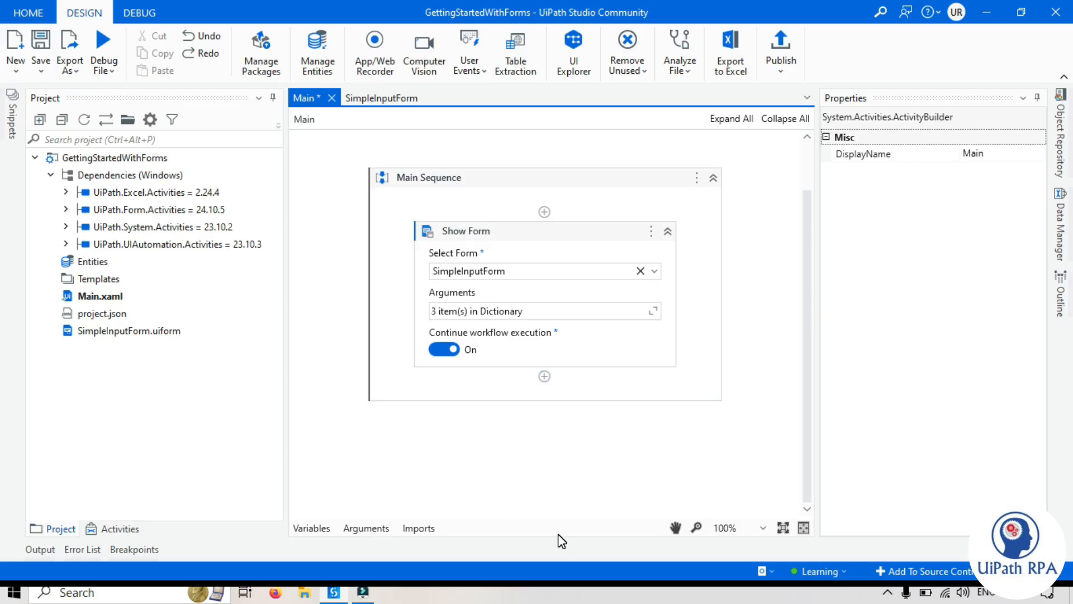
pyautogui.moveTo(565, 482)
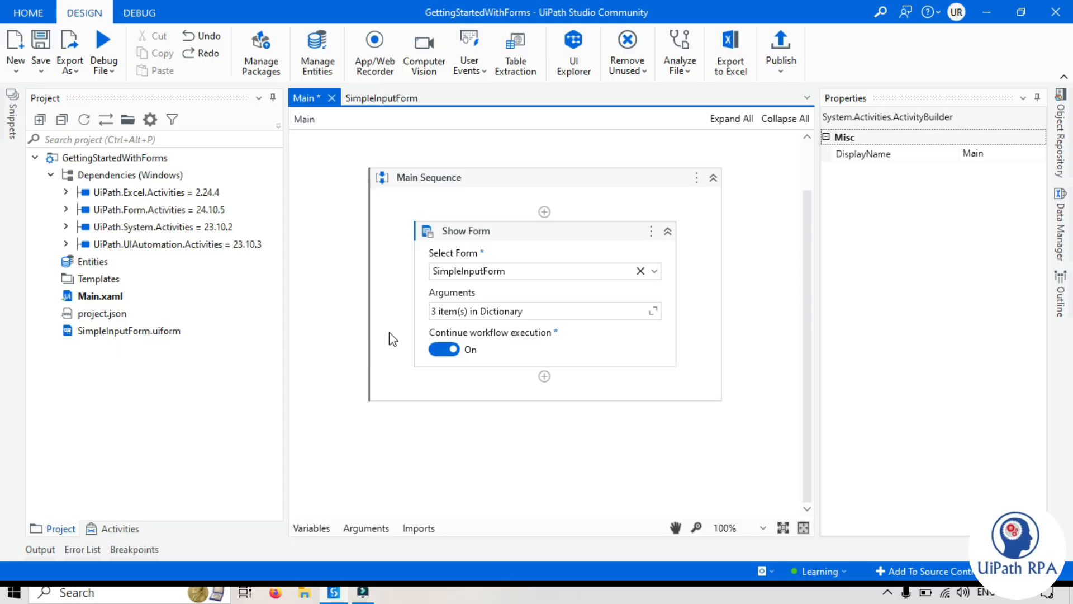
pyautogui.moveTo(581, 412)
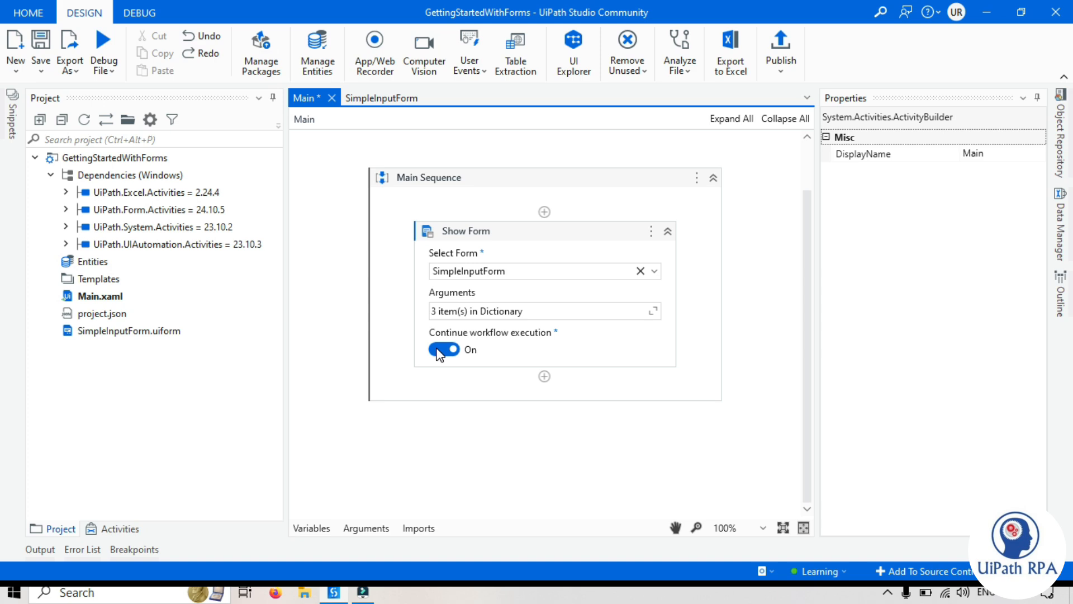
pyautogui.click(443, 350)
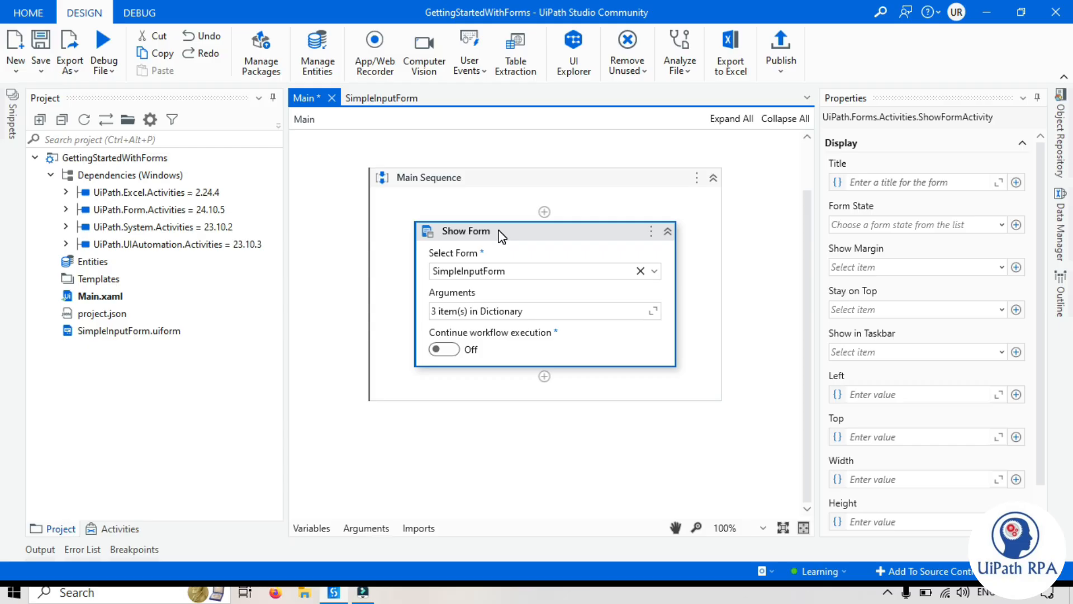
pyautogui.moveTo(439, 254)
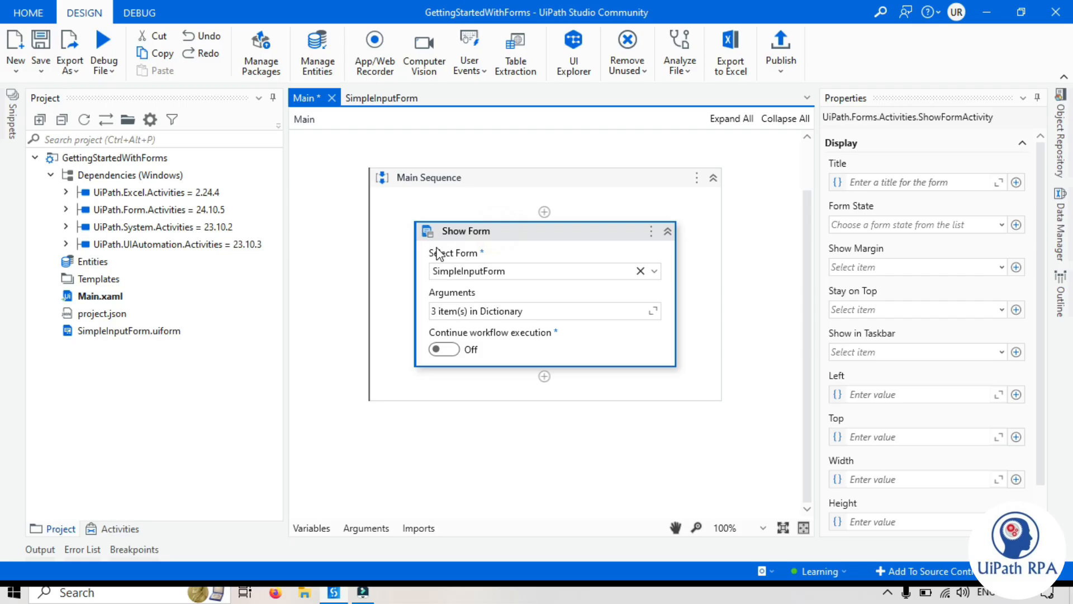
pyautogui.moveTo(490, 248)
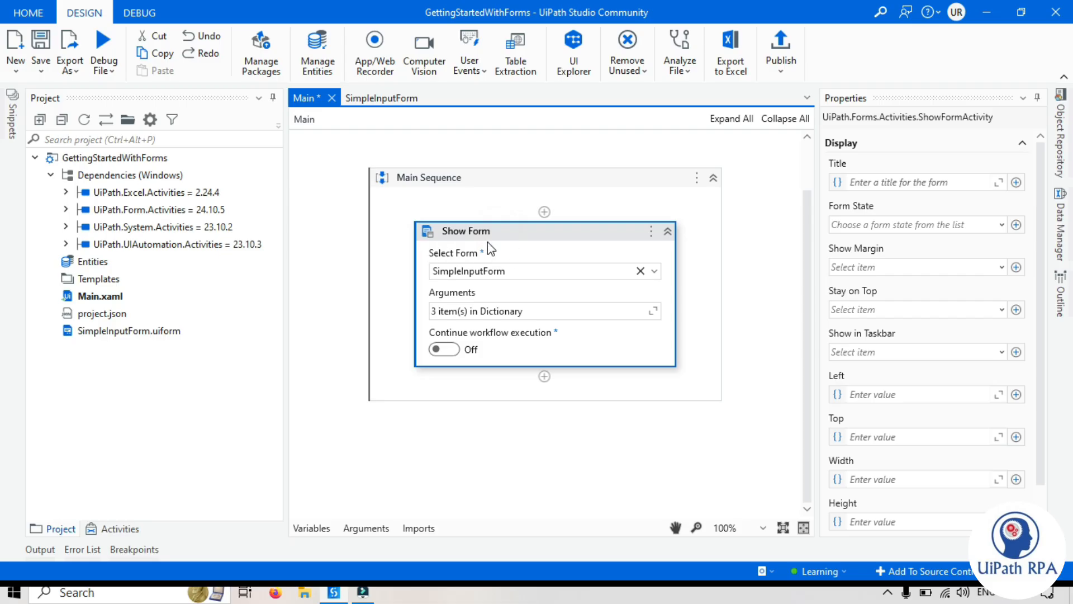
pyautogui.moveTo(534, 383)
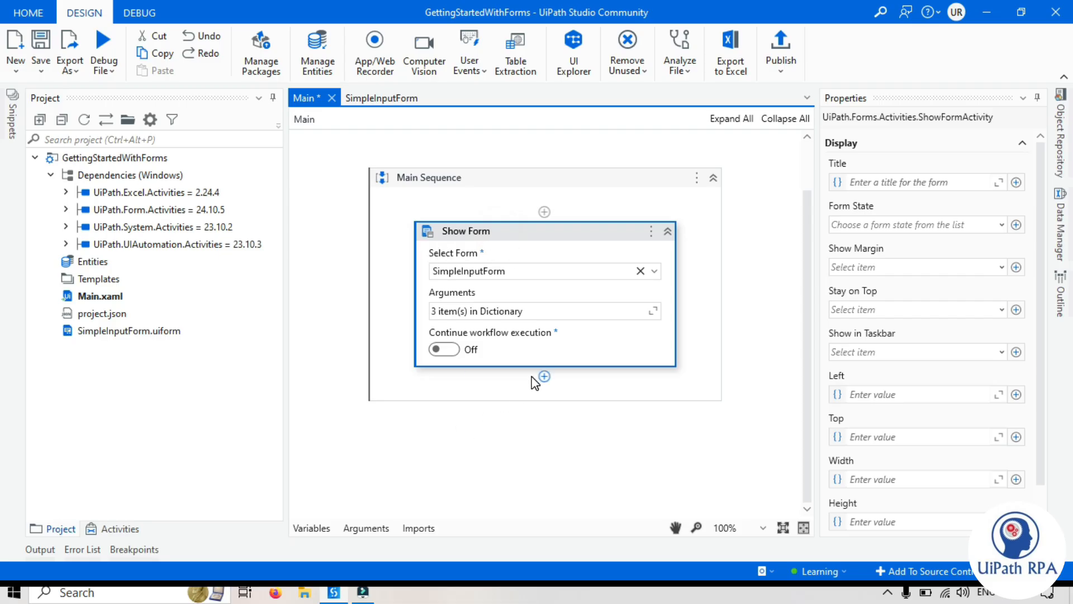
pyautogui.moveTo(531, 482)
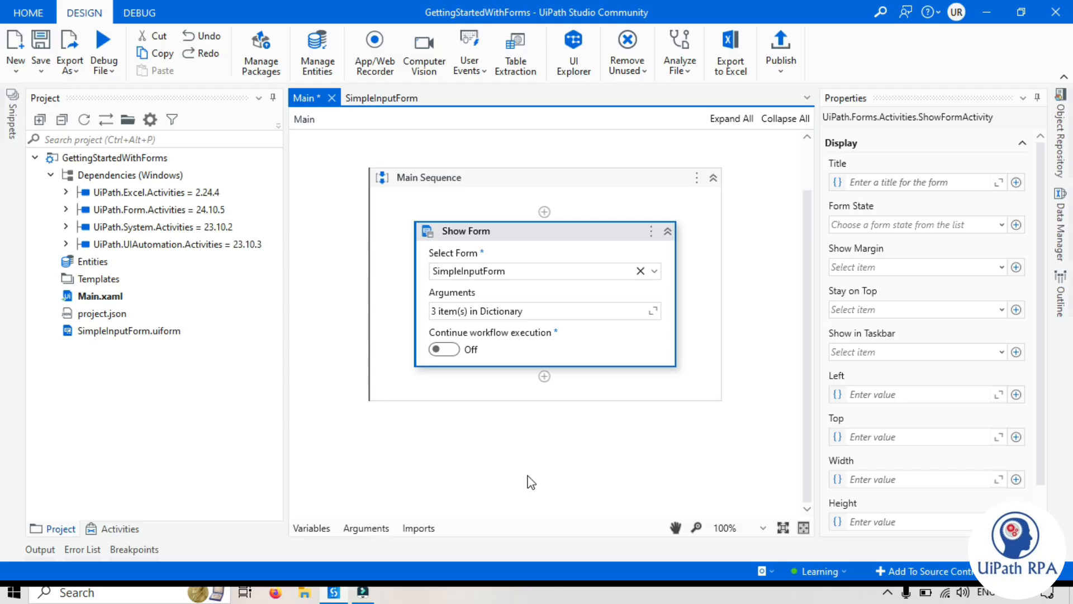
pyautogui.moveTo(516, 462)
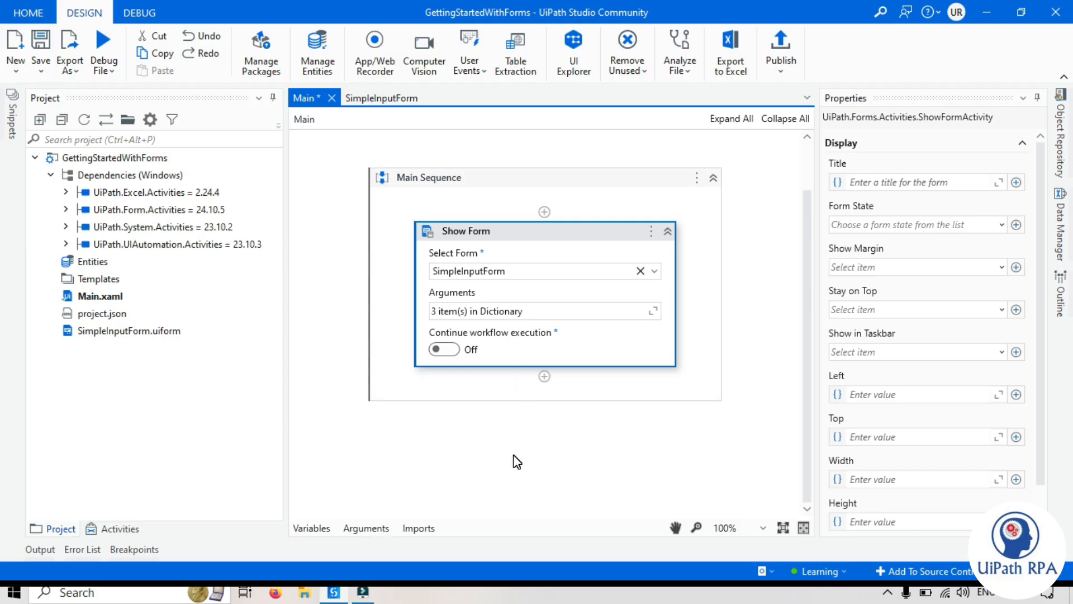
pyautogui.moveTo(881, 265)
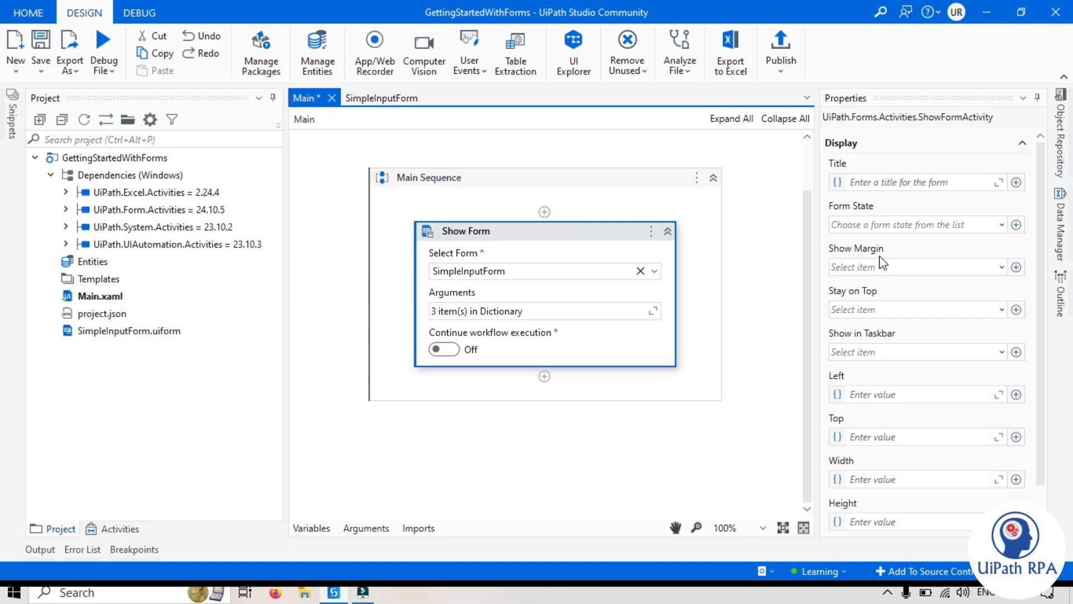
pyautogui.moveTo(453, 184)
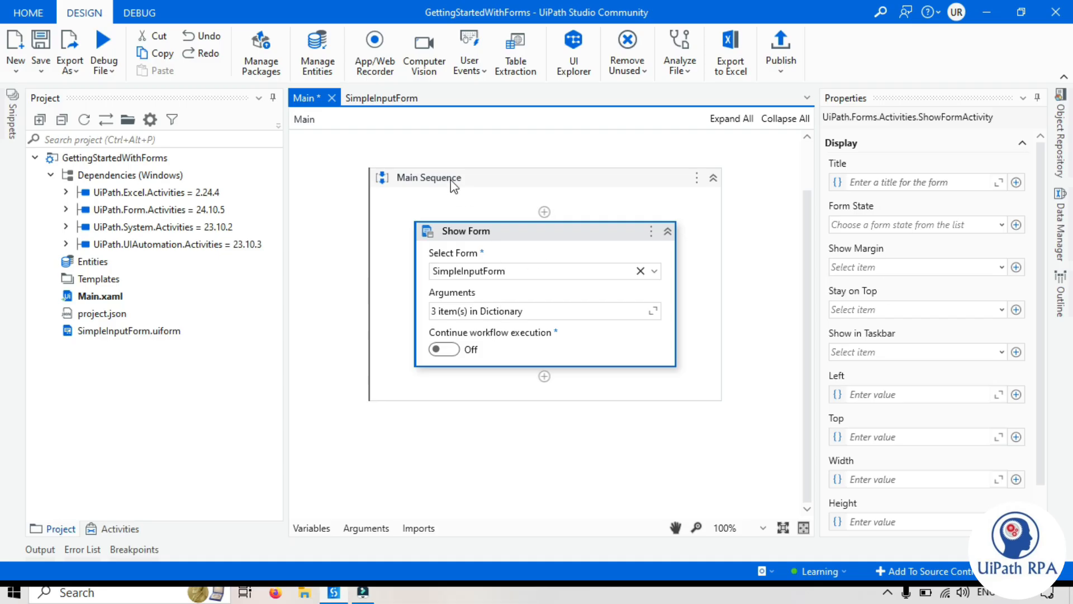
# - Save Main.xaml and select SimpleInputForm to view its Display properties
pyautogui.click(370, 98)
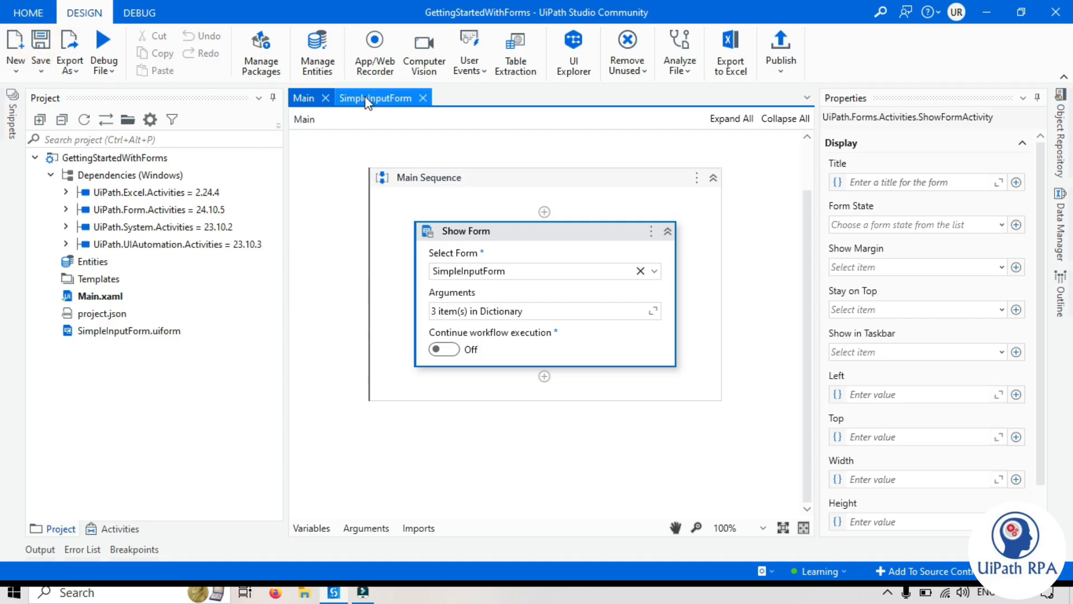
pyautogui.click(374, 98)
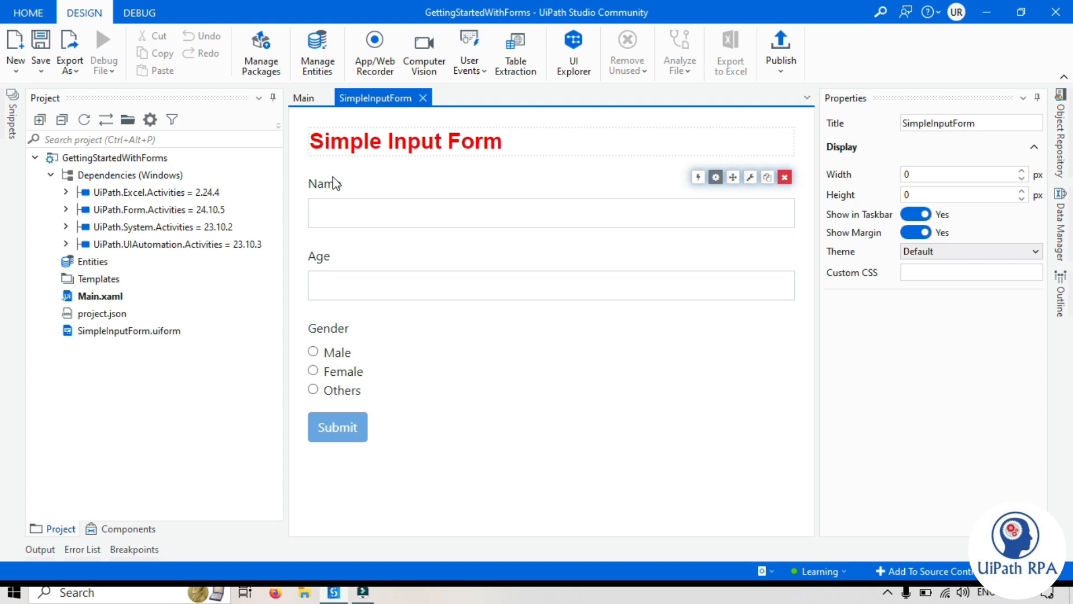
pyautogui.click(337, 426)
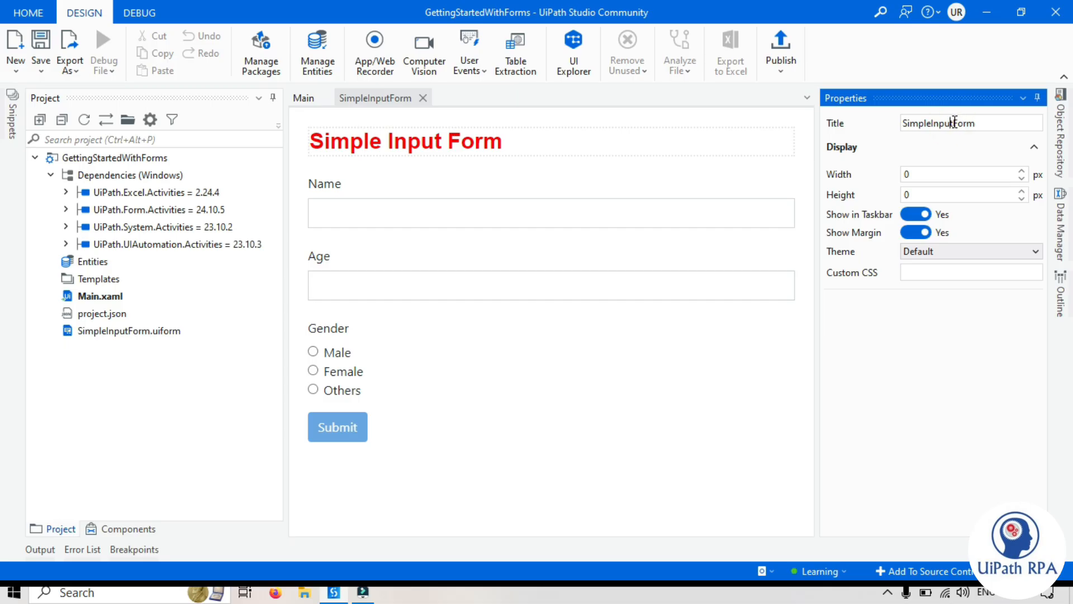
pyautogui.moveTo(957, 141)
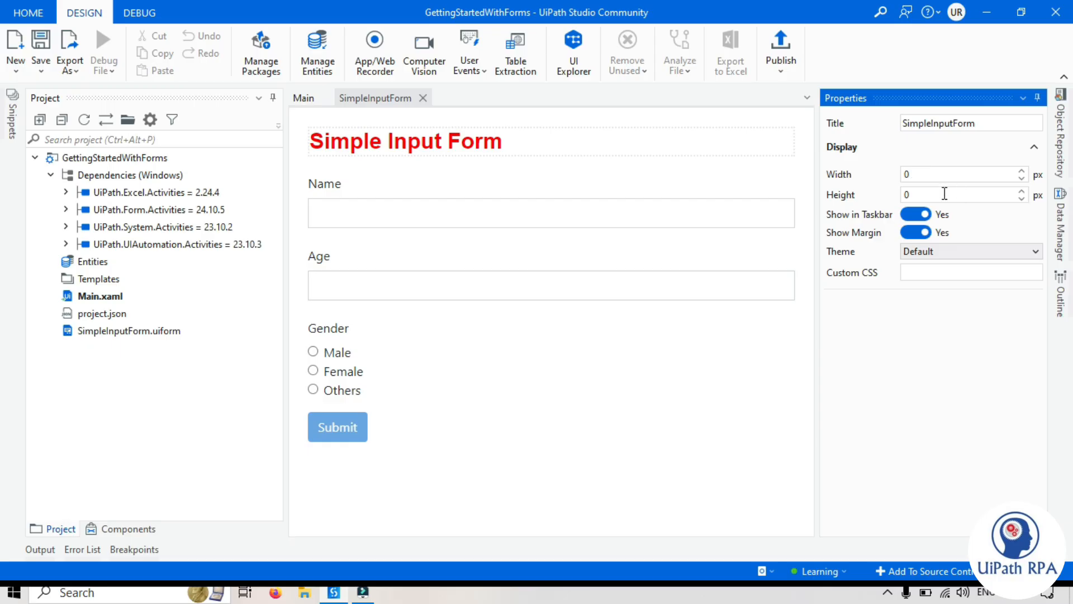
pyautogui.moveTo(430, 115)
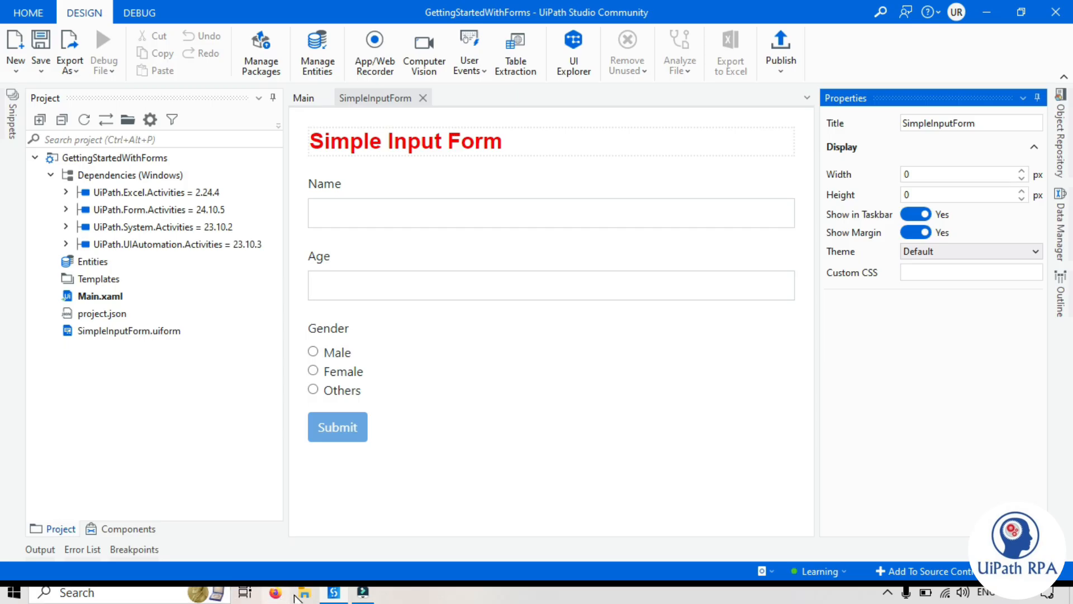
pyautogui.moveTo(276, 589)
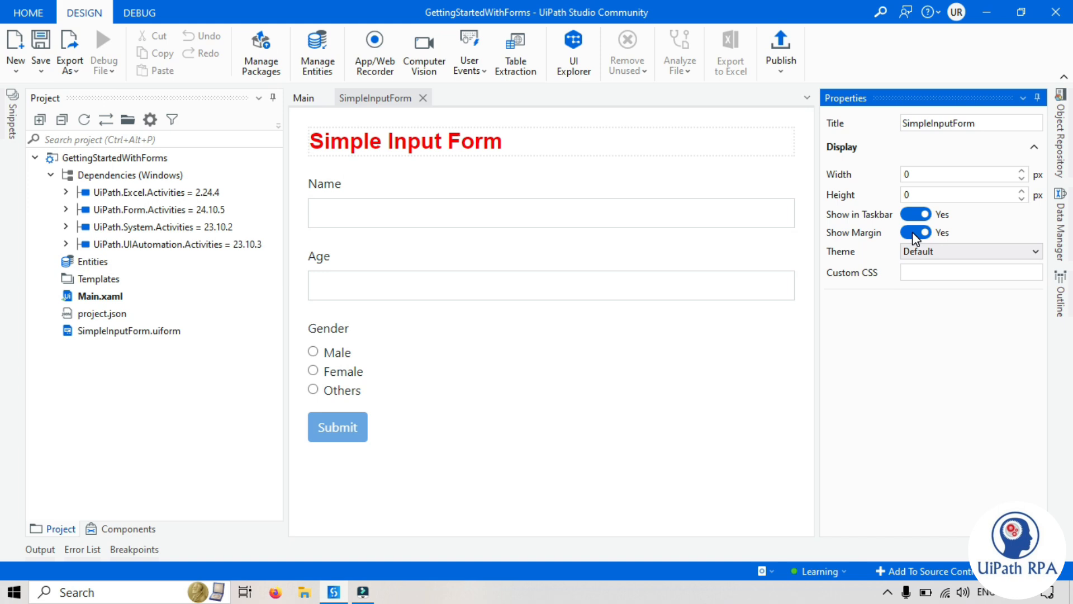
pyautogui.moveTo(942, 260)
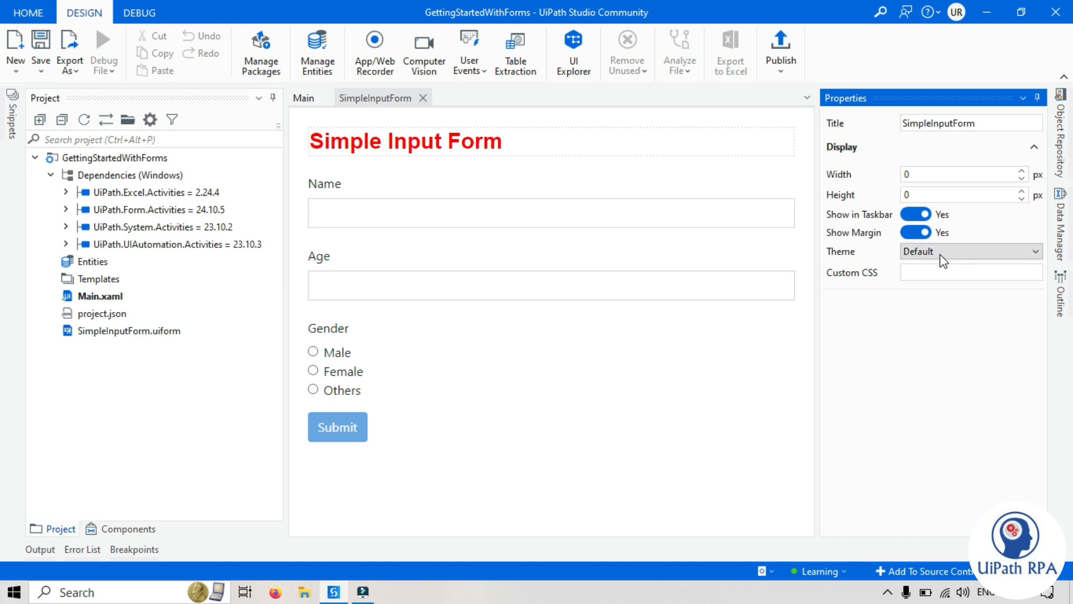
# - Preview the Cosmo, Cyborg and Flatly themes, then keep Sandstone for SimpleInputForm
pyautogui.click(971, 252)
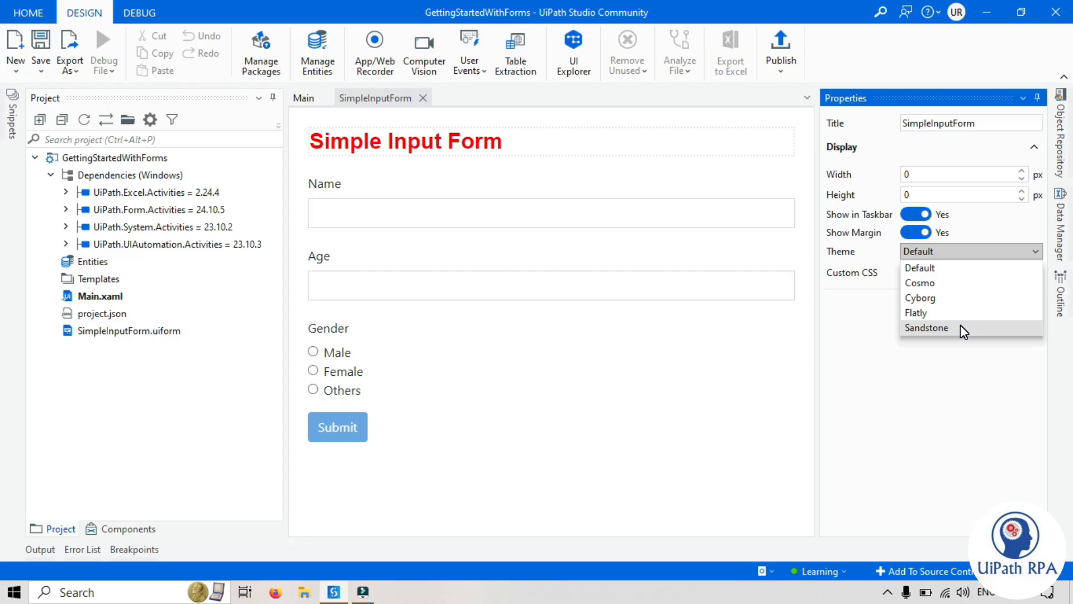
pyautogui.click(919, 283)
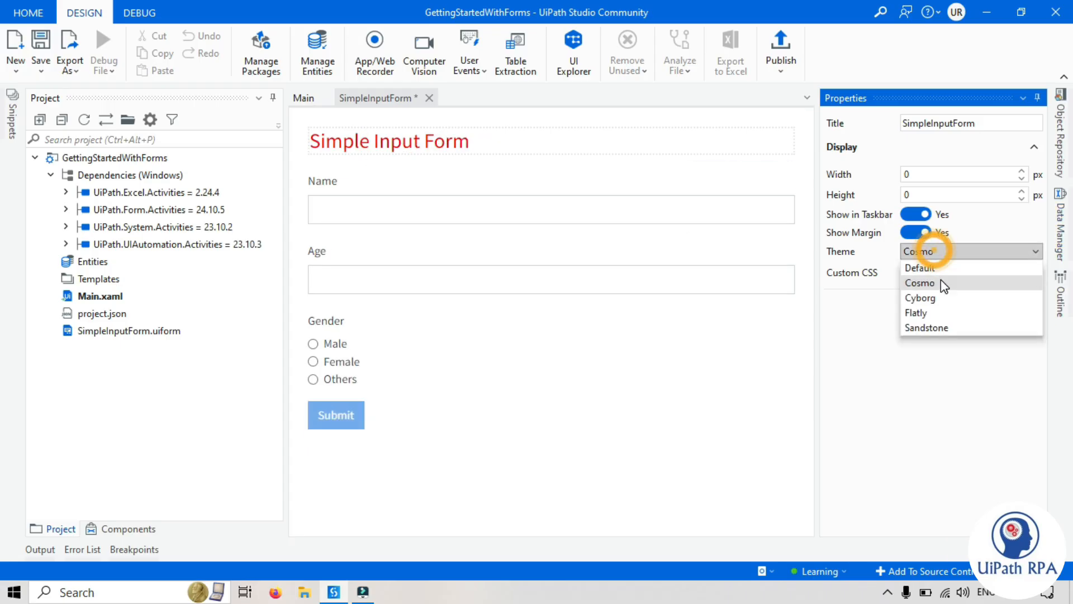
pyautogui.click(920, 298)
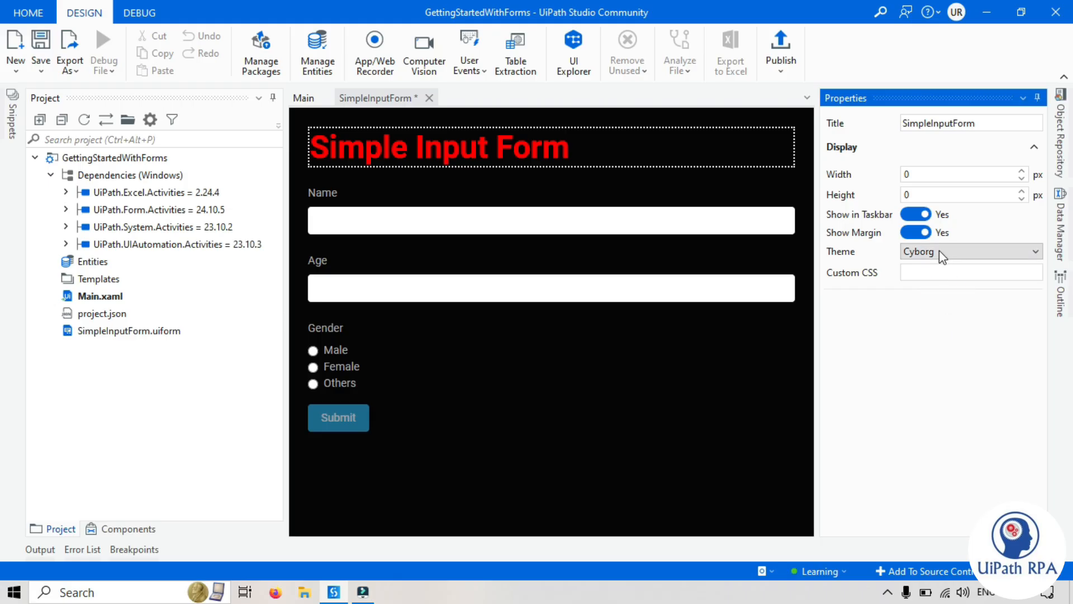
pyautogui.click(970, 251)
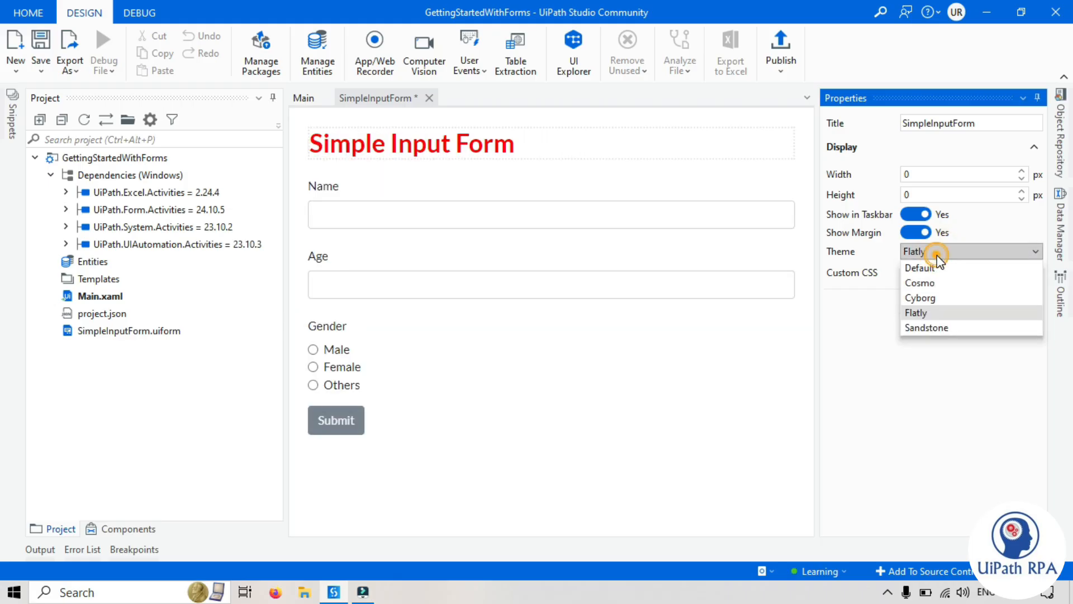
pyautogui.click(926, 328)
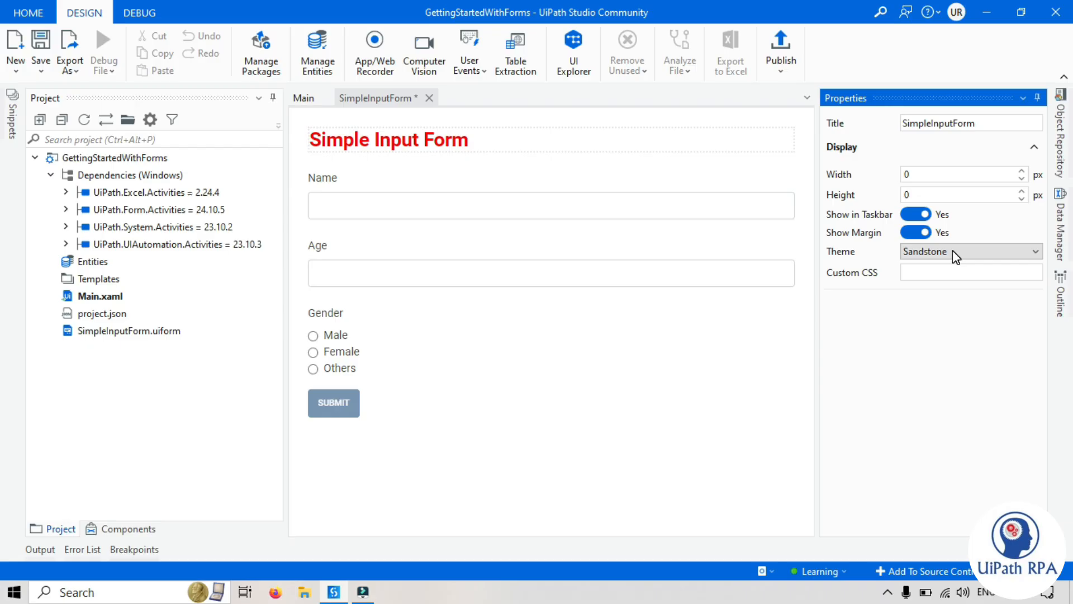
pyautogui.click(970, 272)
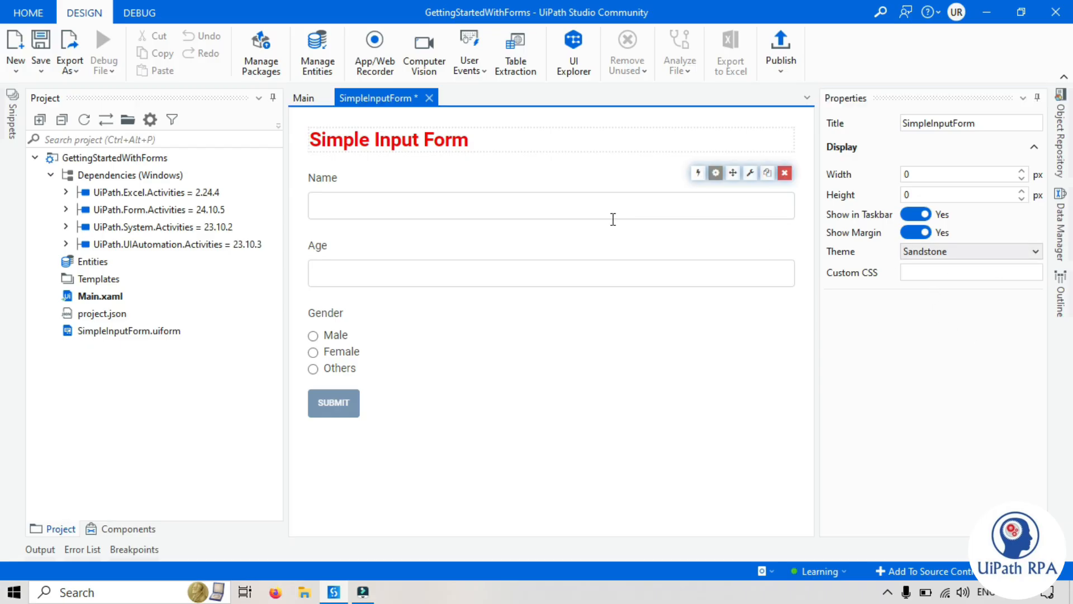
pyautogui.click(960, 174)
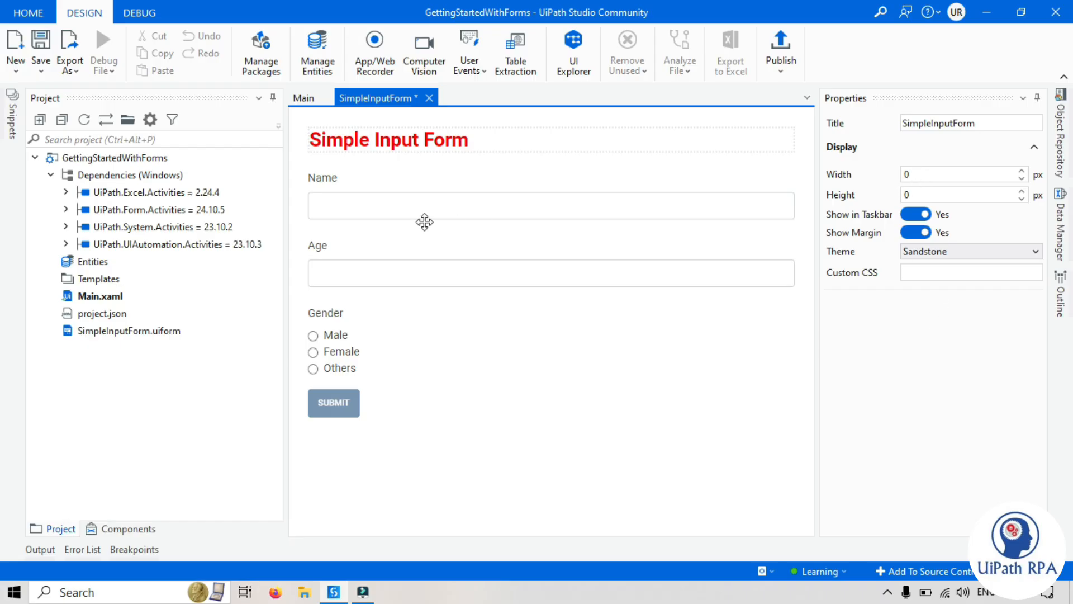
pyautogui.click(303, 98)
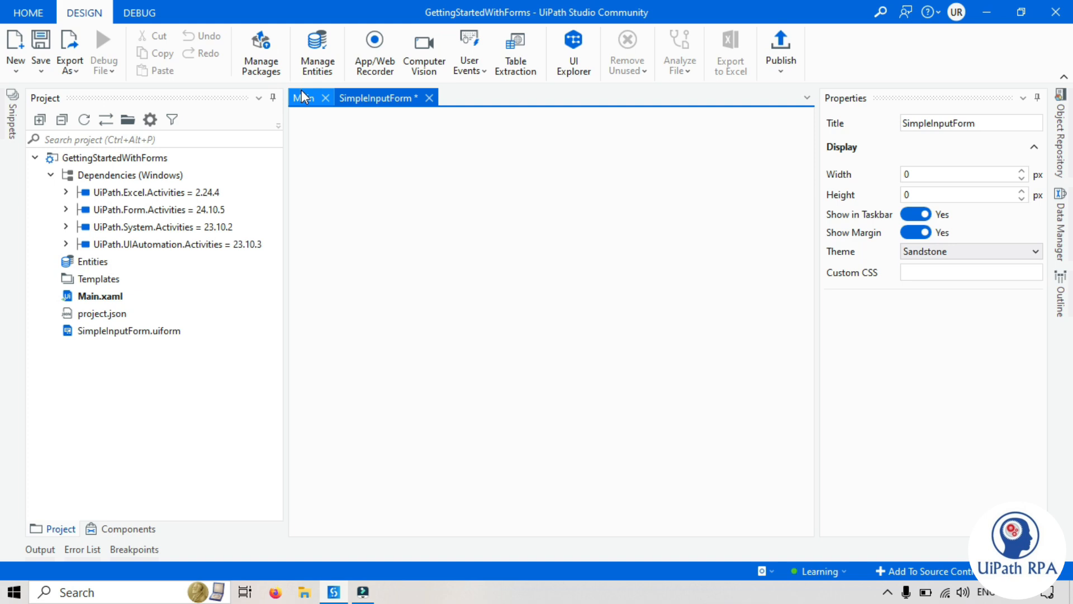
pyautogui.click(303, 97)
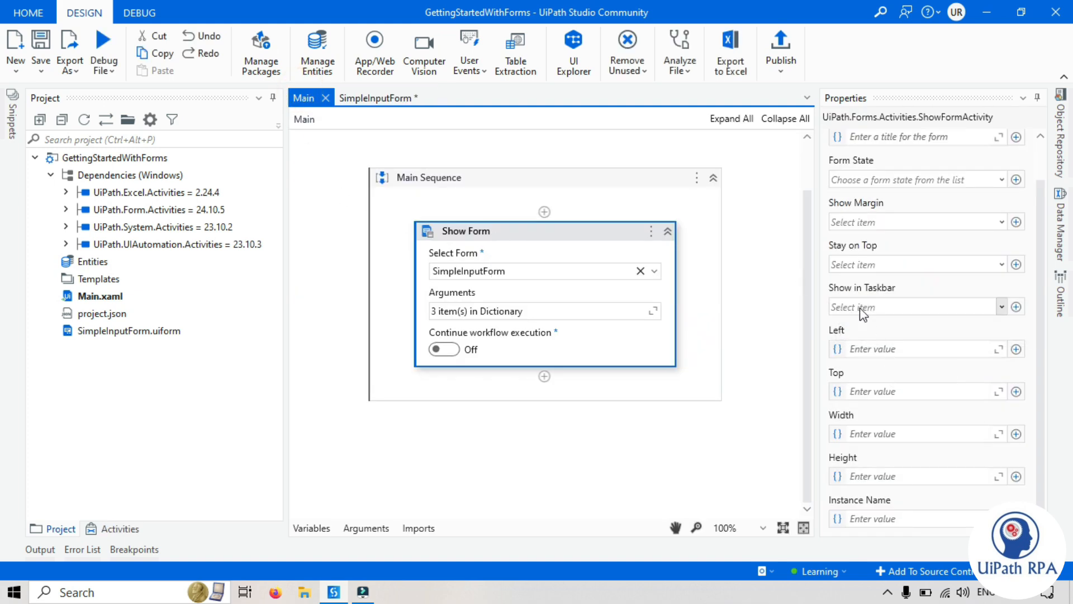
pyautogui.moveTo(855, 346)
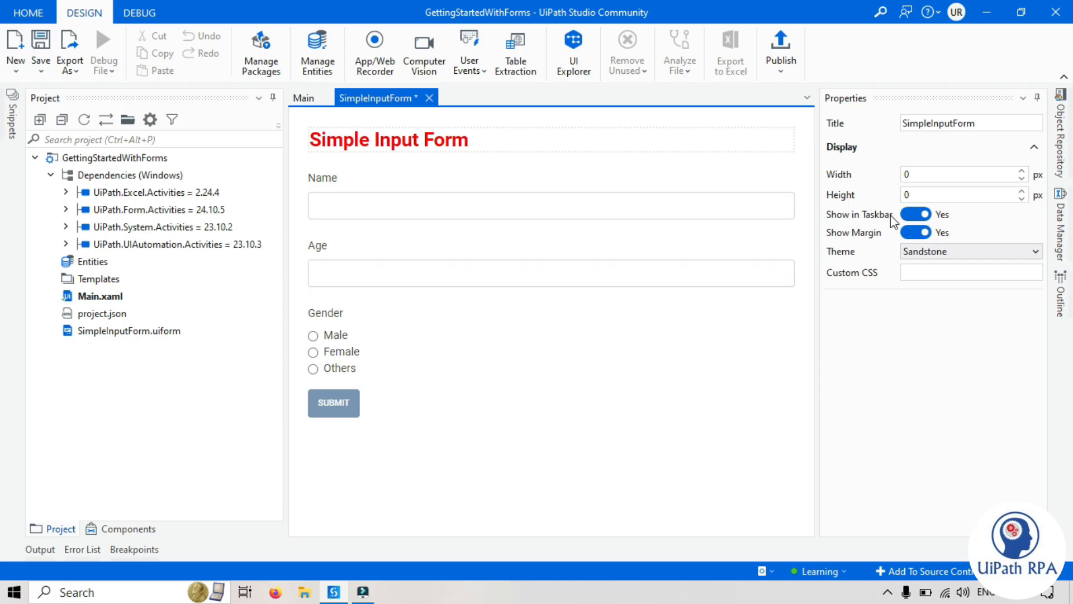
pyautogui.click(958, 174)
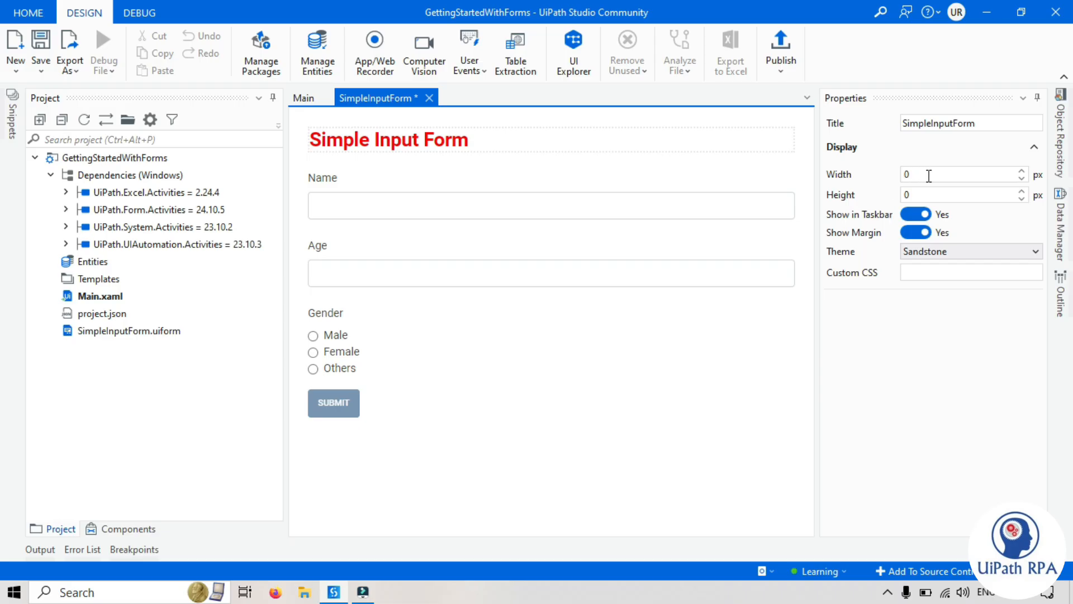
pyautogui.moveTo(908, 192)
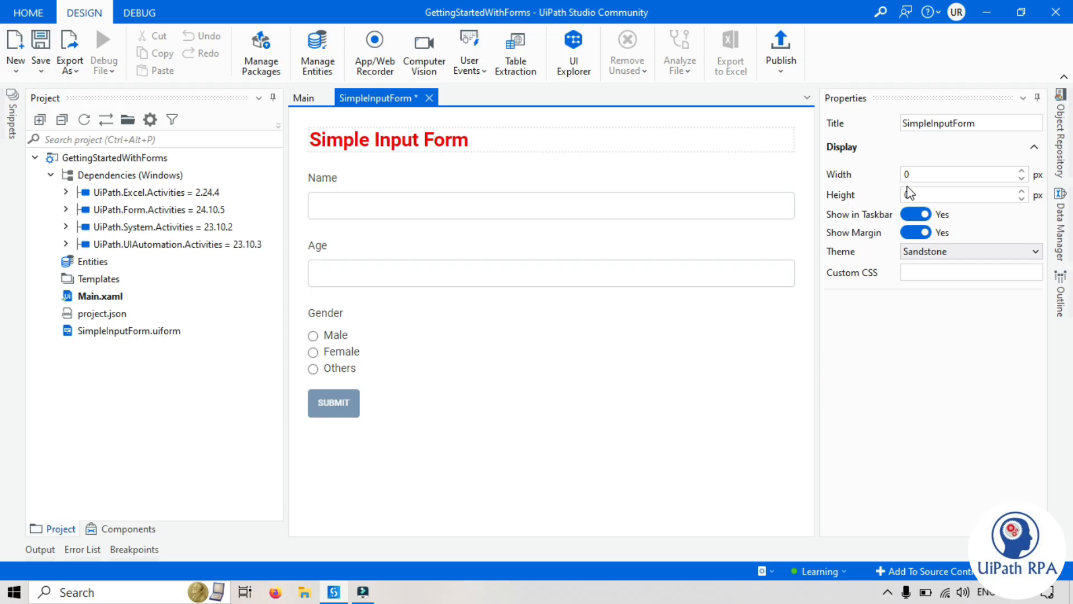
pyautogui.click(960, 195)
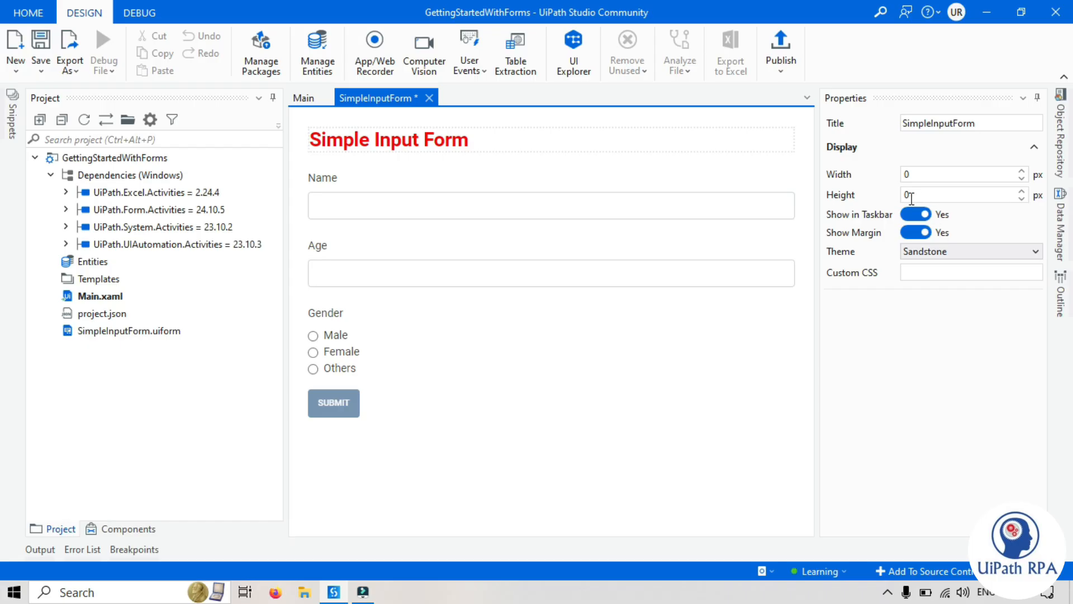
pyautogui.click(303, 97)
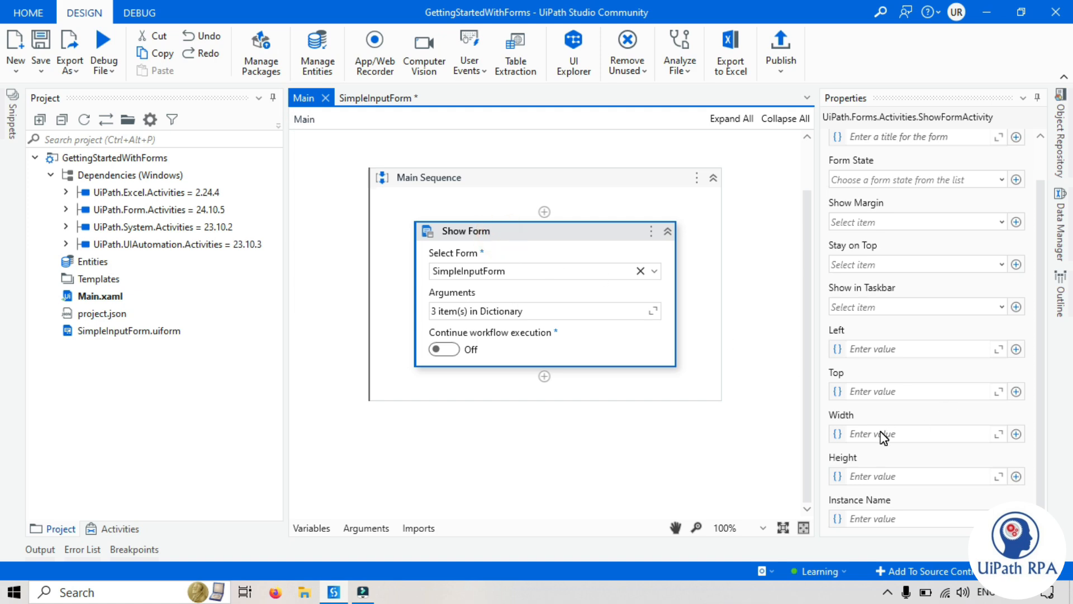
pyautogui.moveTo(923, 463)
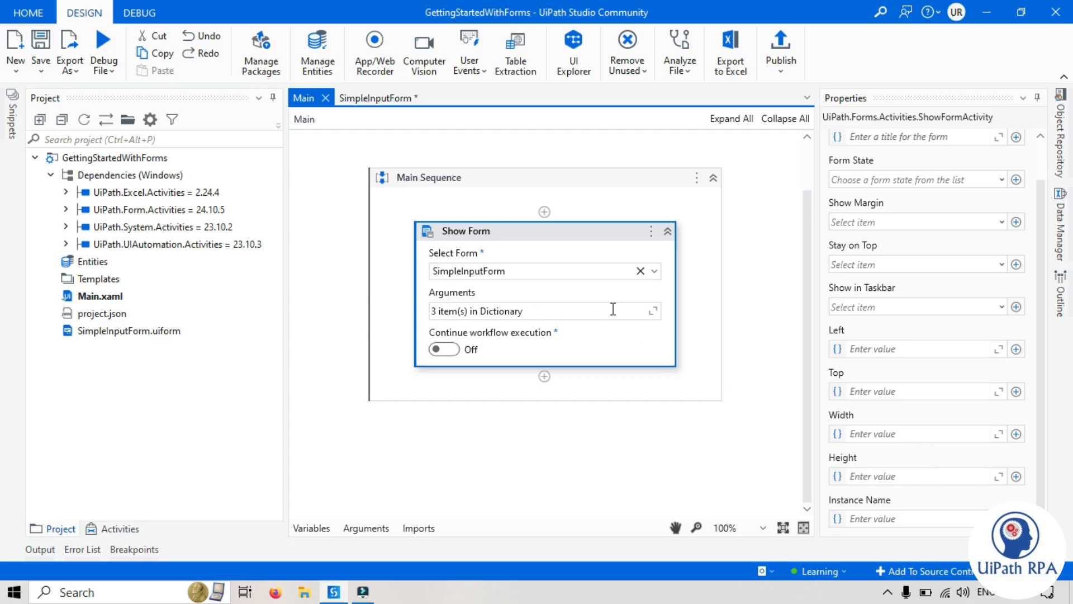
pyautogui.moveTo(900, 425)
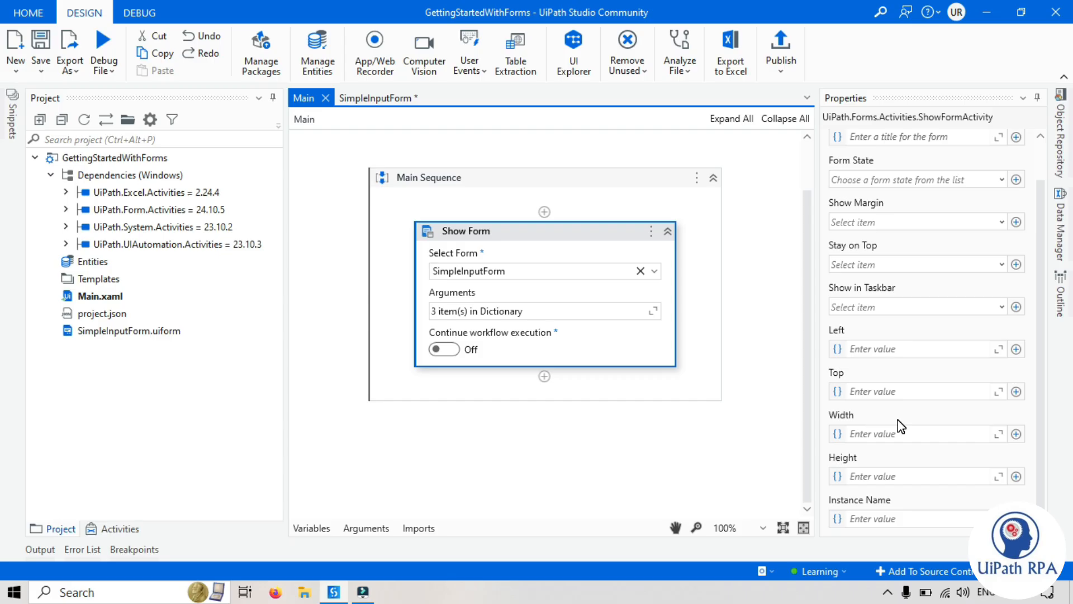
pyautogui.moveTo(941, 480)
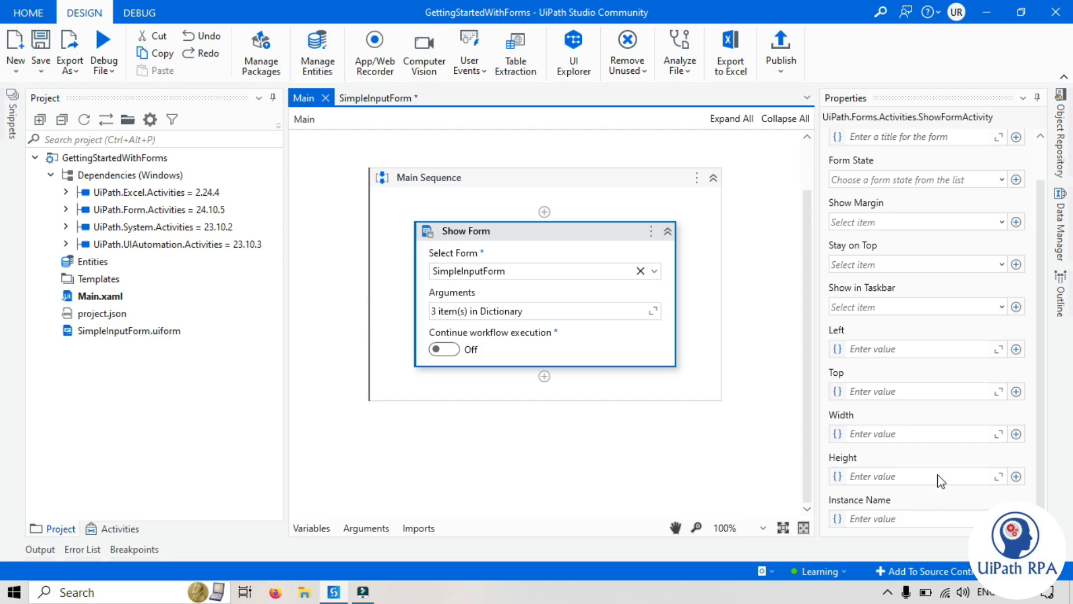
pyautogui.click(377, 97)
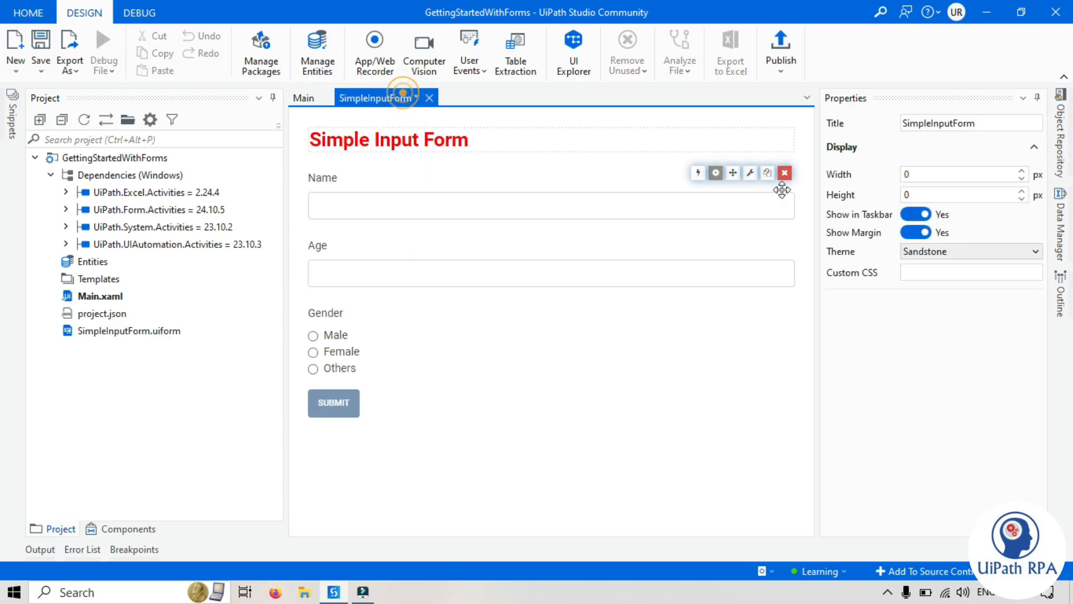
pyautogui.click(304, 98)
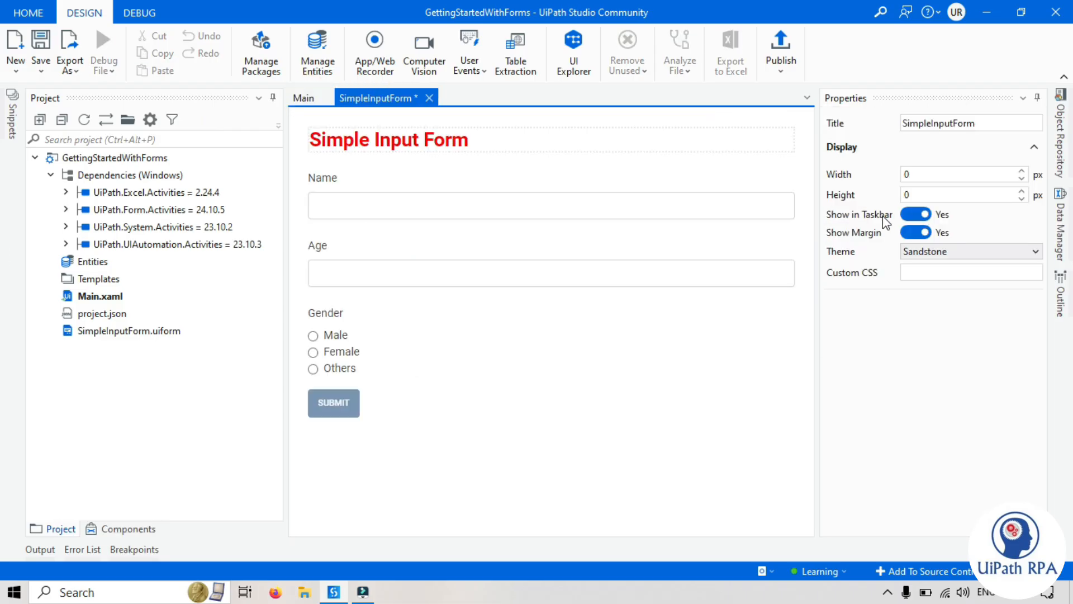
pyautogui.moveTo(925, 247)
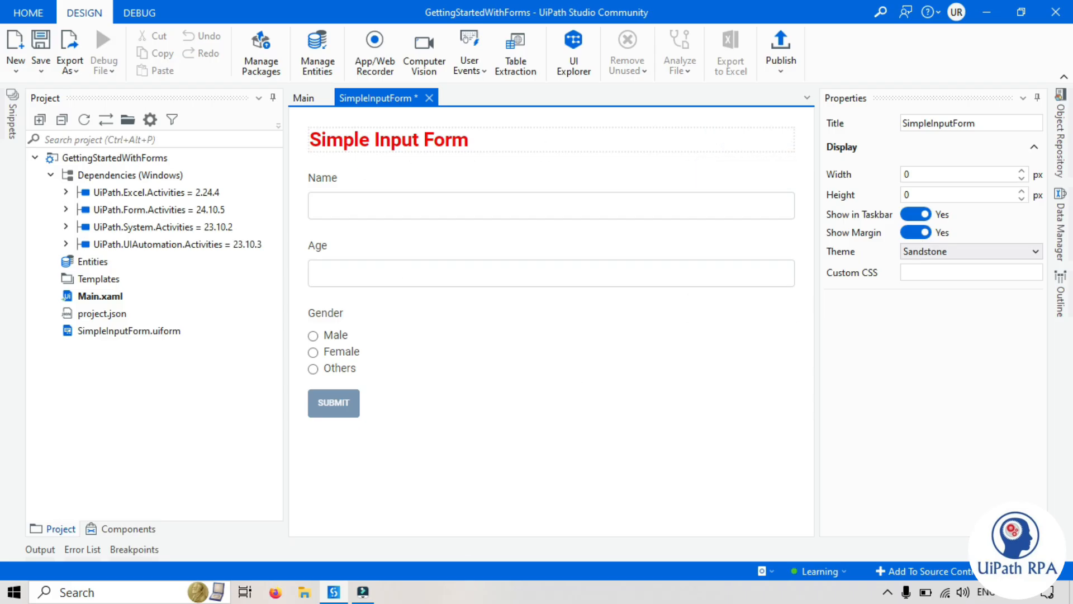
pyautogui.click(303, 98)
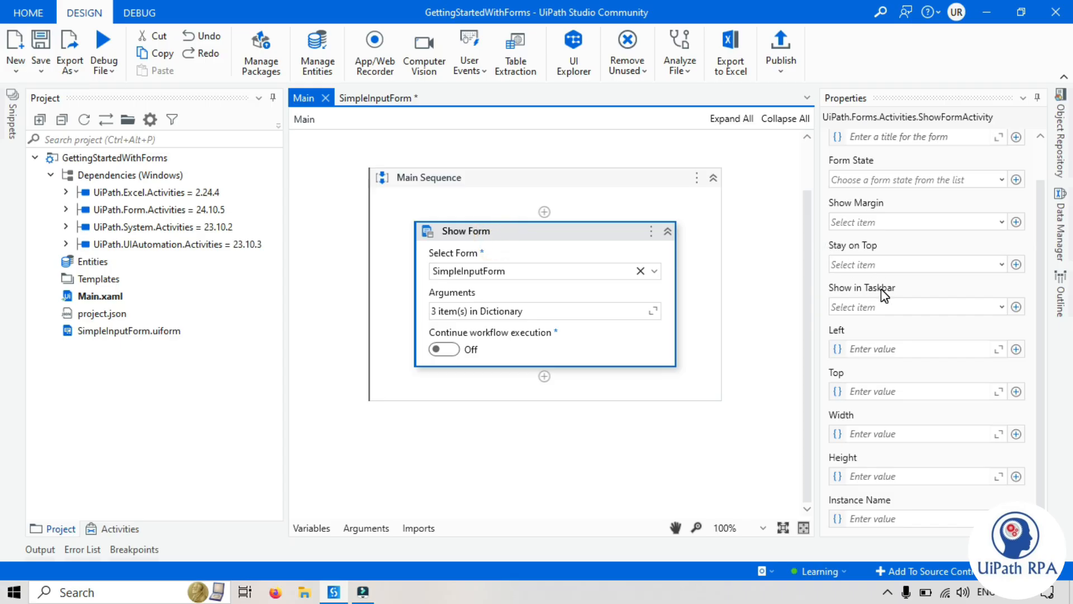
pyautogui.moveTo(886, 306)
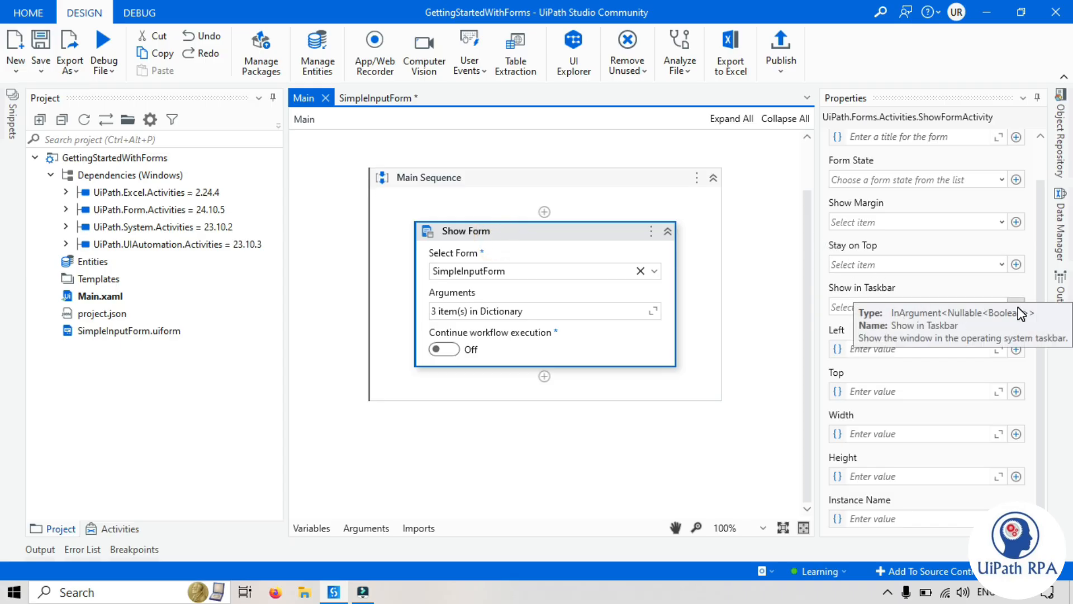
pyautogui.moveTo(270, 281)
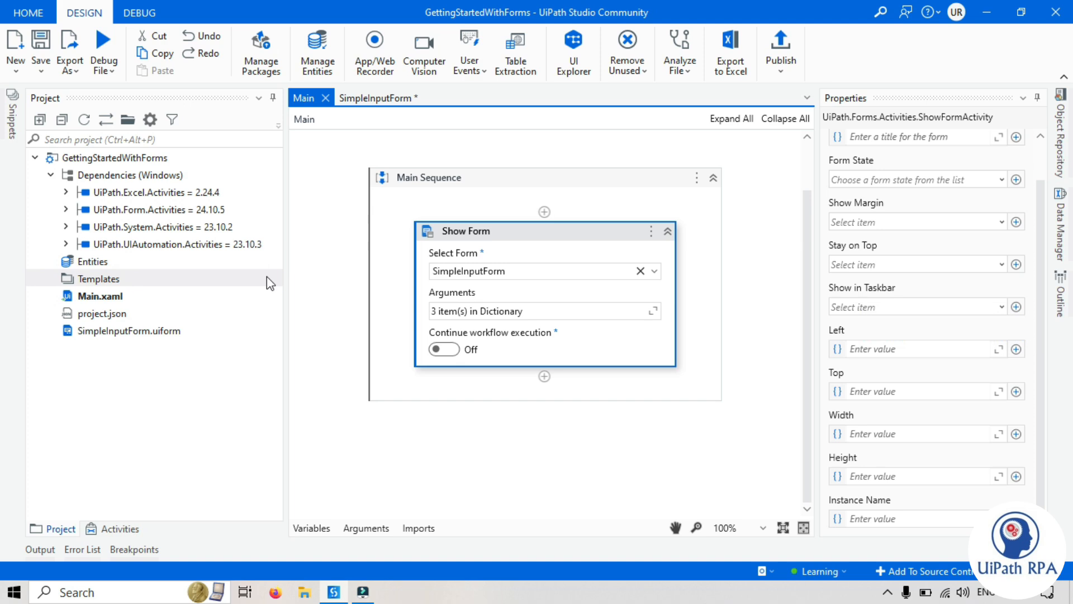
pyautogui.moveTo(274, 430)
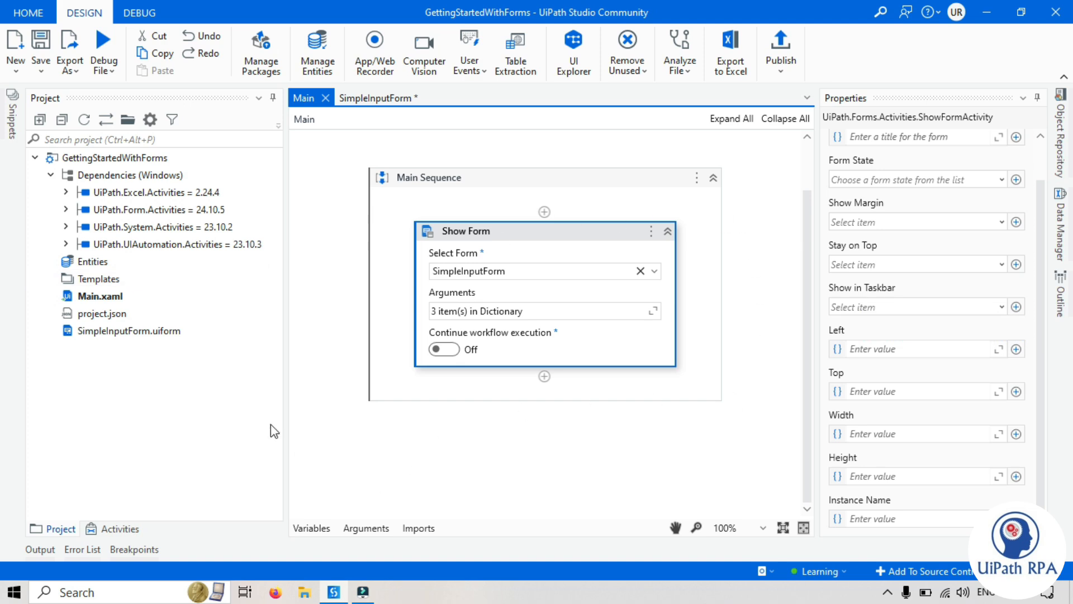
pyautogui.moveTo(393, 591)
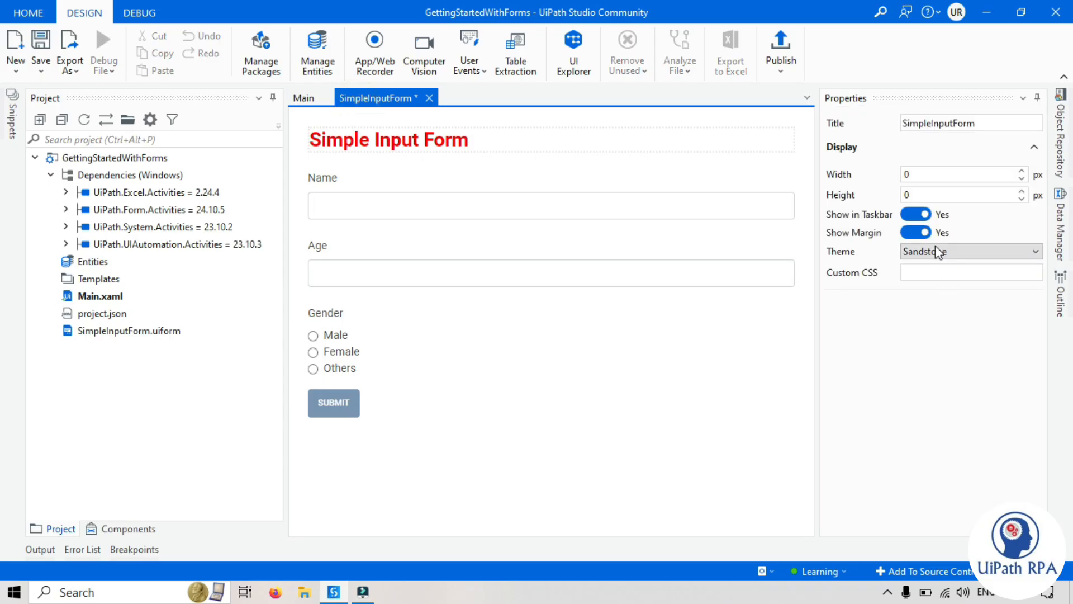
pyautogui.click(304, 97)
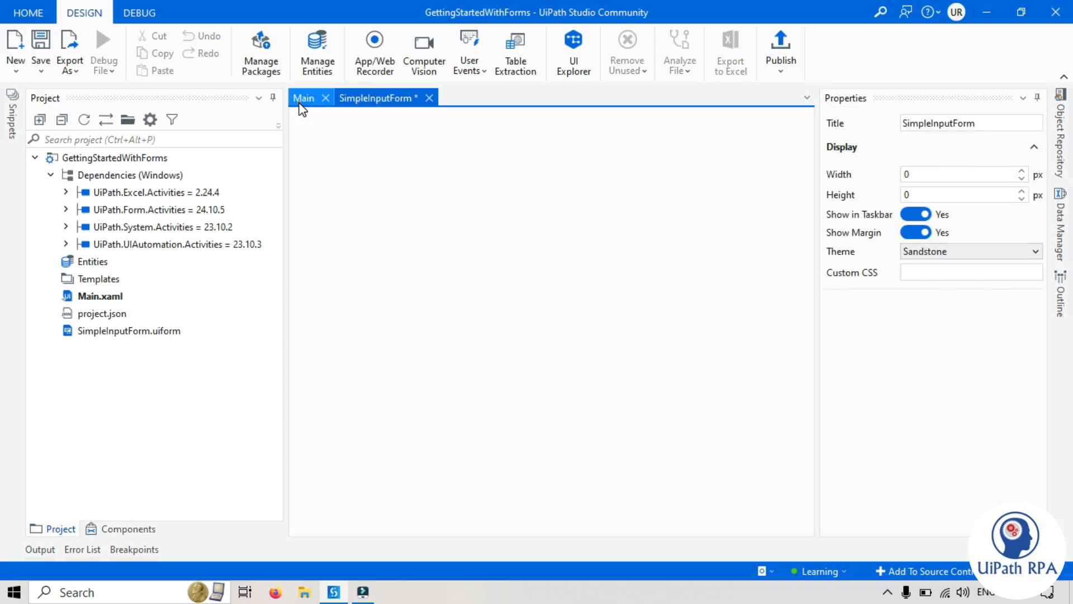
pyautogui.click(302, 97)
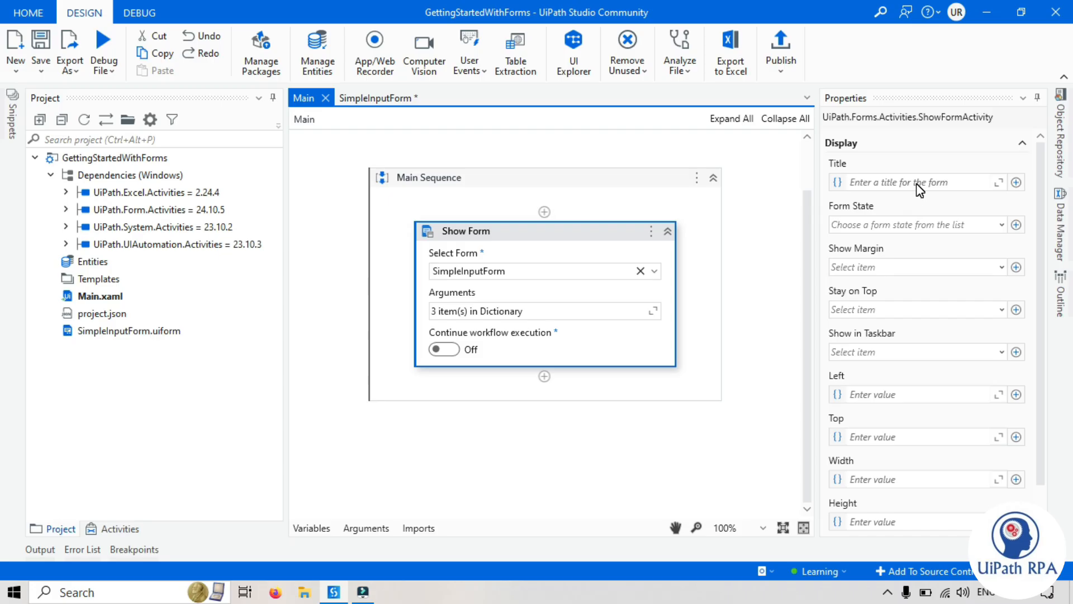
# - Title the Show Form window 'Input Form' and list the Form State options
pyautogui.click(917, 182)
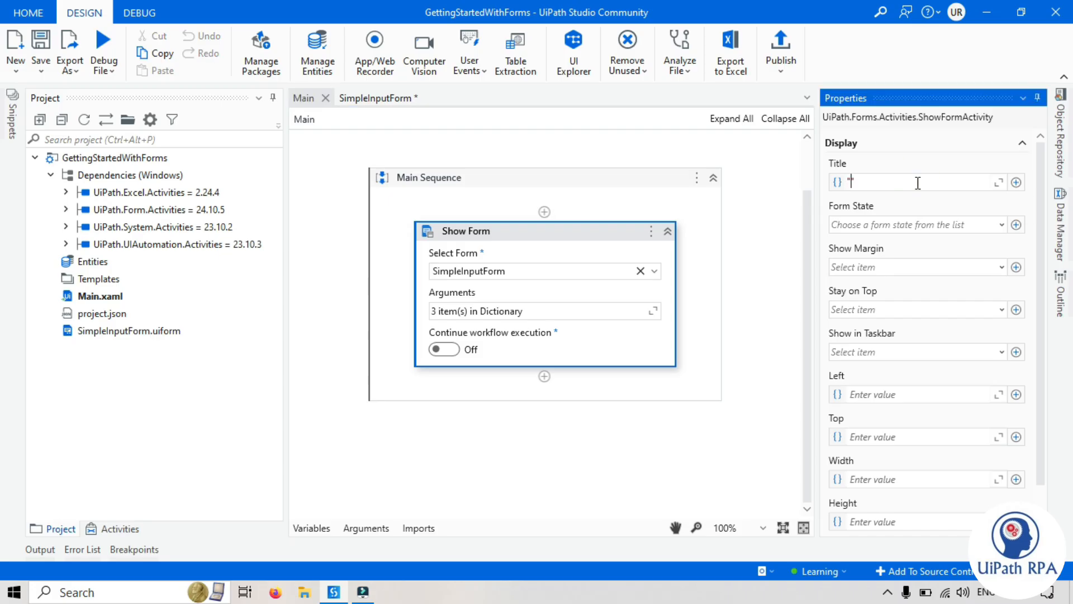
pyautogui.write('"Inpt')
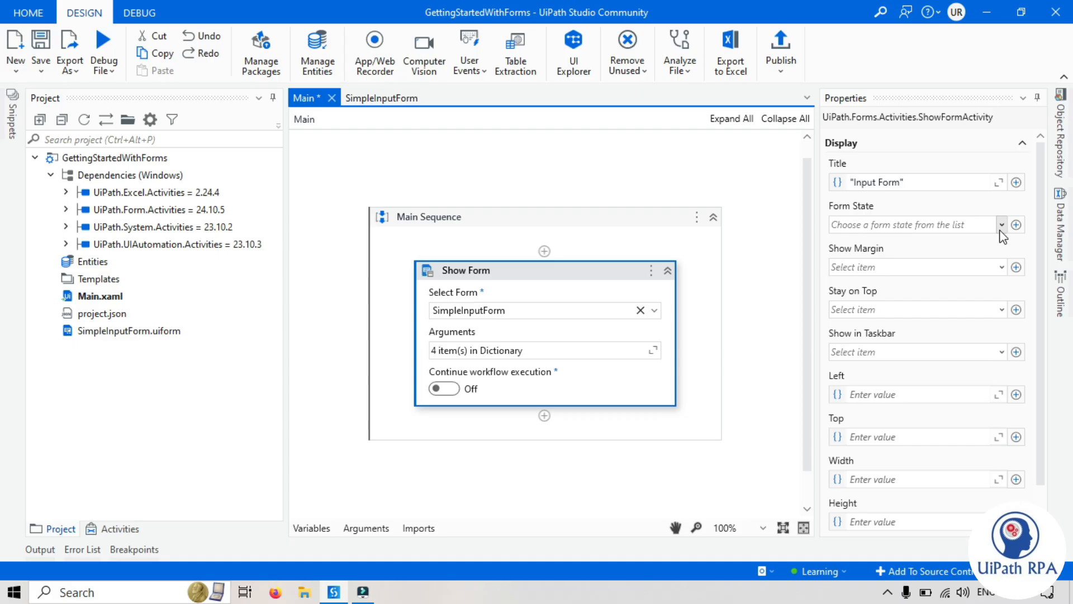
pyautogui.click(1000, 225)
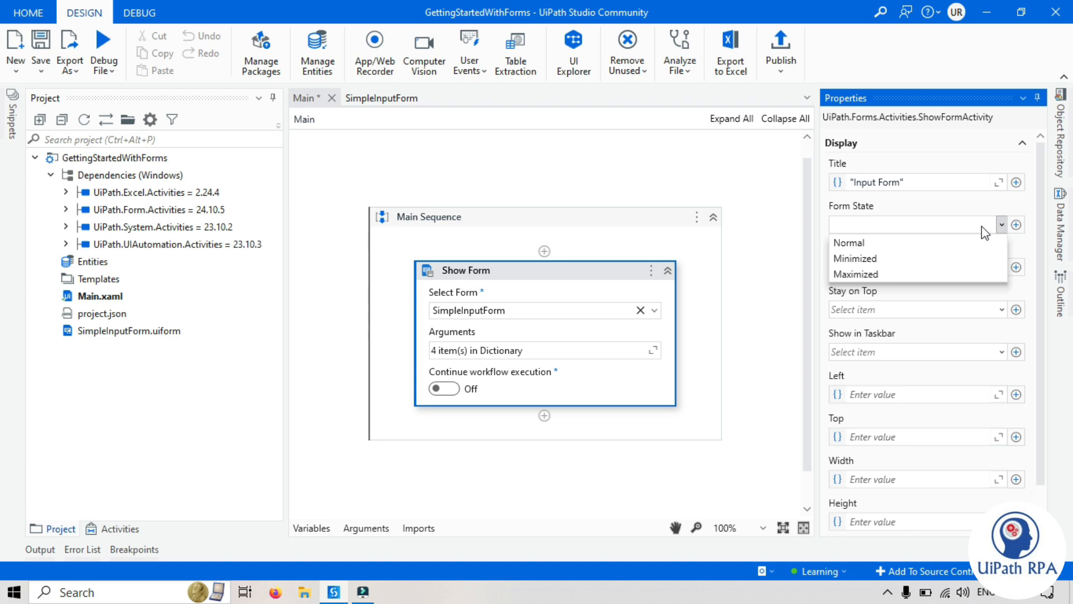
pyautogui.moveTo(538, 313)
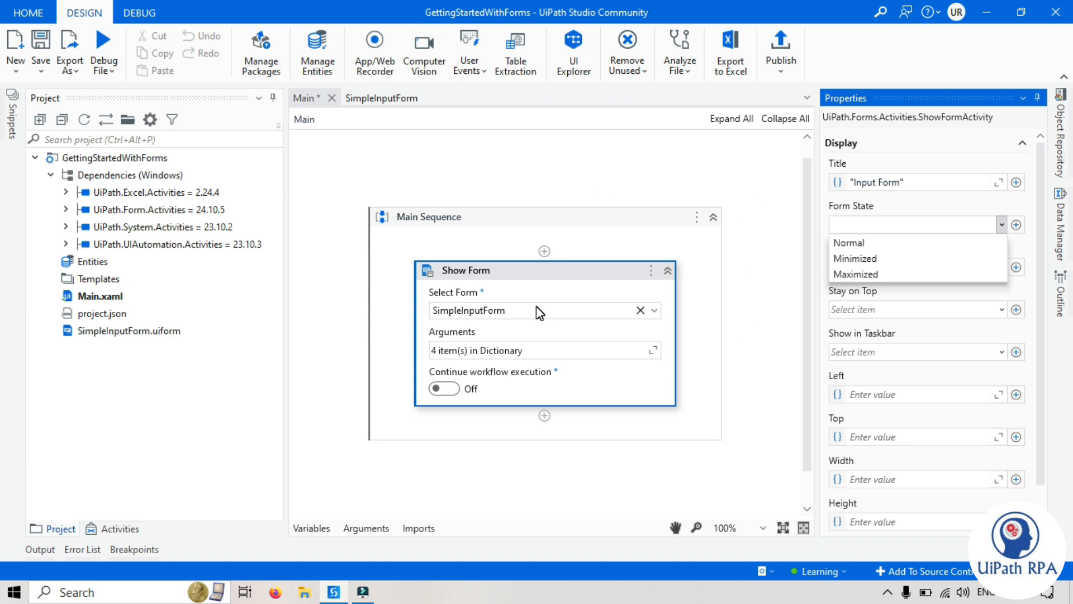
pyautogui.moveTo(862, 298)
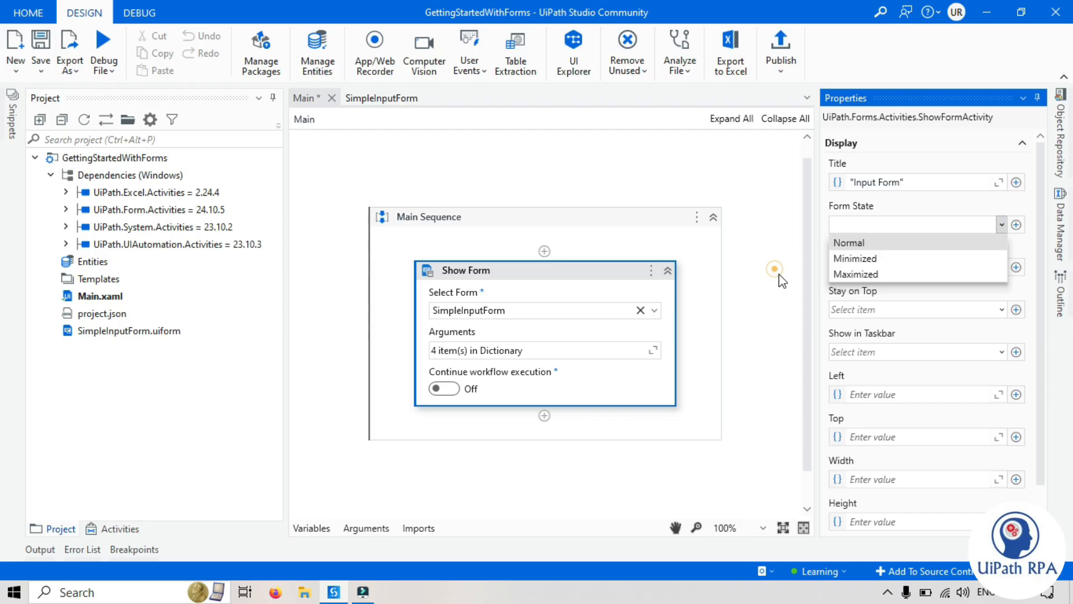
# - Set Form State to Normal with Show Margin, Stay on Top and Show in Taskbar on
pyautogui.click(999, 267)
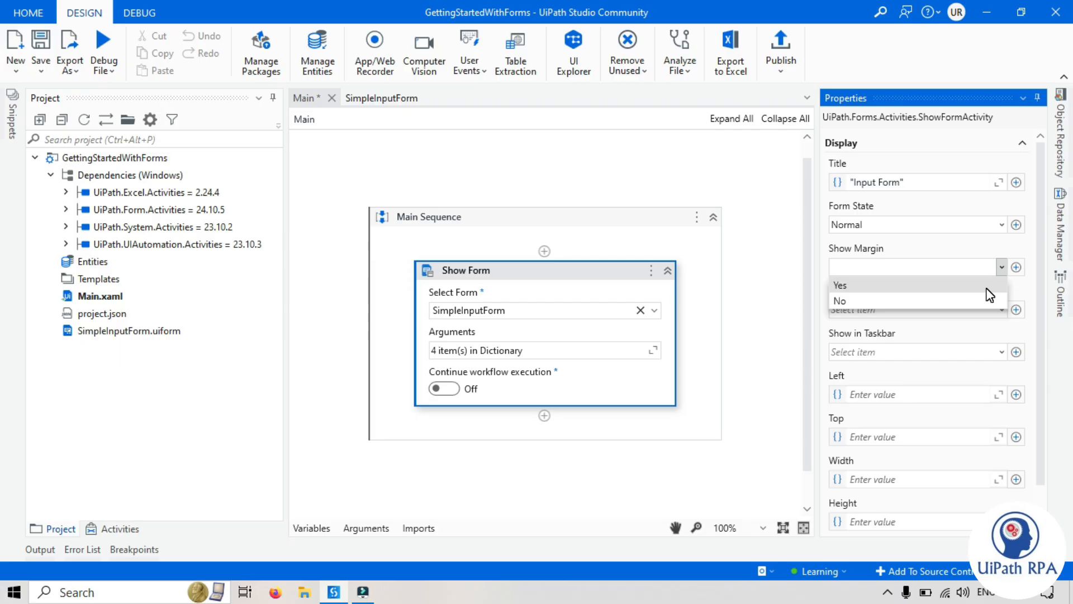
pyautogui.click(840, 285)
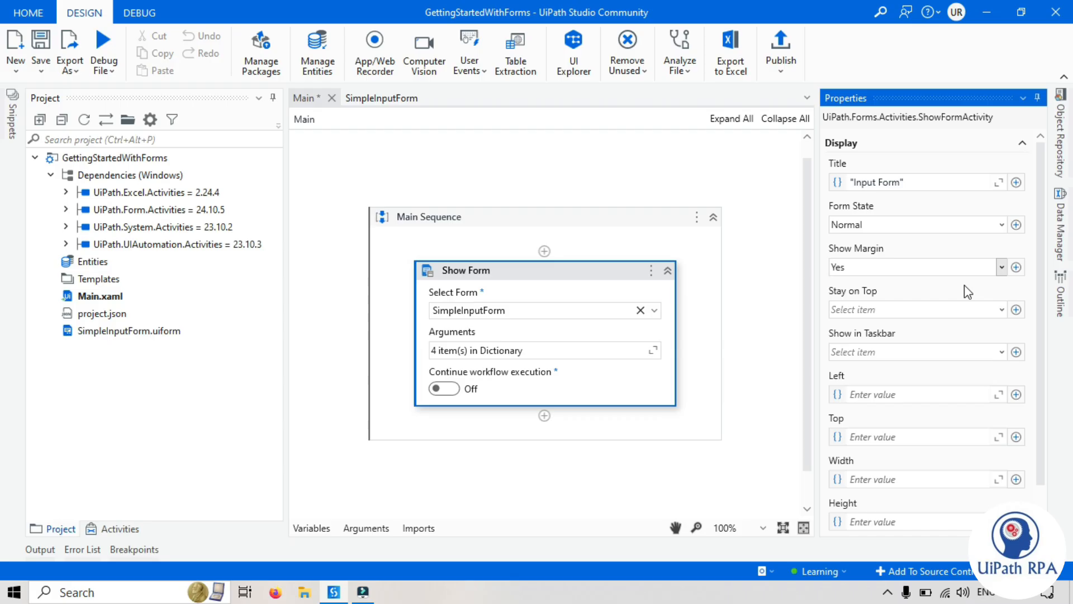
pyautogui.moveTo(923, 309)
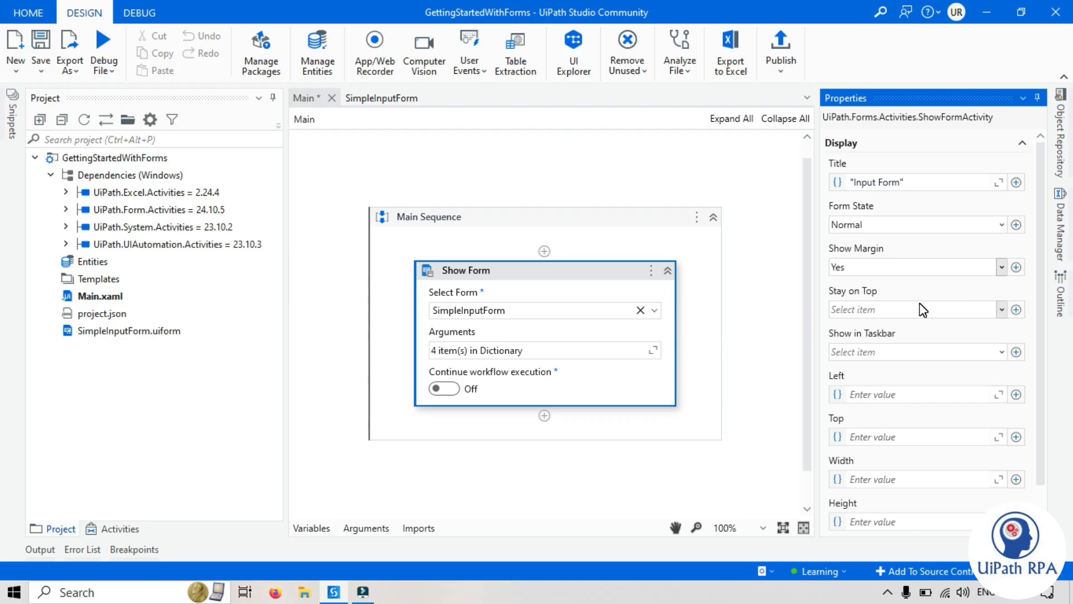
pyautogui.moveTo(994, 319)
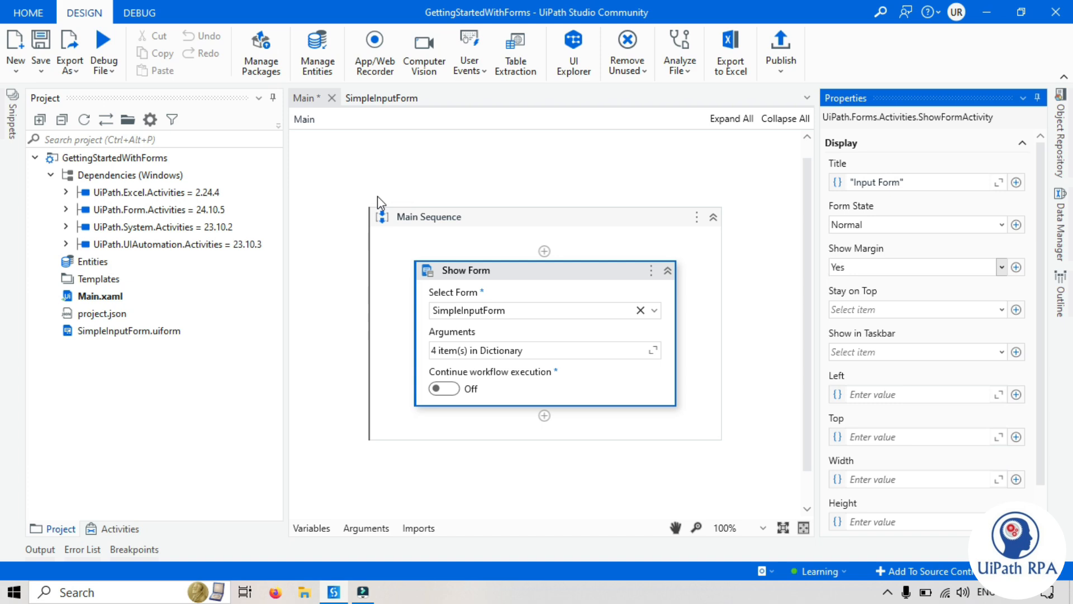
pyautogui.moveTo(394, 337)
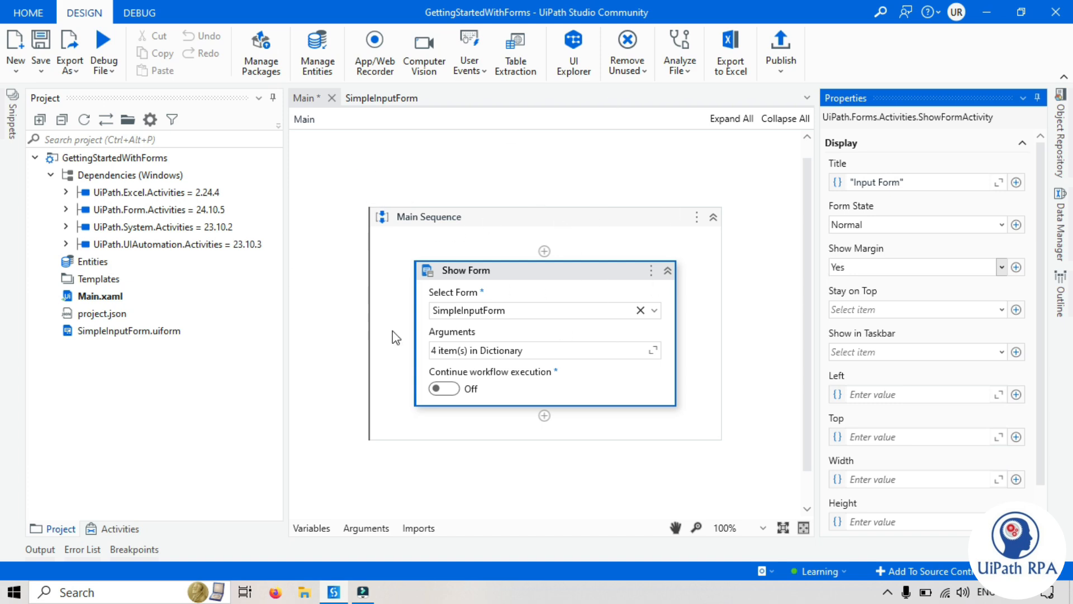
pyautogui.moveTo(723, 364)
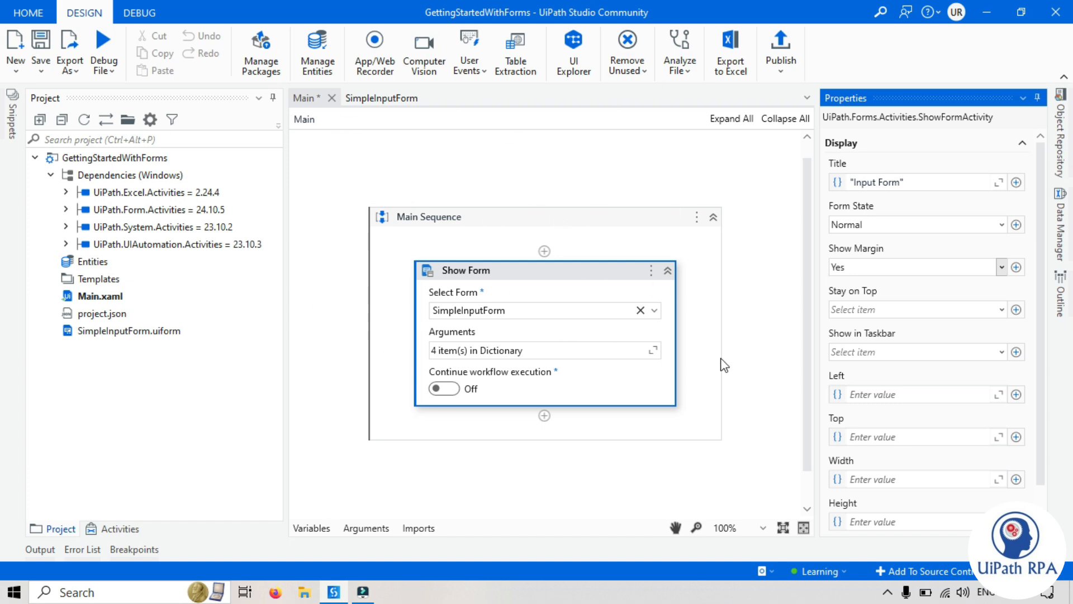
pyautogui.moveTo(698, 371)
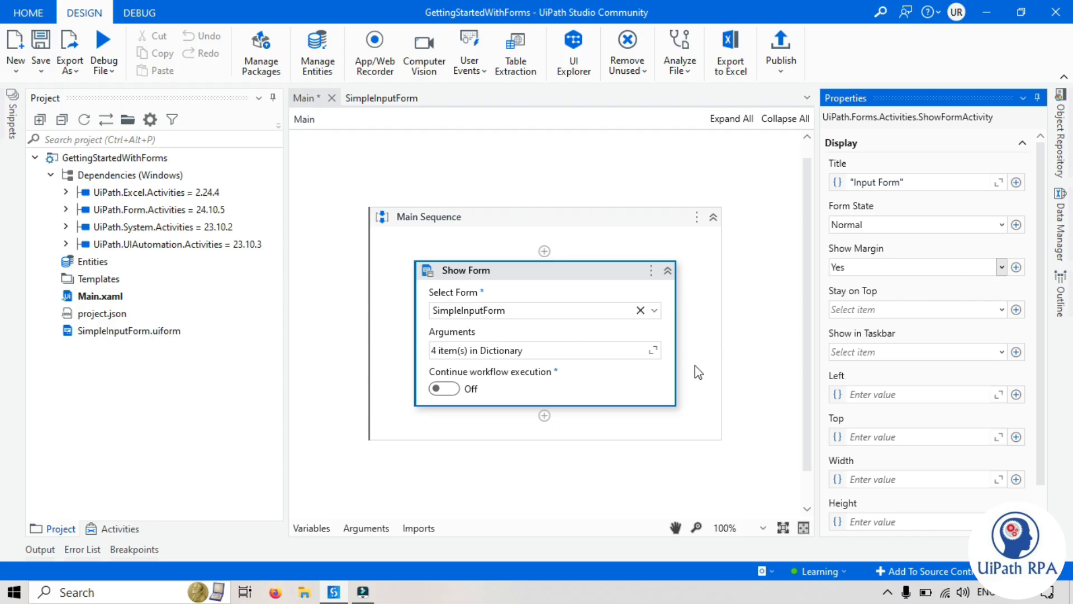
pyautogui.moveTo(754, 363)
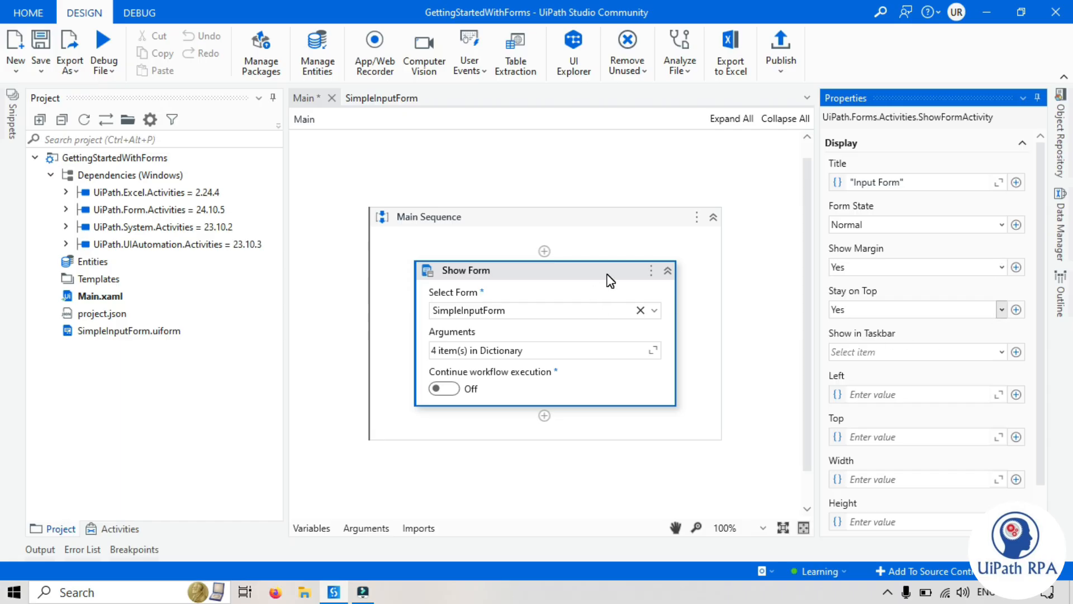
pyautogui.moveTo(608, 280)
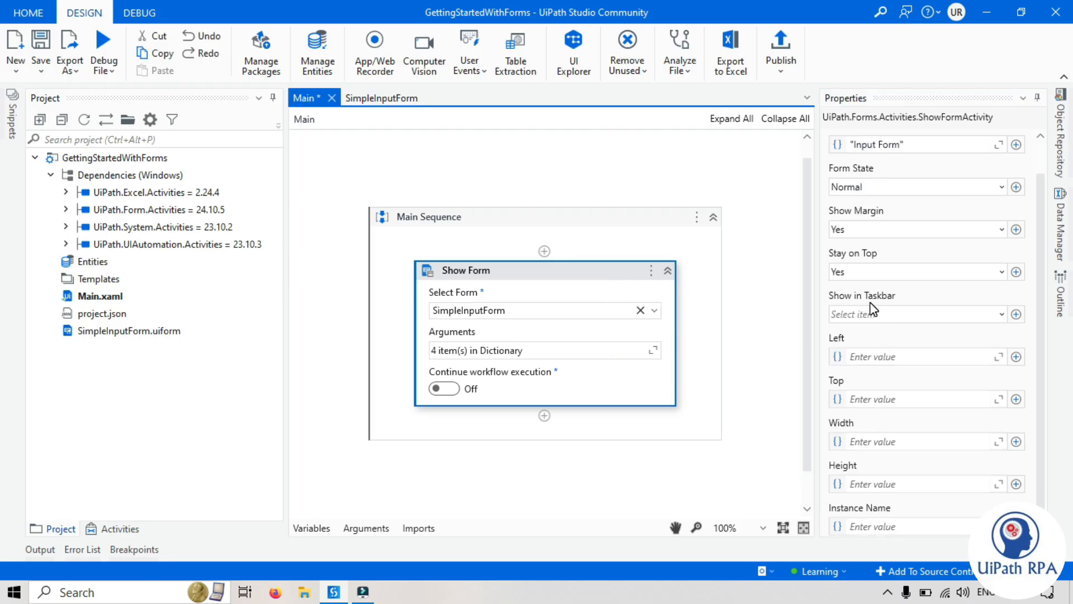
pyautogui.moveTo(335, 578)
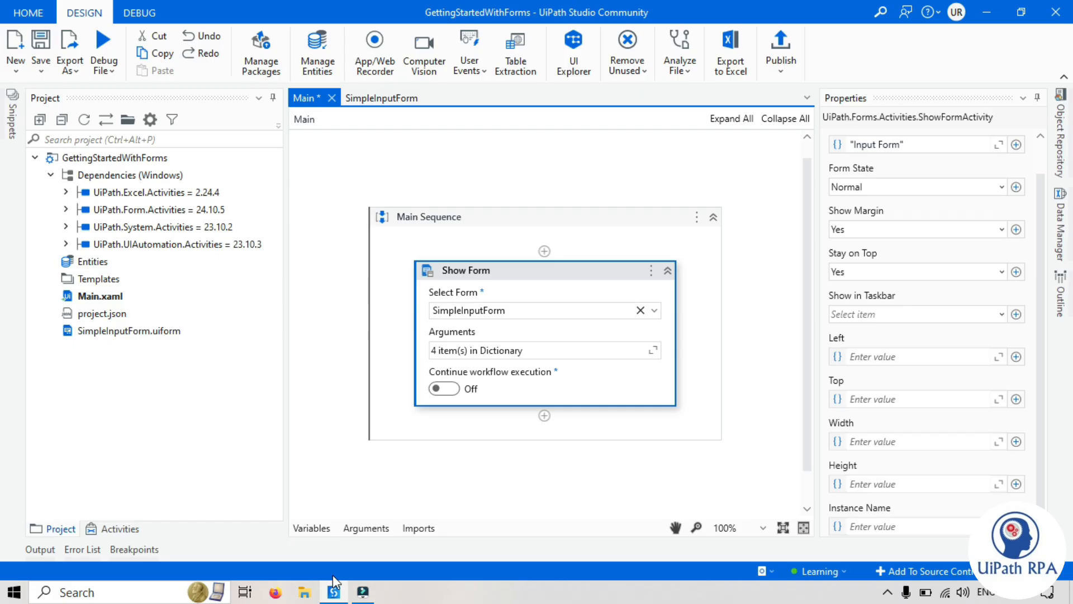
pyautogui.moveTo(457, 271)
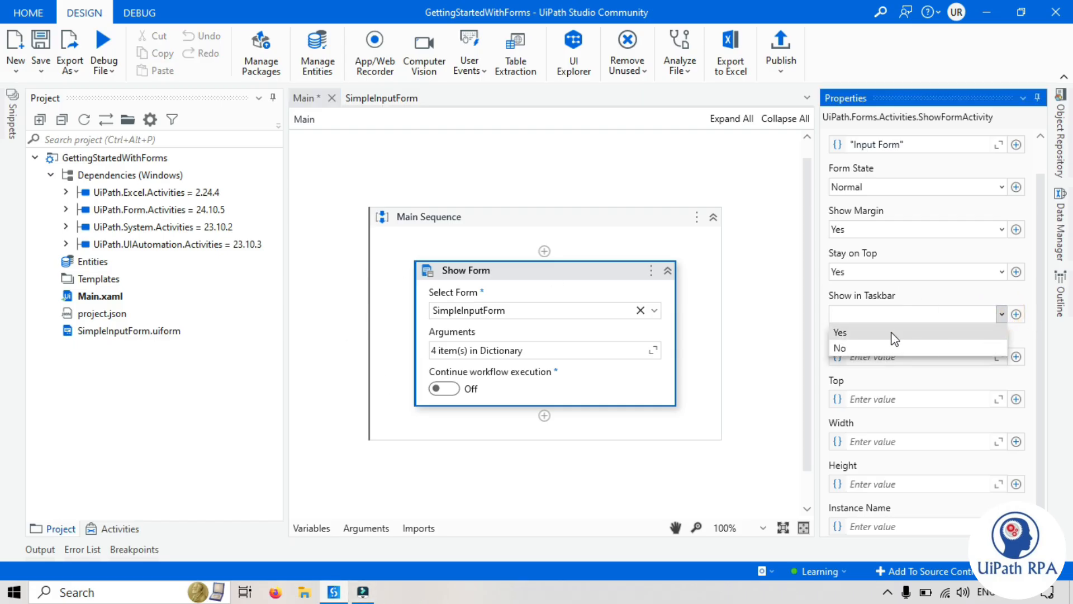
pyautogui.click(840, 332)
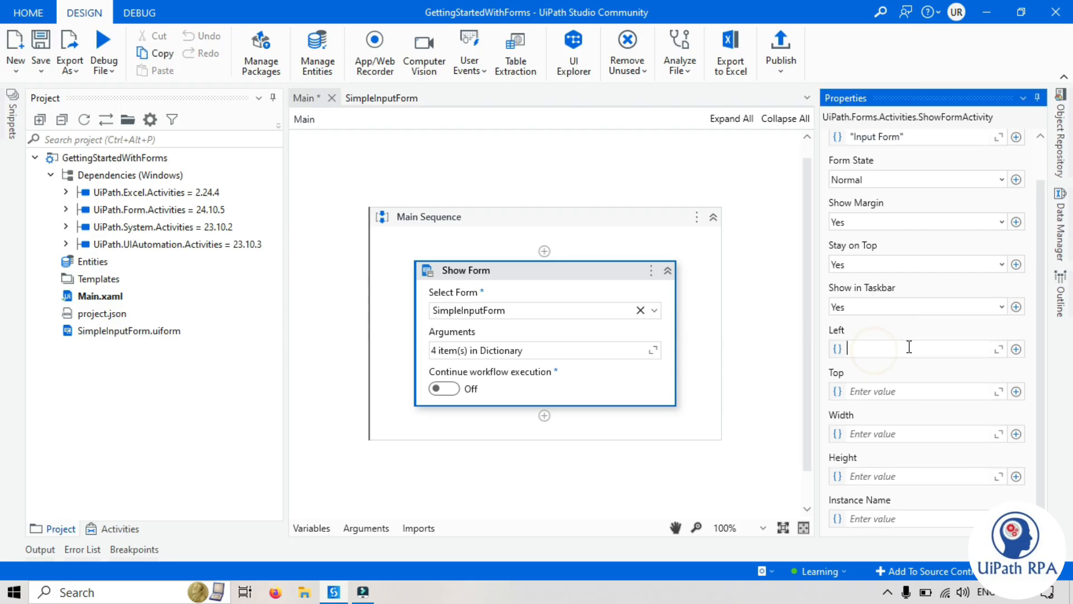
pyautogui.moveTo(875, 342)
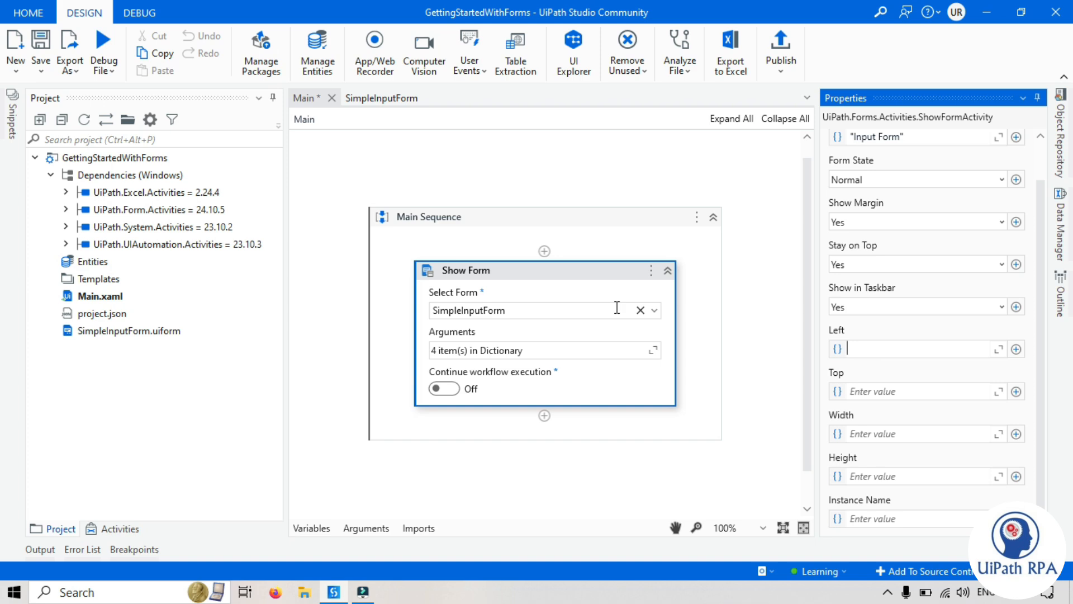
pyautogui.moveTo(5, 354)
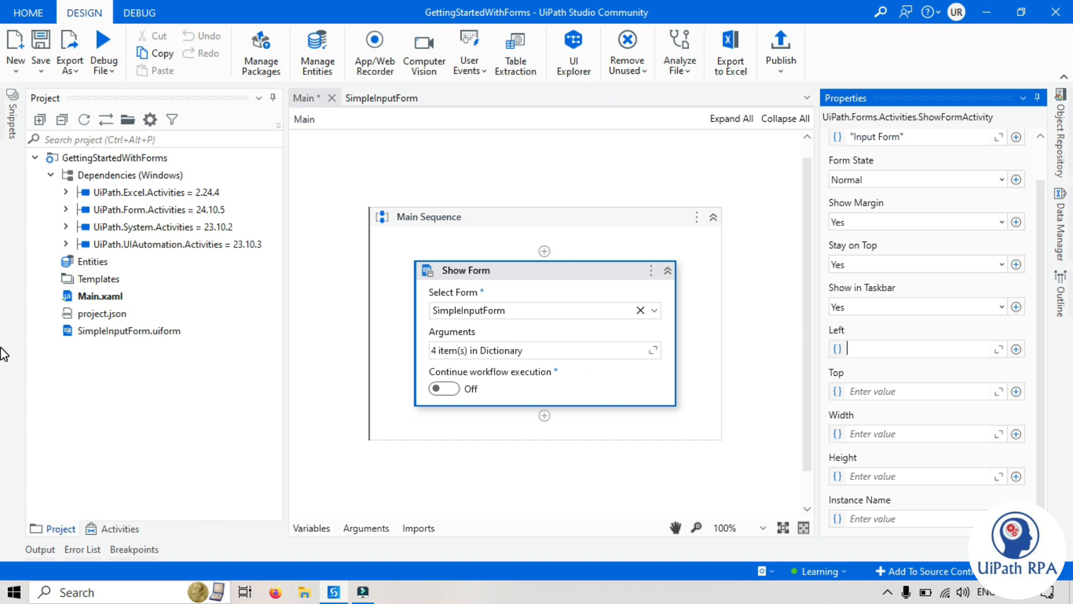
pyautogui.moveTo(21, 368)
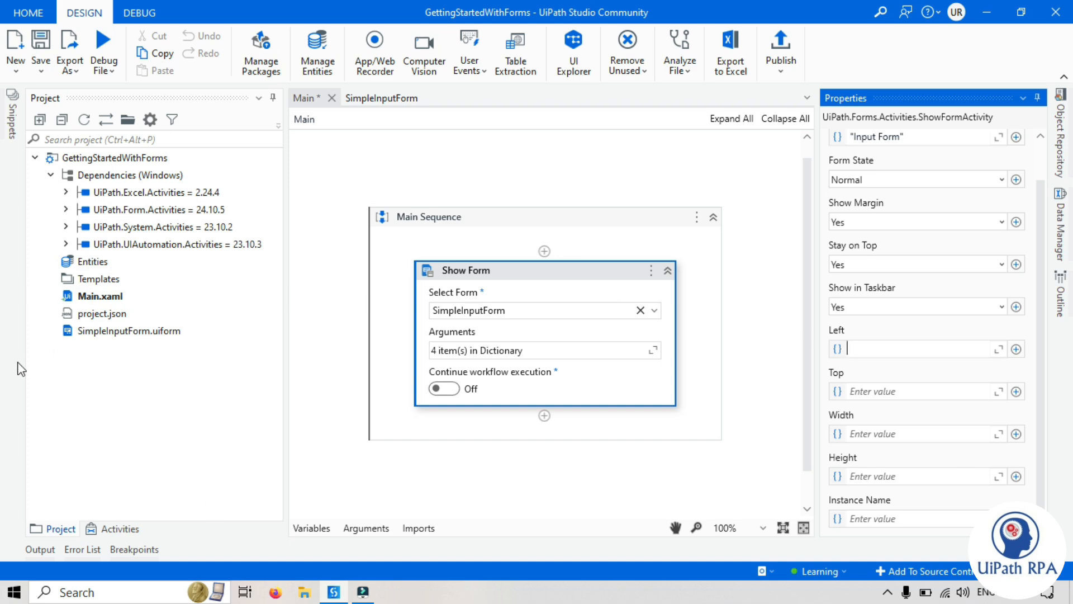
pyautogui.moveTo(359, 443)
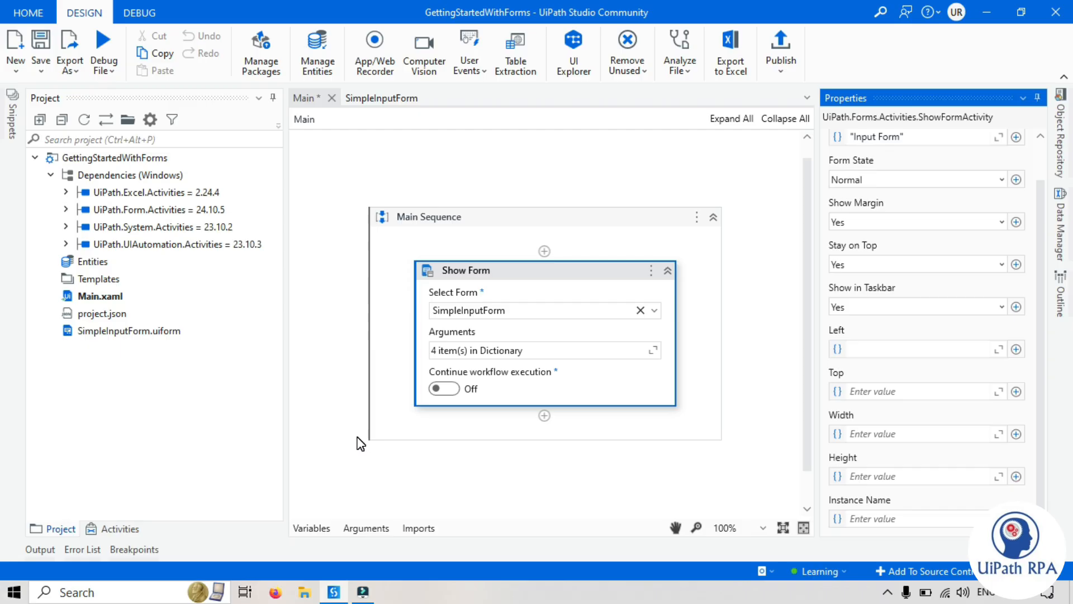
pyautogui.moveTo(529, 135)
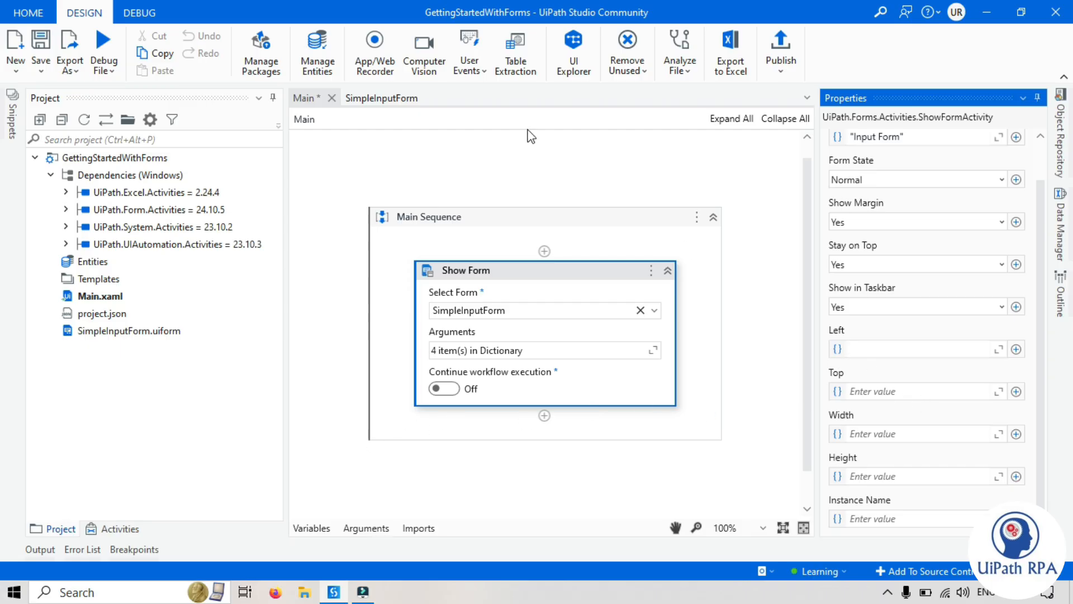
pyautogui.moveTo(868, 507)
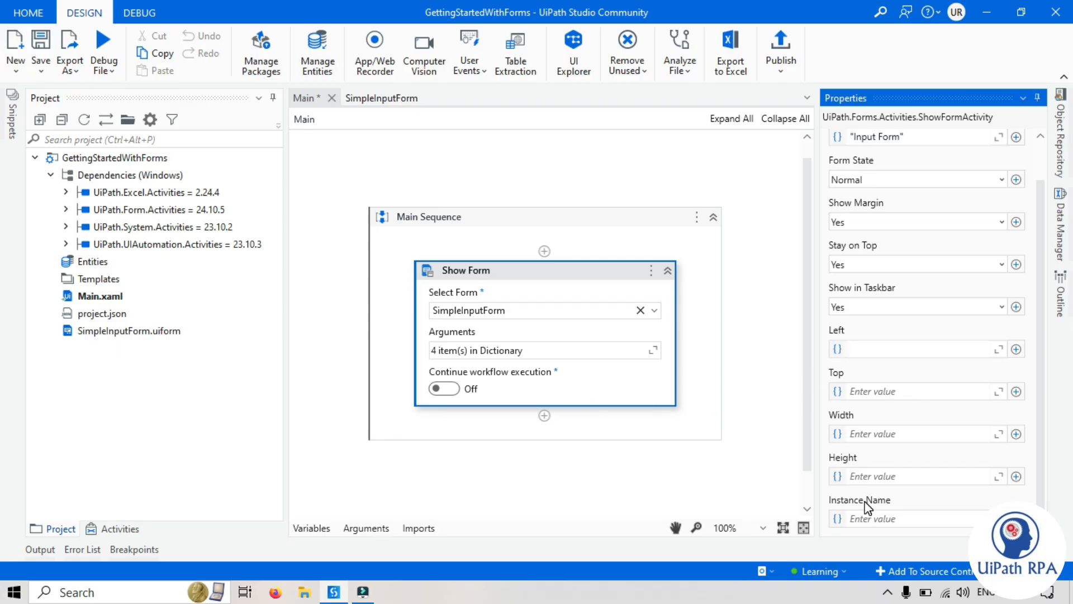
pyautogui.moveTo(866, 506)
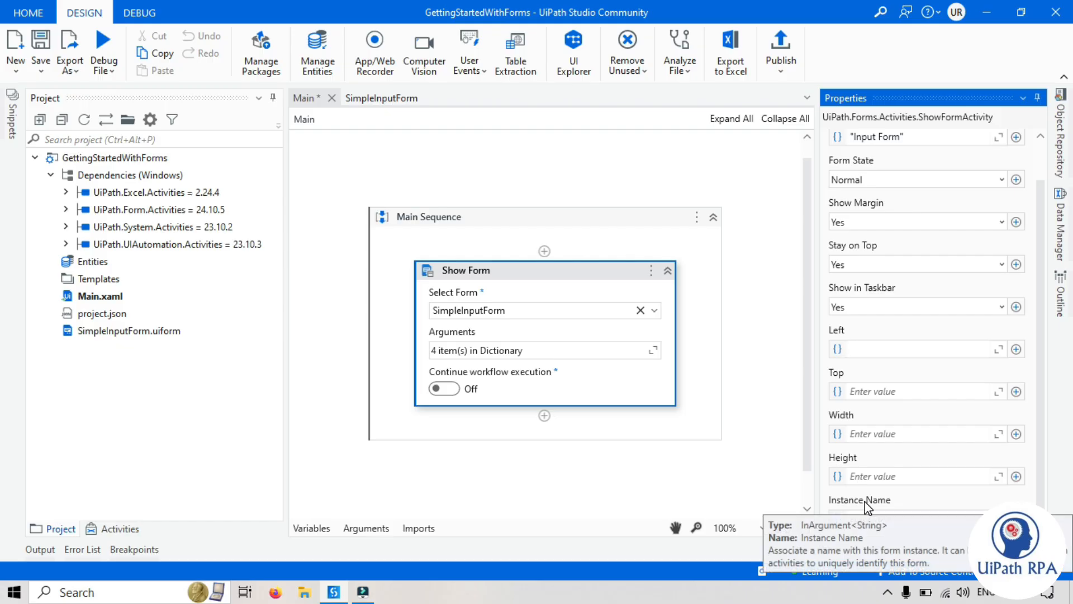
# - View the SimpleInputForm design with its Name, Age and Gender fields
pyautogui.click(912, 349)
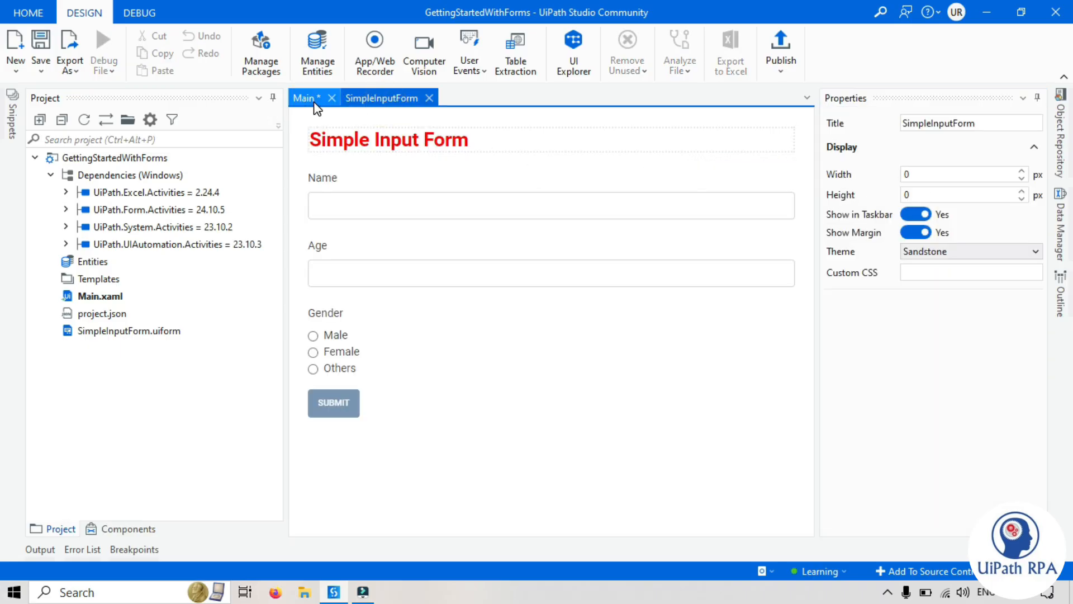
# - Back in Main, set the Show Form window Width to 400 and Height to 450
pyautogui.click(303, 97)
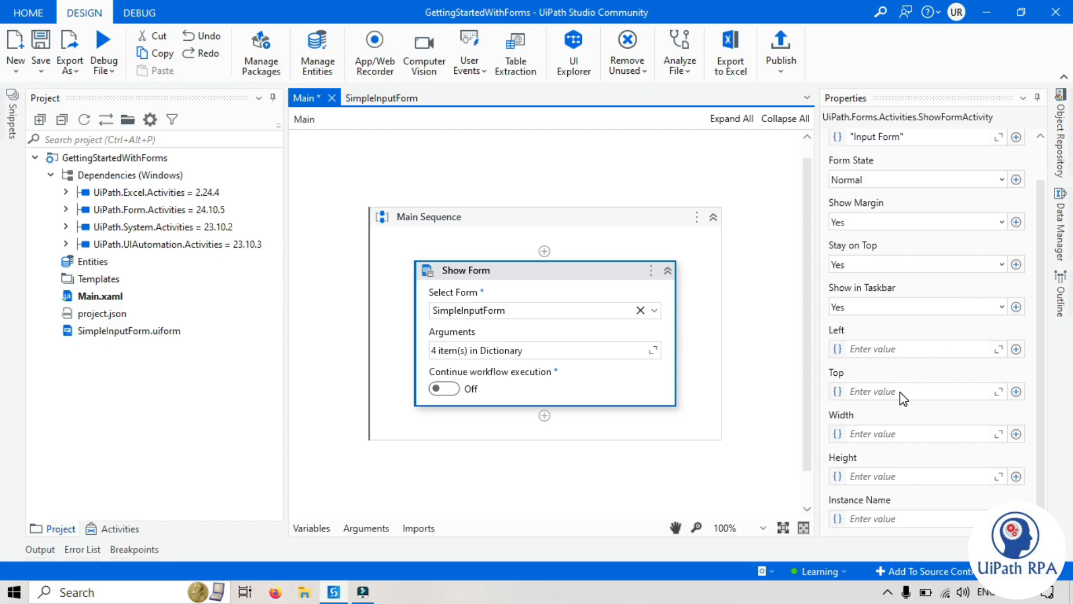
pyautogui.moveTo(903, 394)
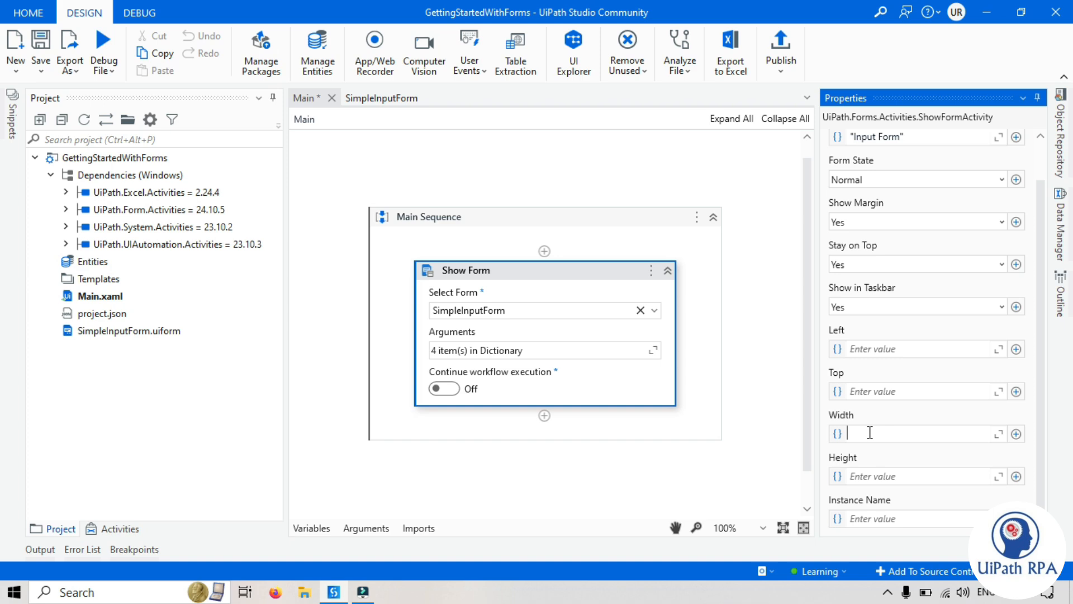
pyautogui.write('400')
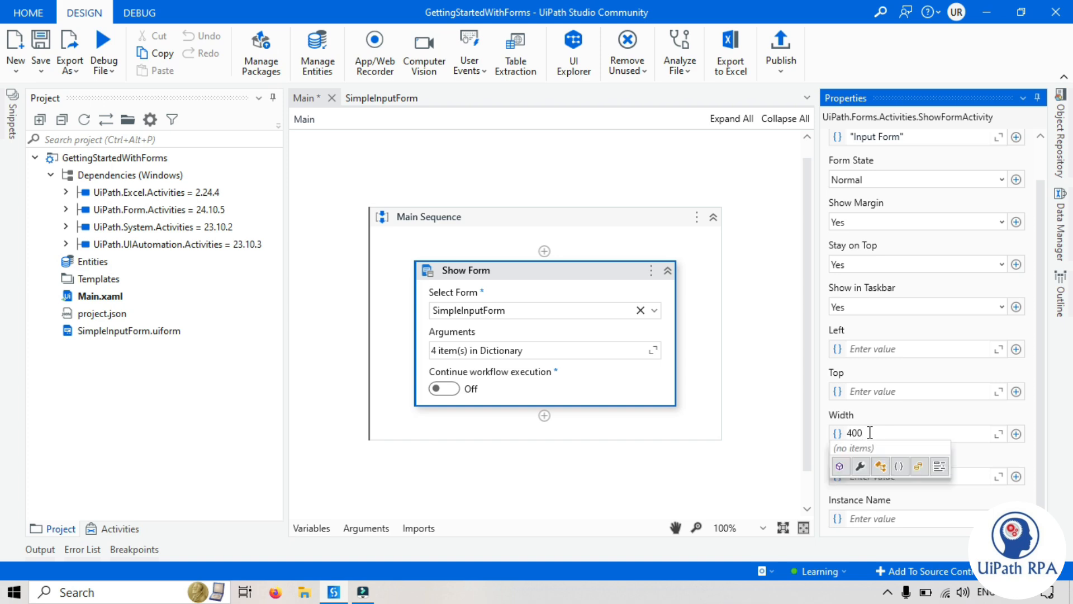
pyautogui.write('4')
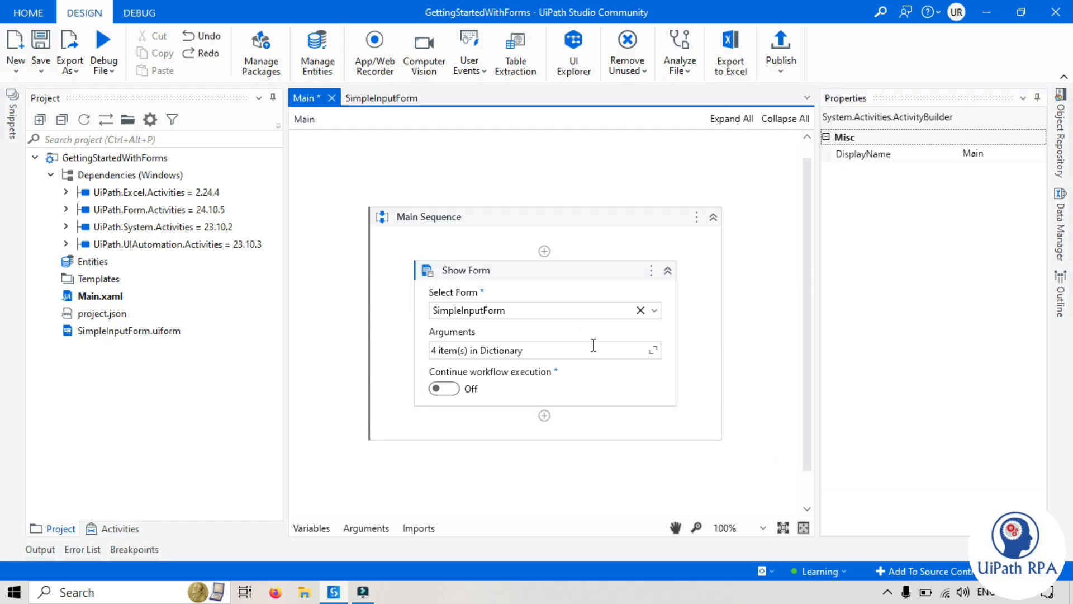
pyautogui.click(465, 271)
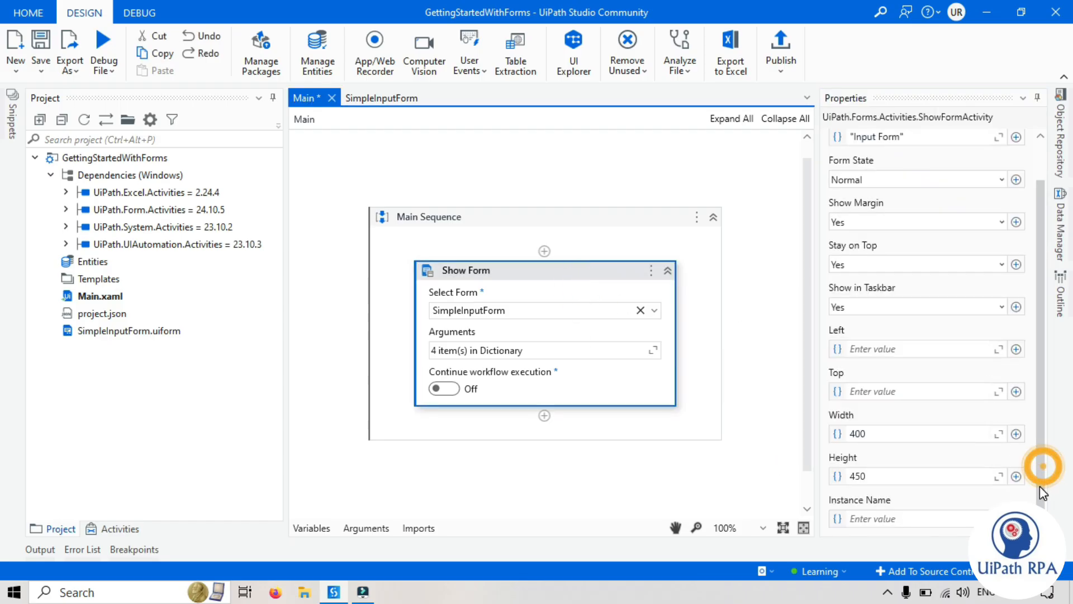
pyautogui.moveTo(877, 502)
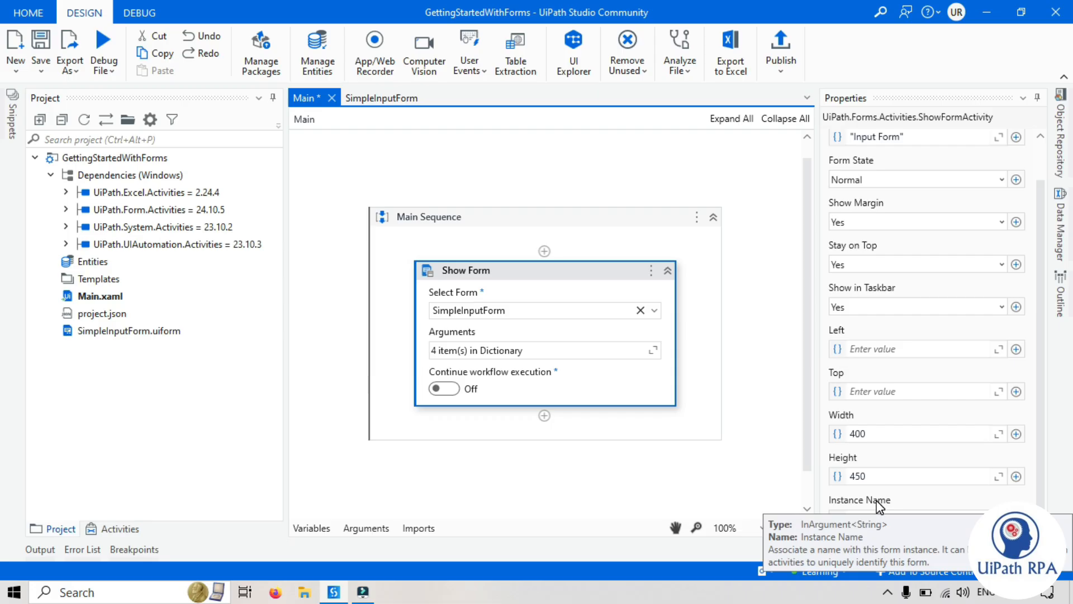
pyautogui.moveTo(745, 496)
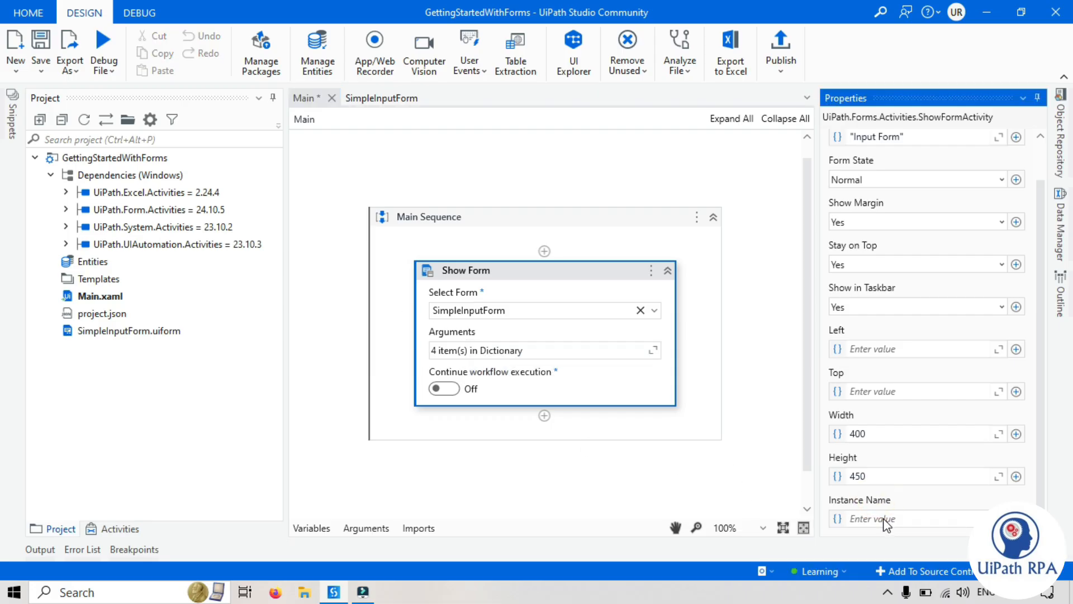
pyautogui.moveTo(887, 524)
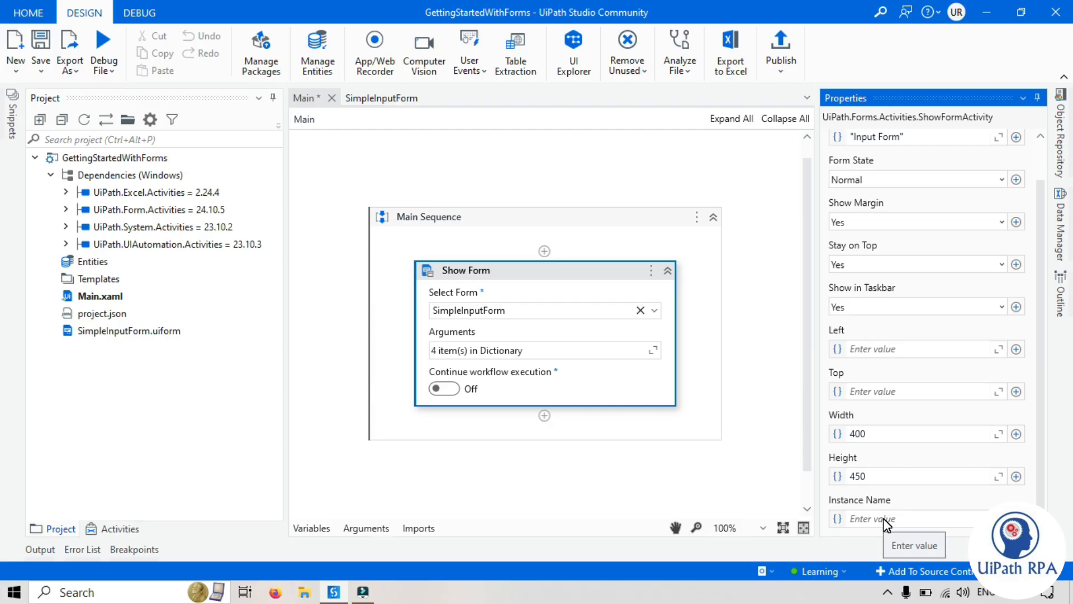
pyautogui.moveTo(840, 463)
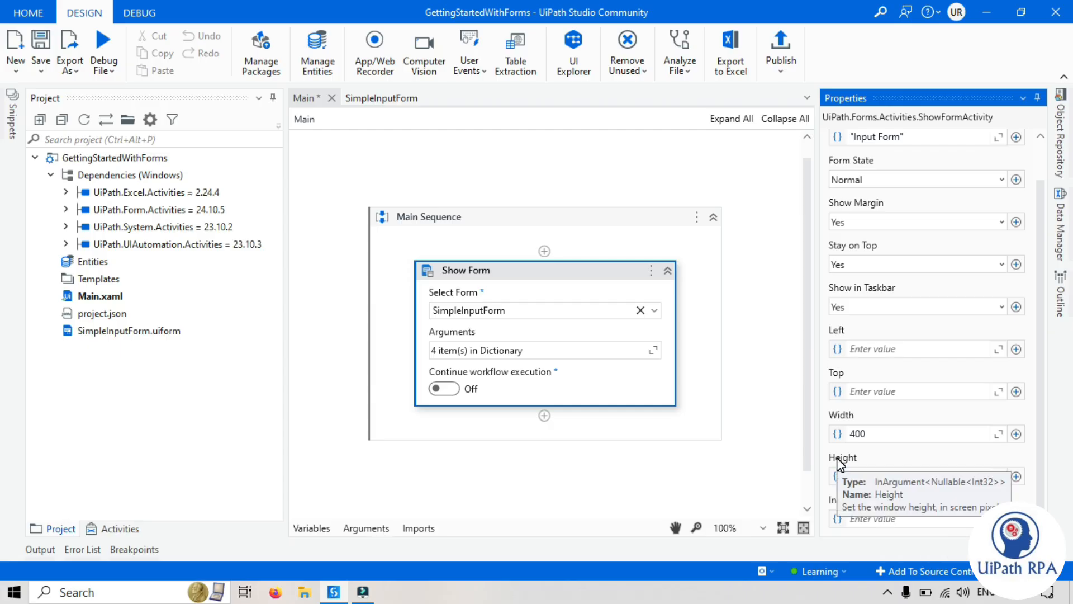
pyautogui.write('450')
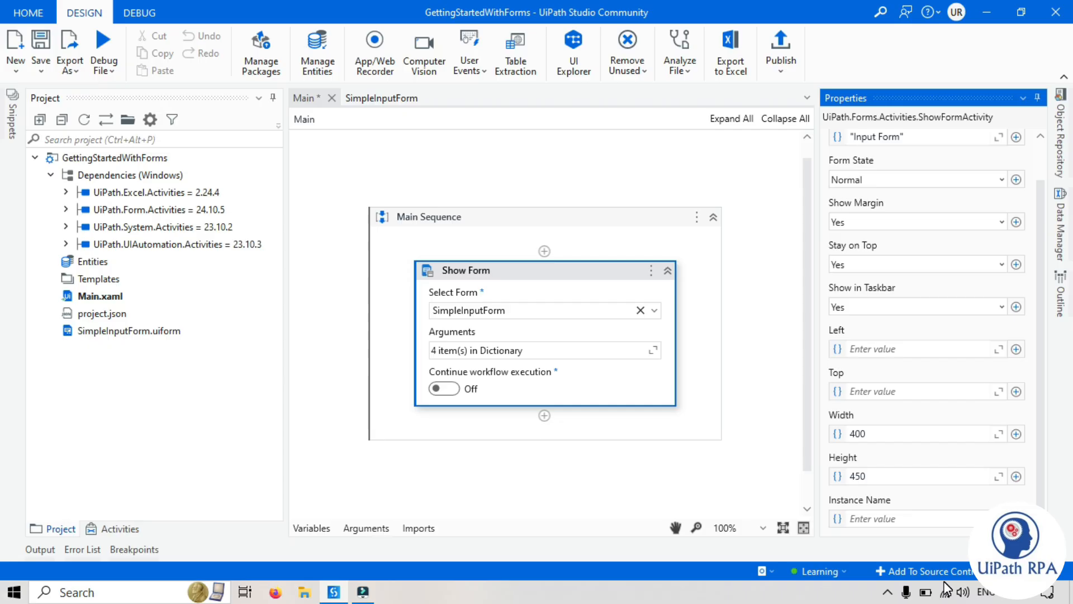
pyautogui.moveTo(872, 547)
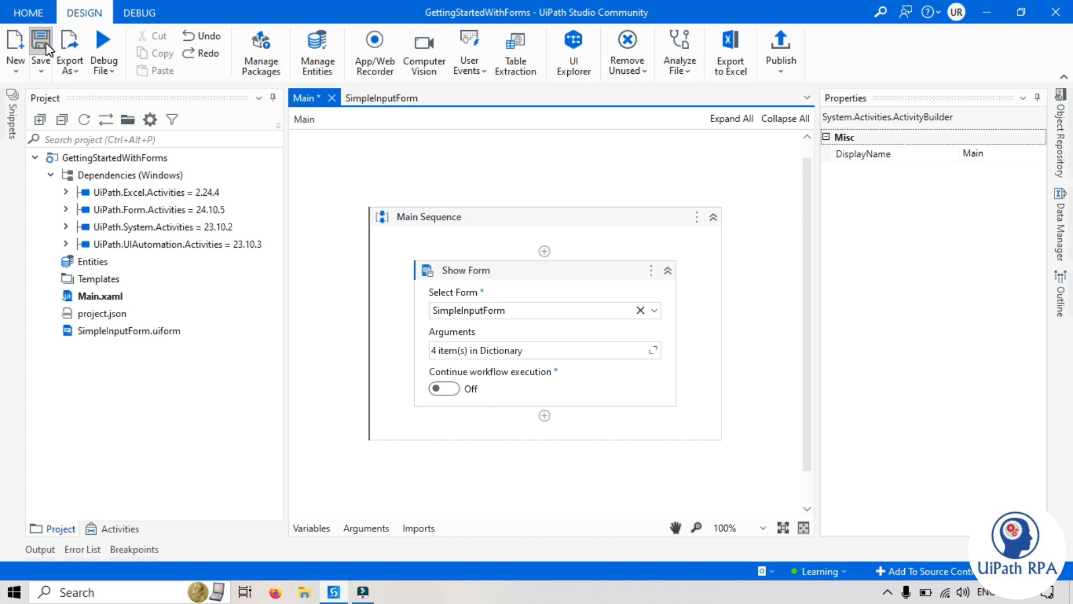
# - Save the workflow, set the Show Form width to 280, and debug-run the Main workflow
pyautogui.click(556, 280)
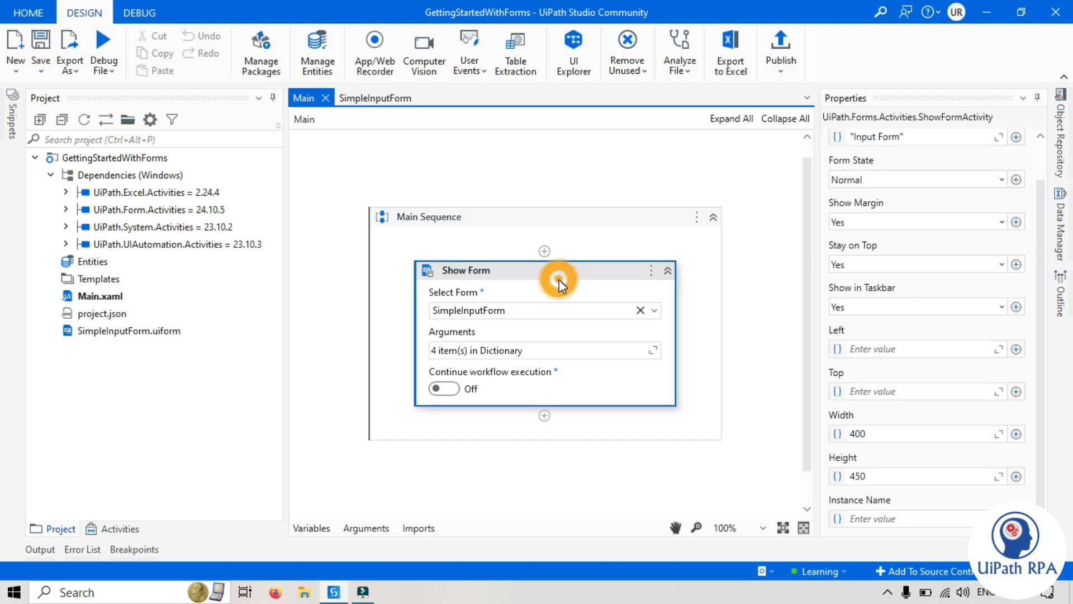
pyautogui.click(103, 71)
pyautogui.write('380')
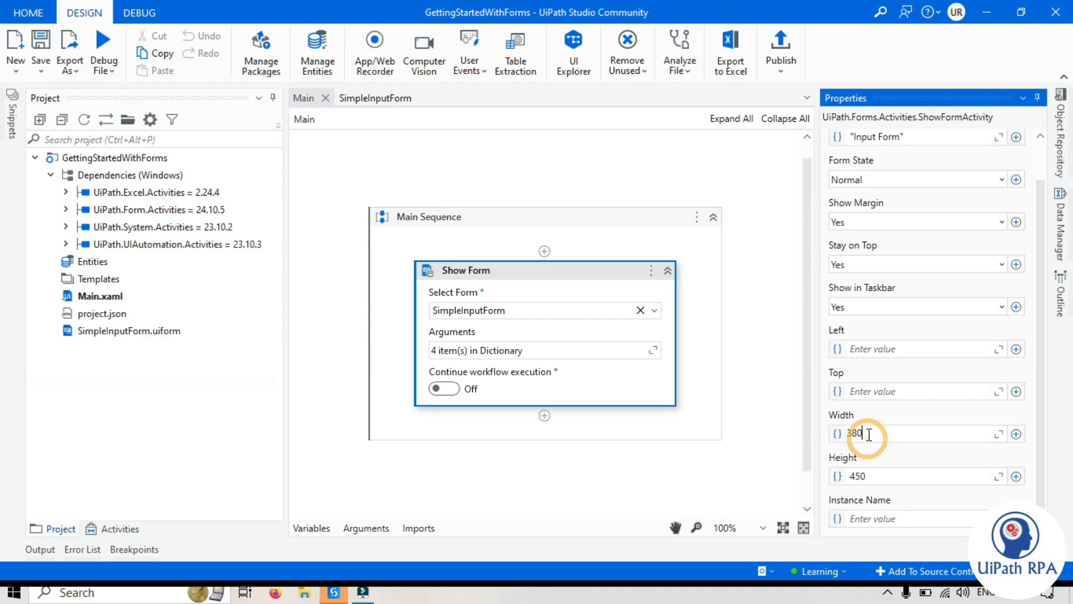
pyautogui.write('280')
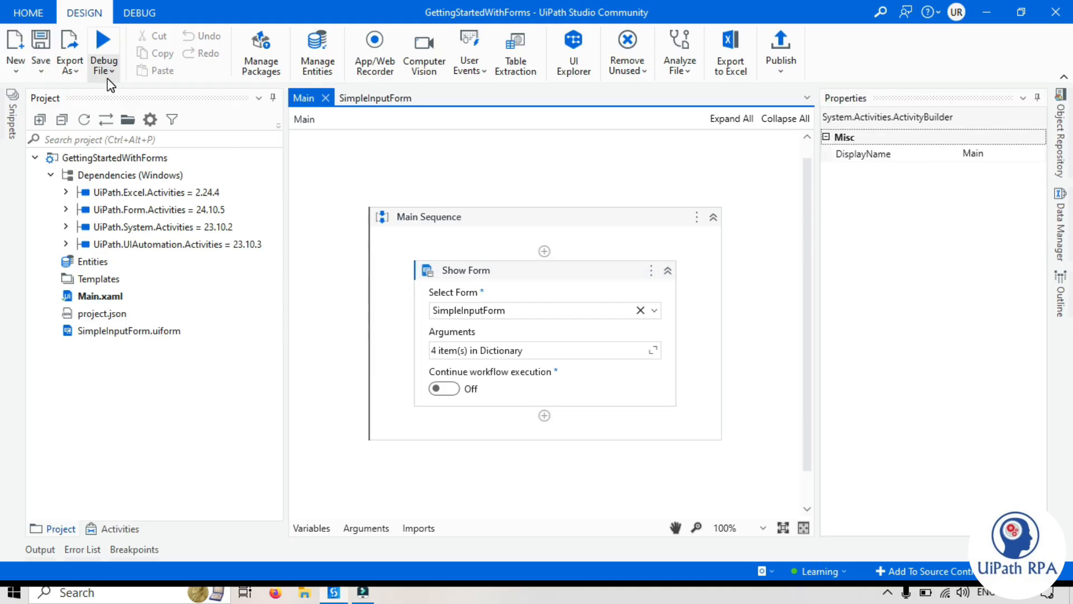
pyautogui.click(102, 43)
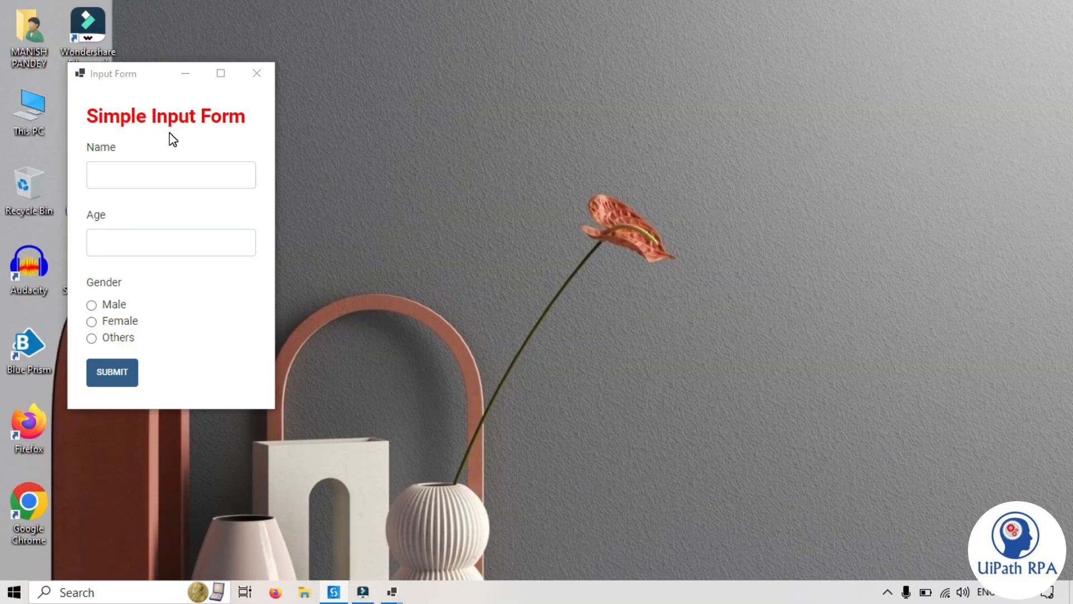
pyautogui.moveTo(167, 229)
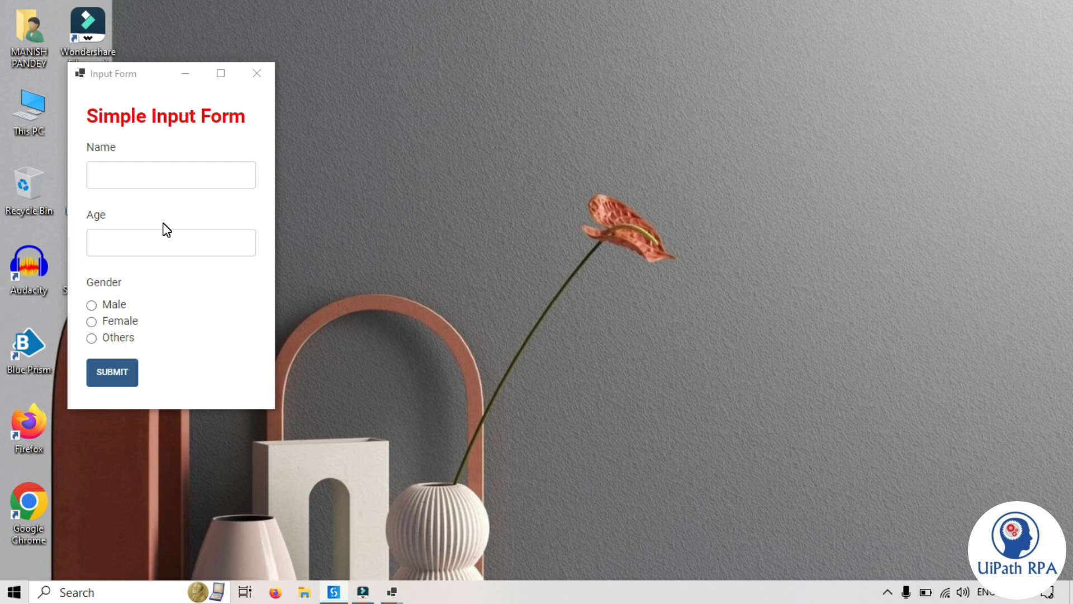
pyautogui.moveTo(392, 591)
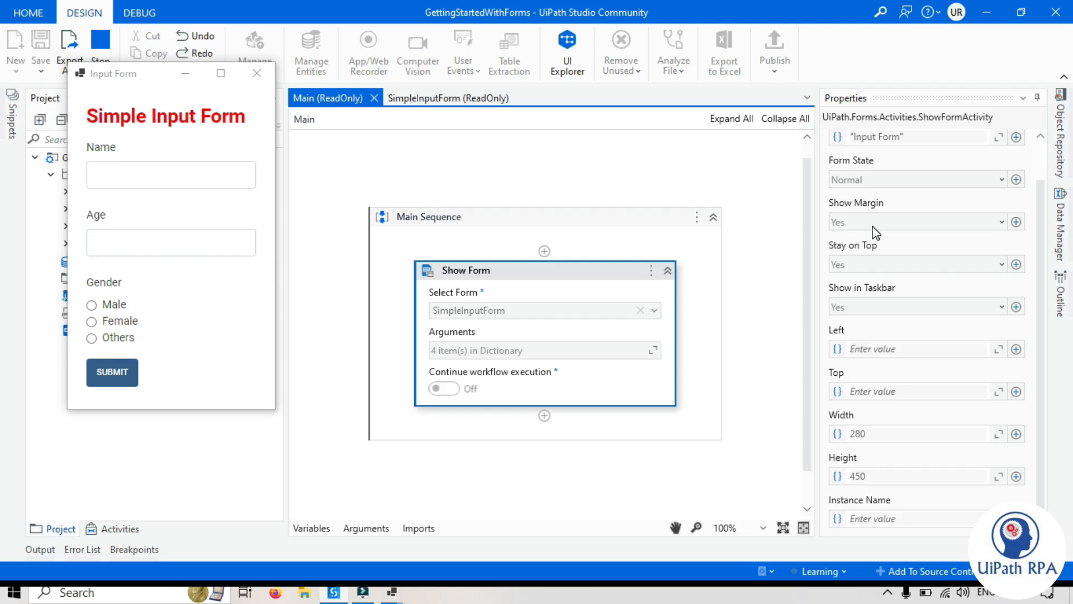
pyautogui.moveTo(943, 230)
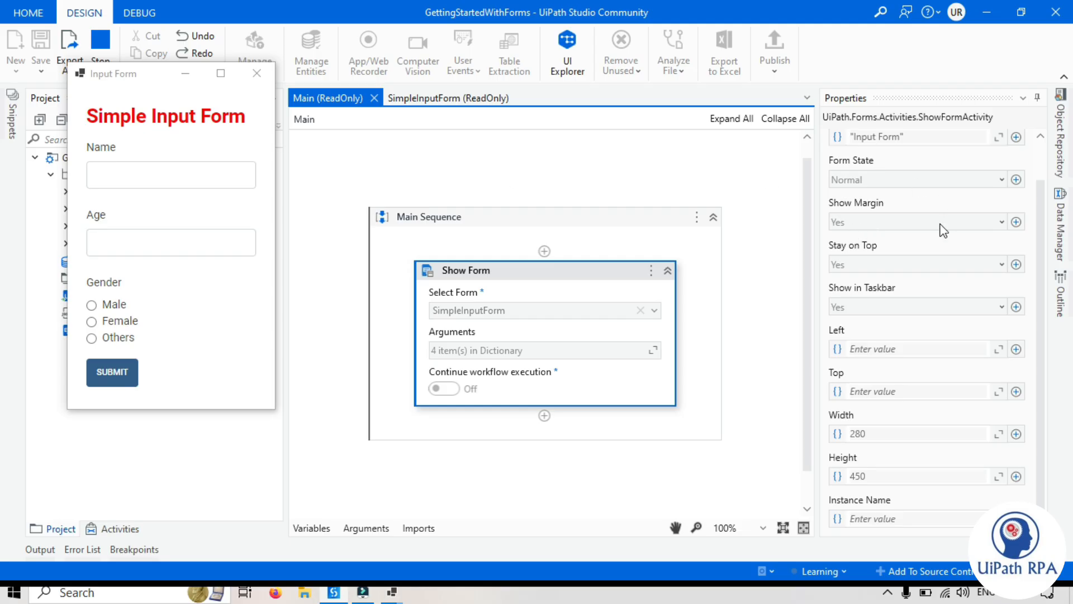
pyautogui.moveTo(85, 82)
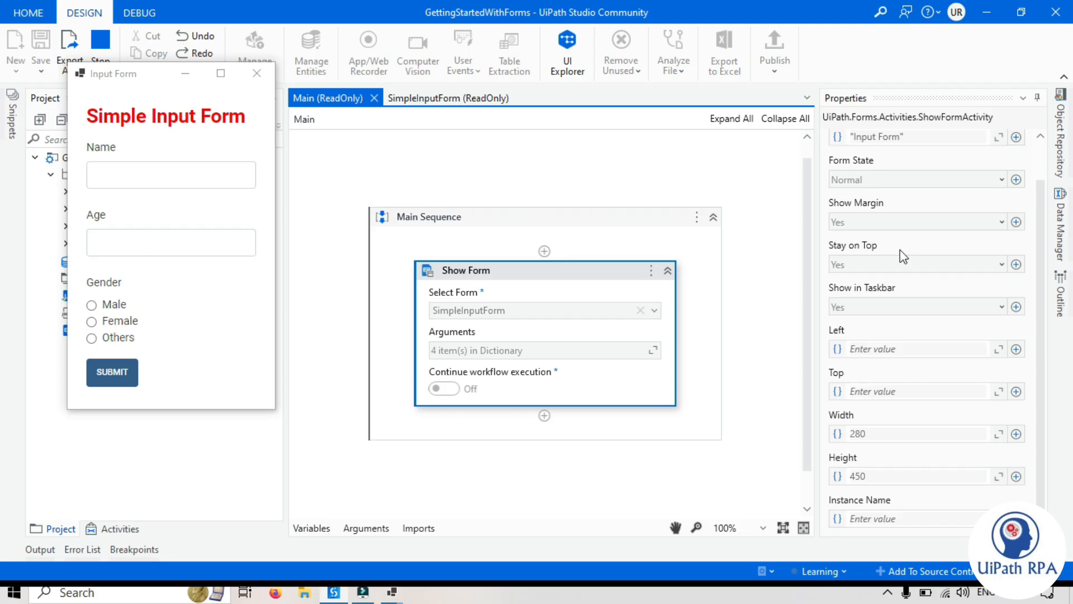
pyautogui.moveTo(886, 302)
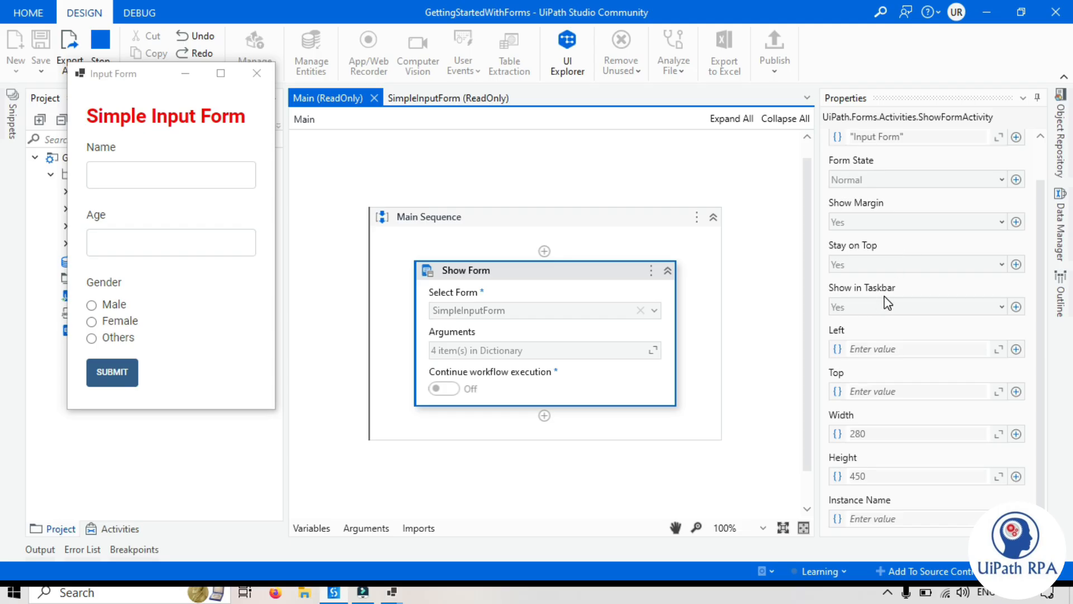
pyautogui.moveTo(885, 338)
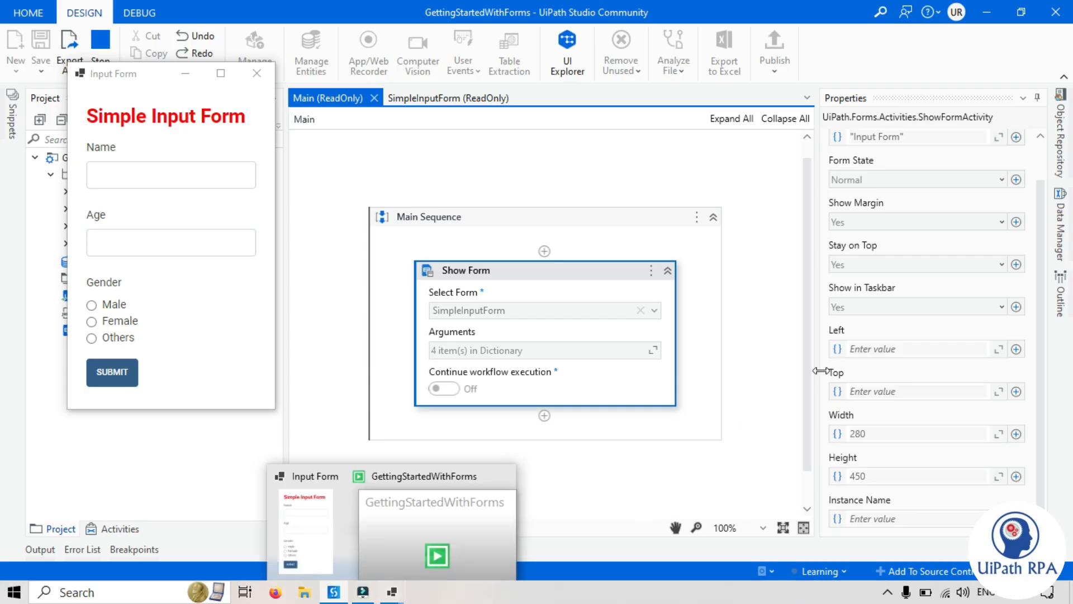
# - Enter Name 'John' and Age 55 in the Input Form, then submit it
pyautogui.click(171, 174)
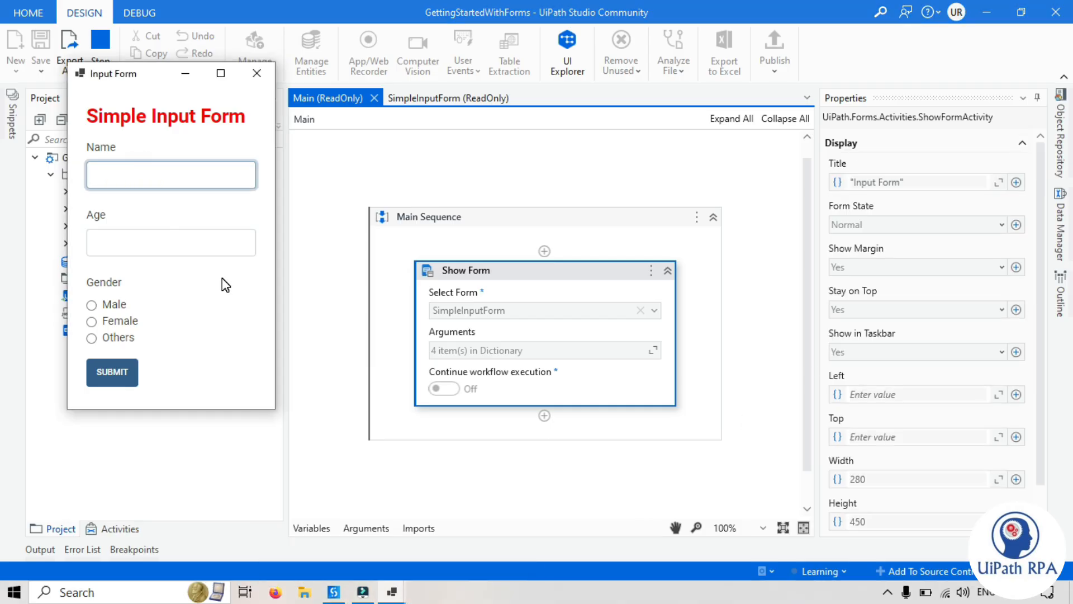
pyautogui.write('JOhn')
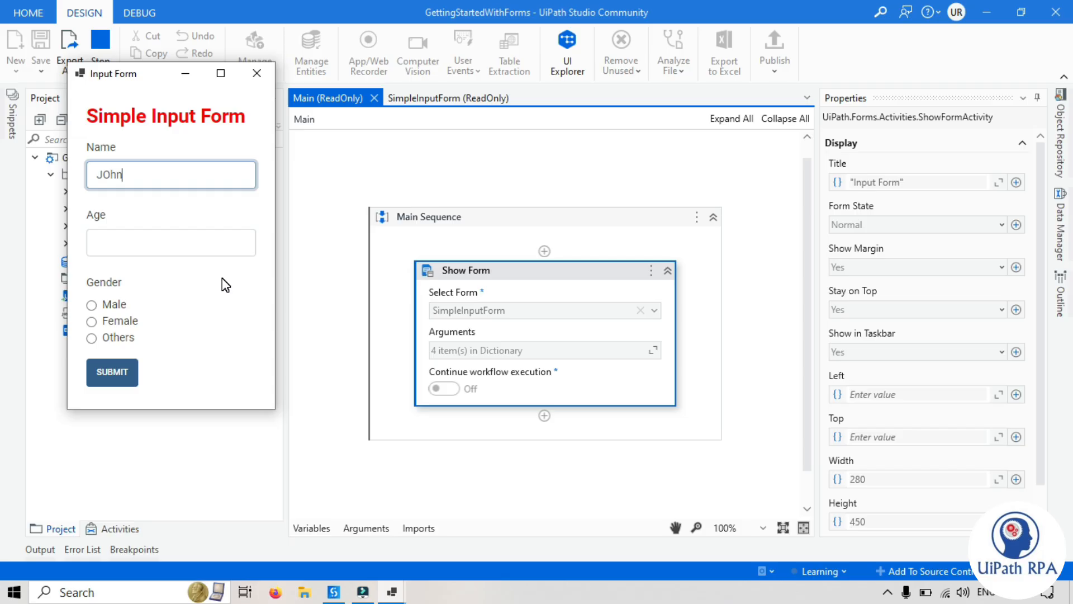
pyautogui.write('John')
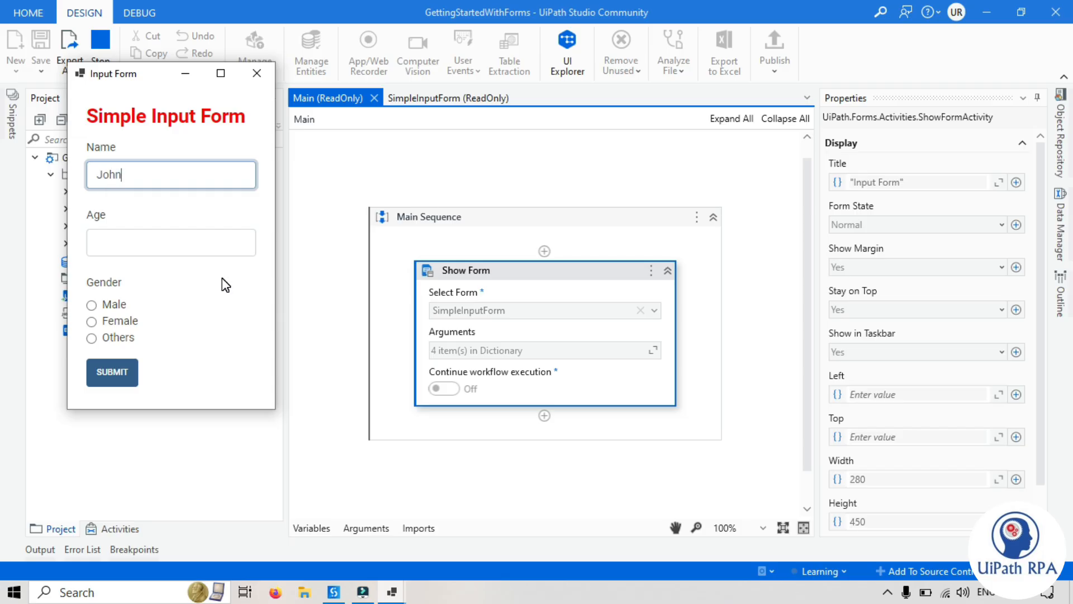
pyautogui.click(171, 243)
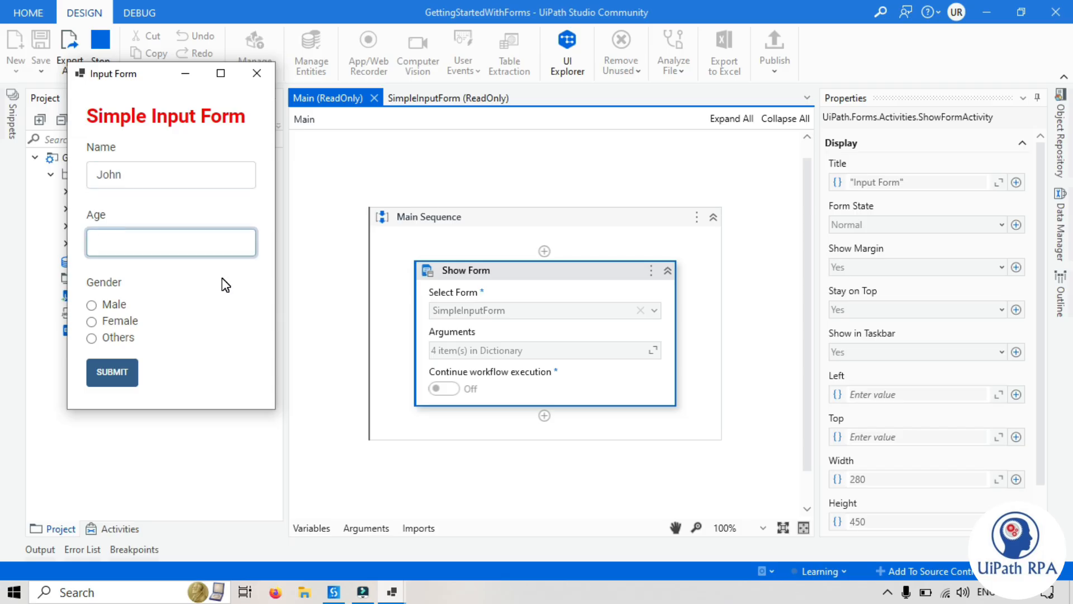
pyautogui.write('55')
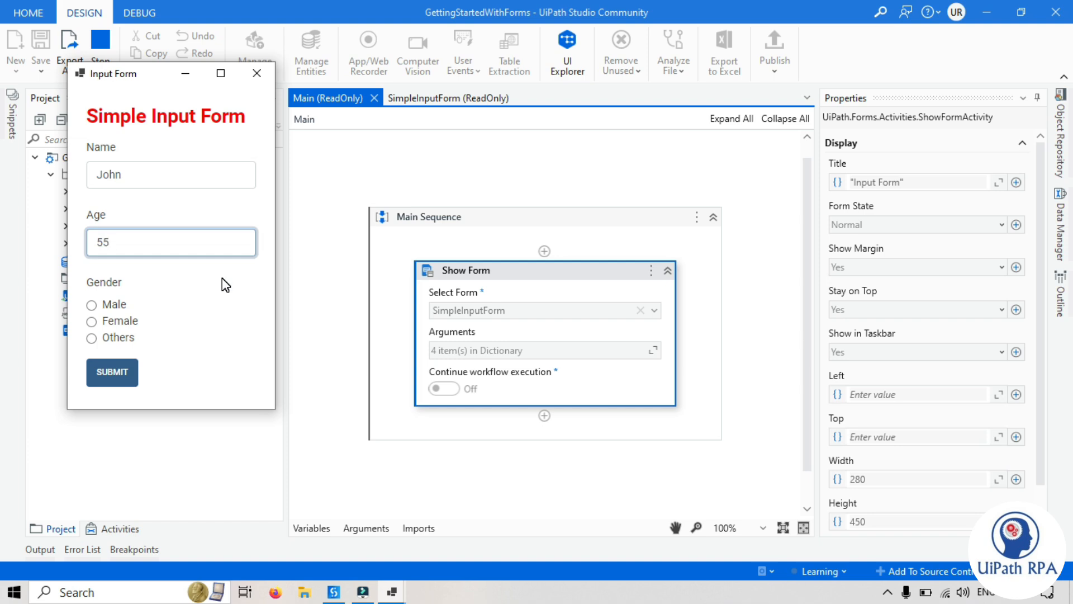
pyautogui.click(92, 305)
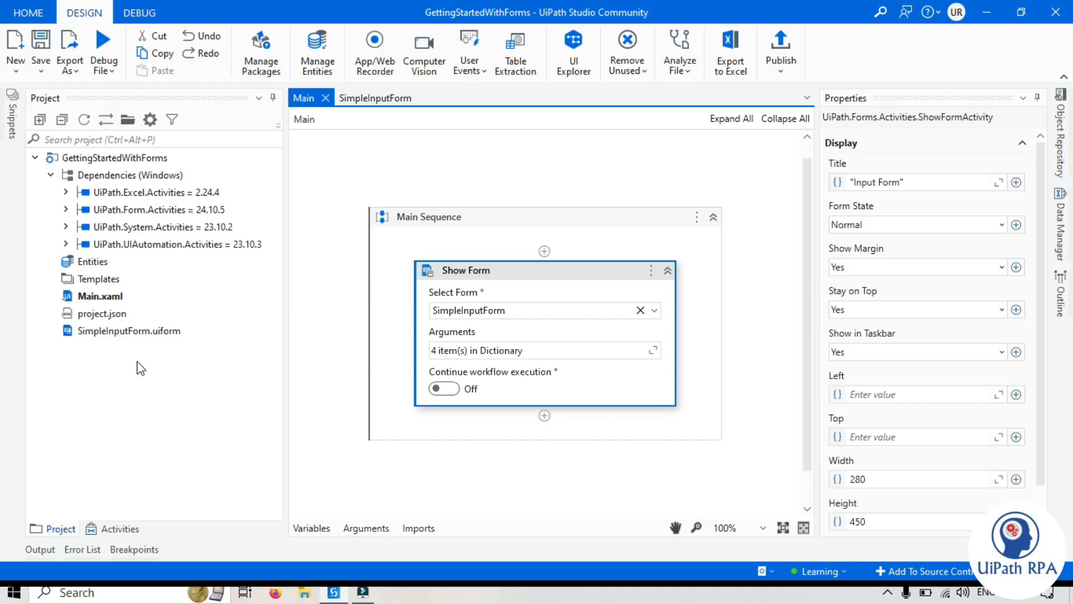
pyautogui.moveTo(544, 416)
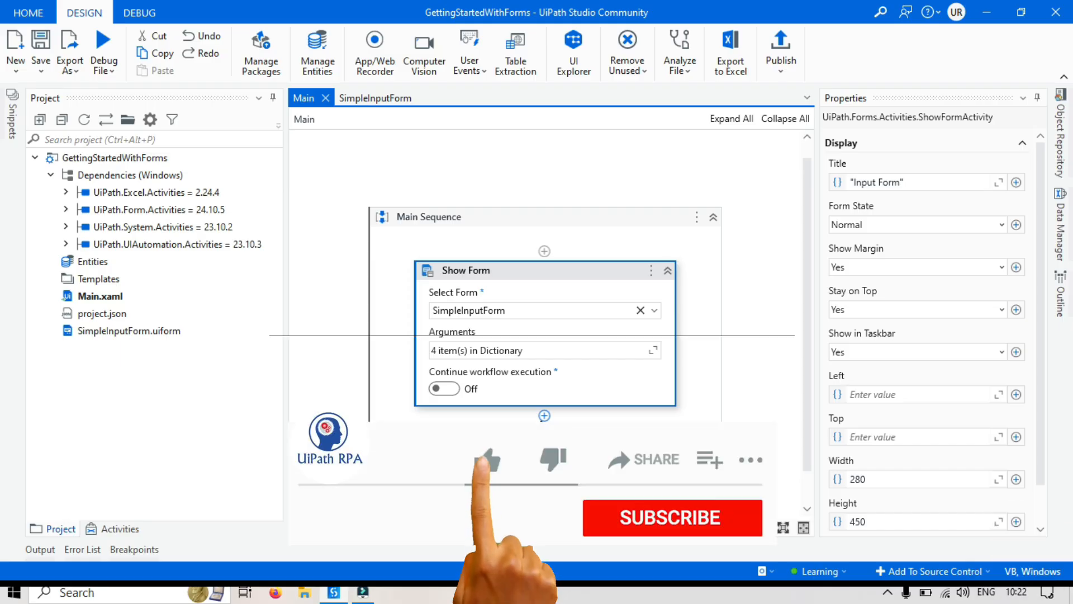
pyautogui.click(486, 461)
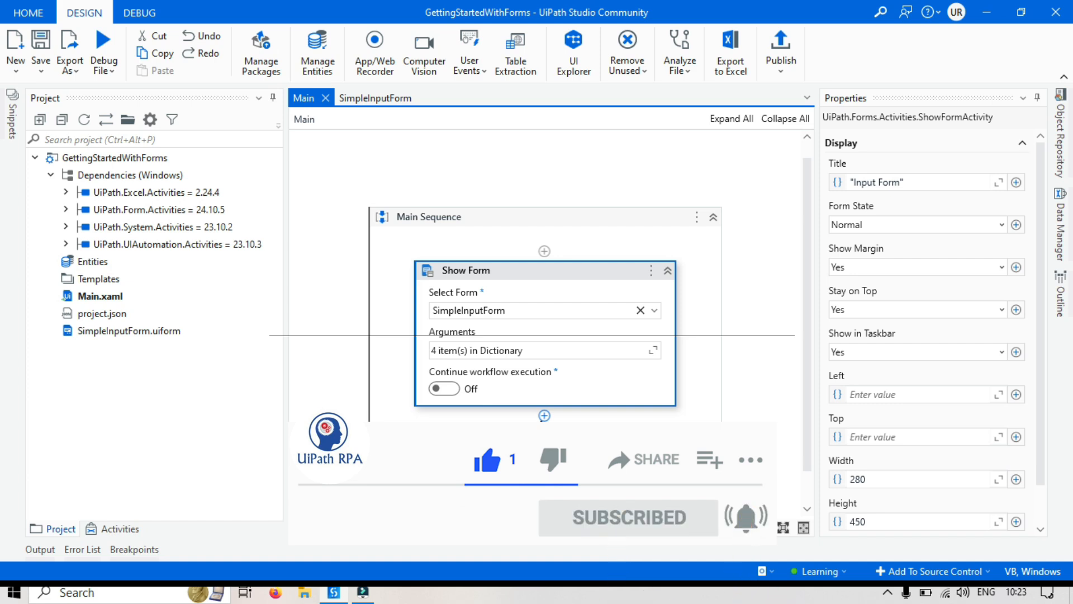